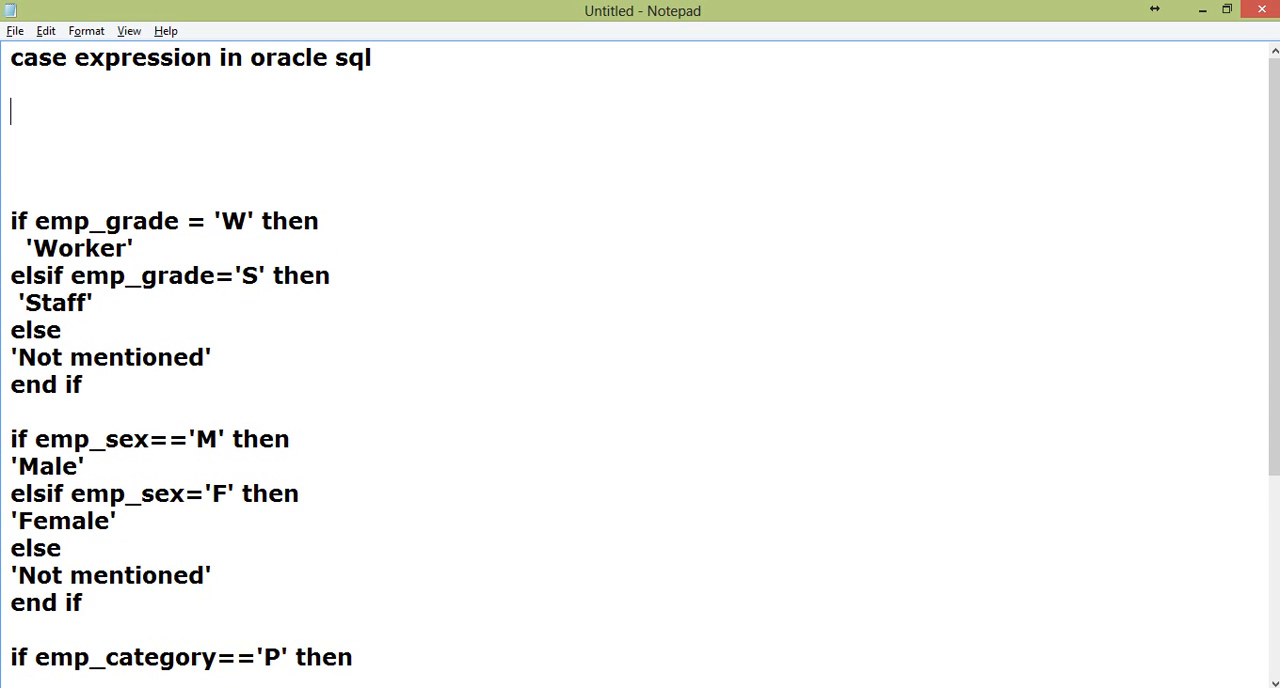
# Write the syntax line 'case variable when value1 then result1 when value2 then result2 when value3 then result3 end'
pyautogui.write('case')
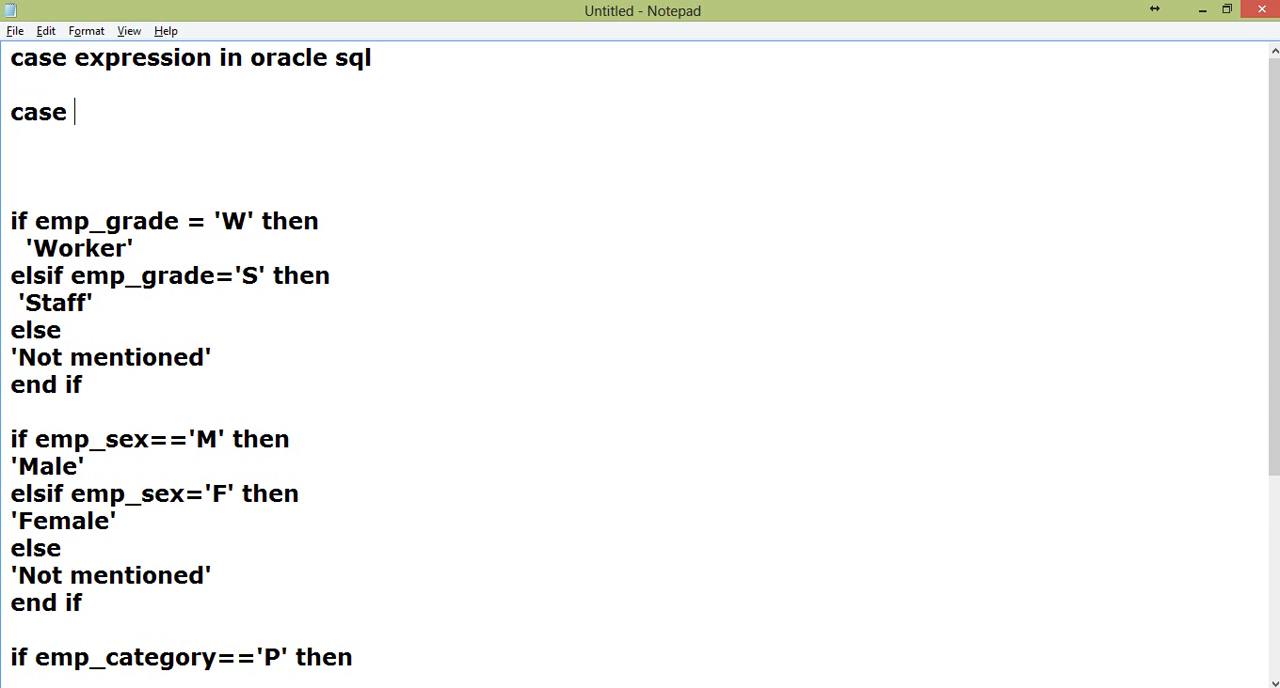
pyautogui.write('variable')
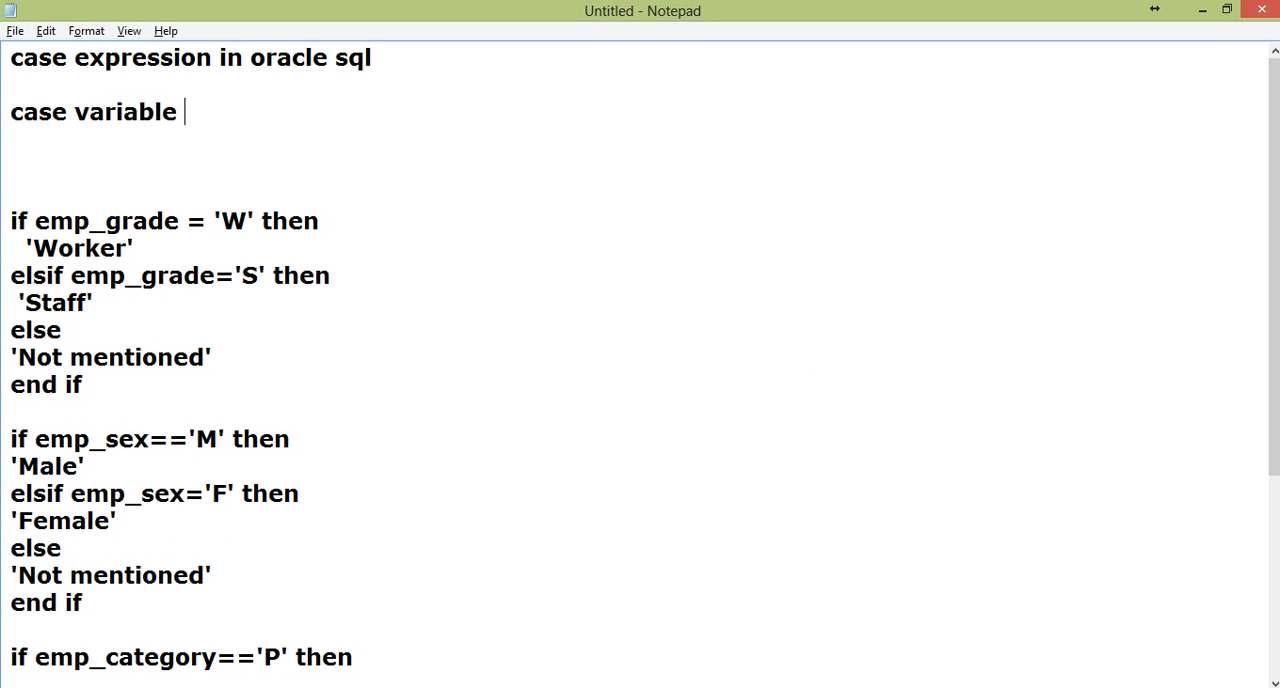
pyautogui.write('when')
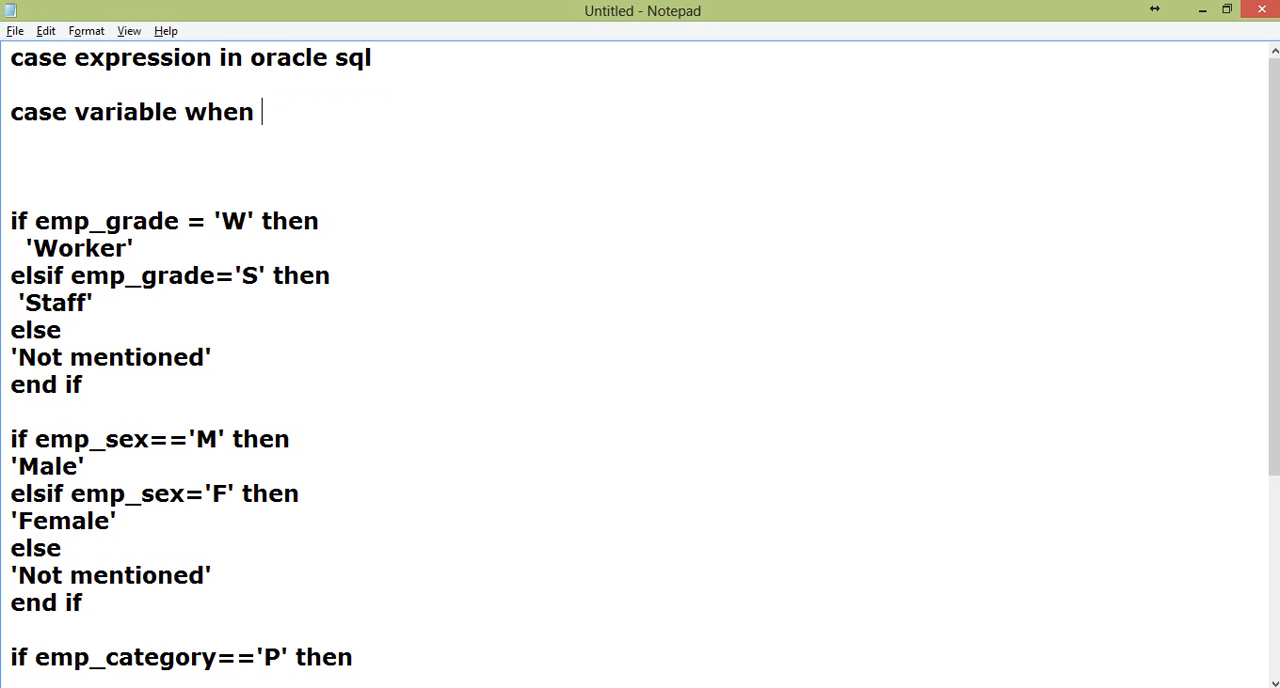
pyautogui.write("'")
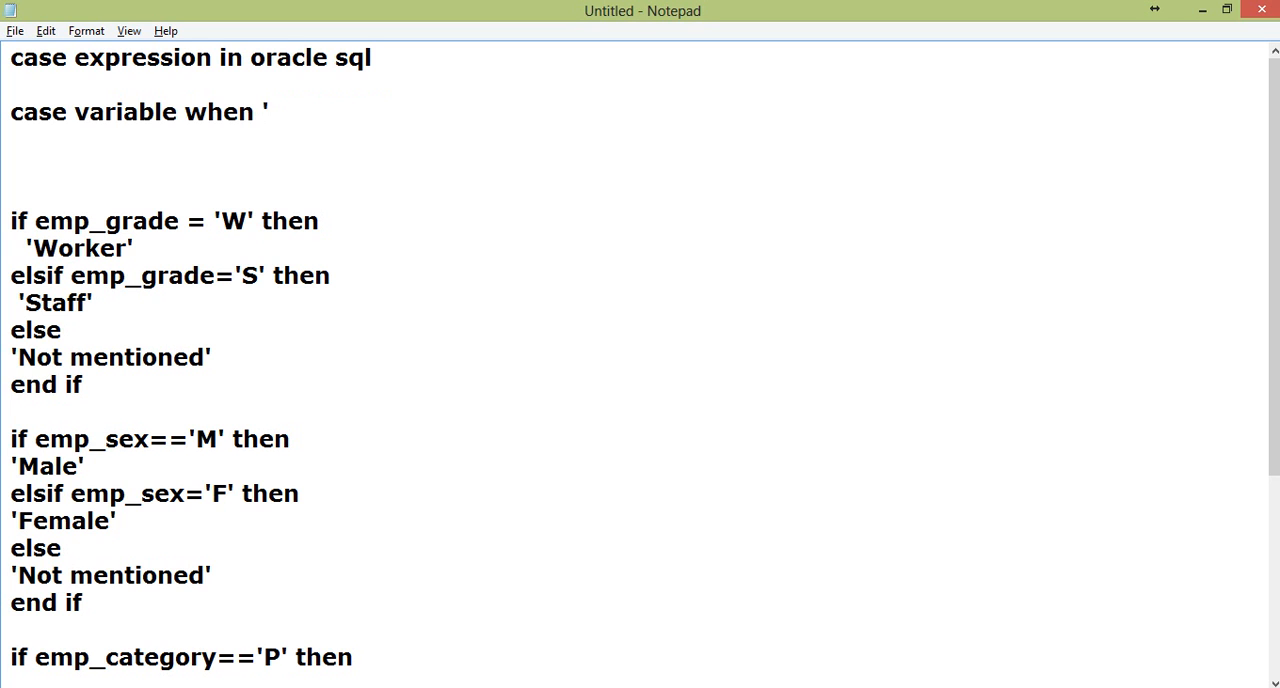
pyautogui.write('value')
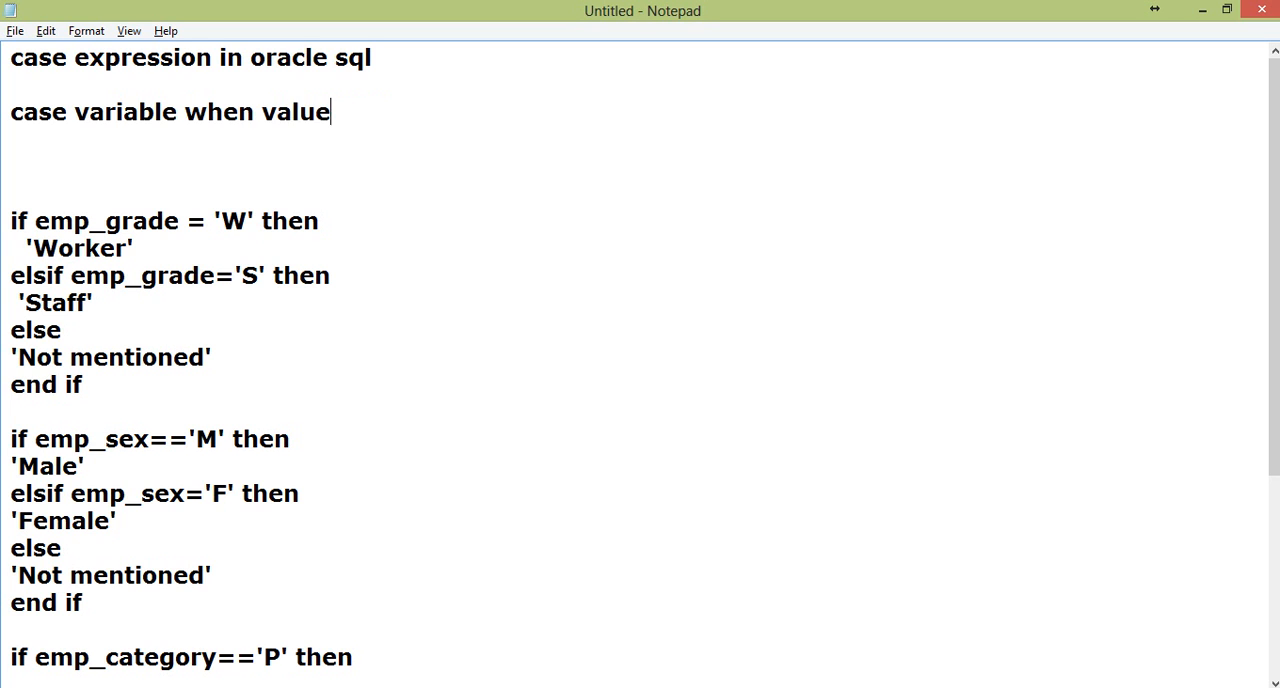
pyautogui.write('1 then')
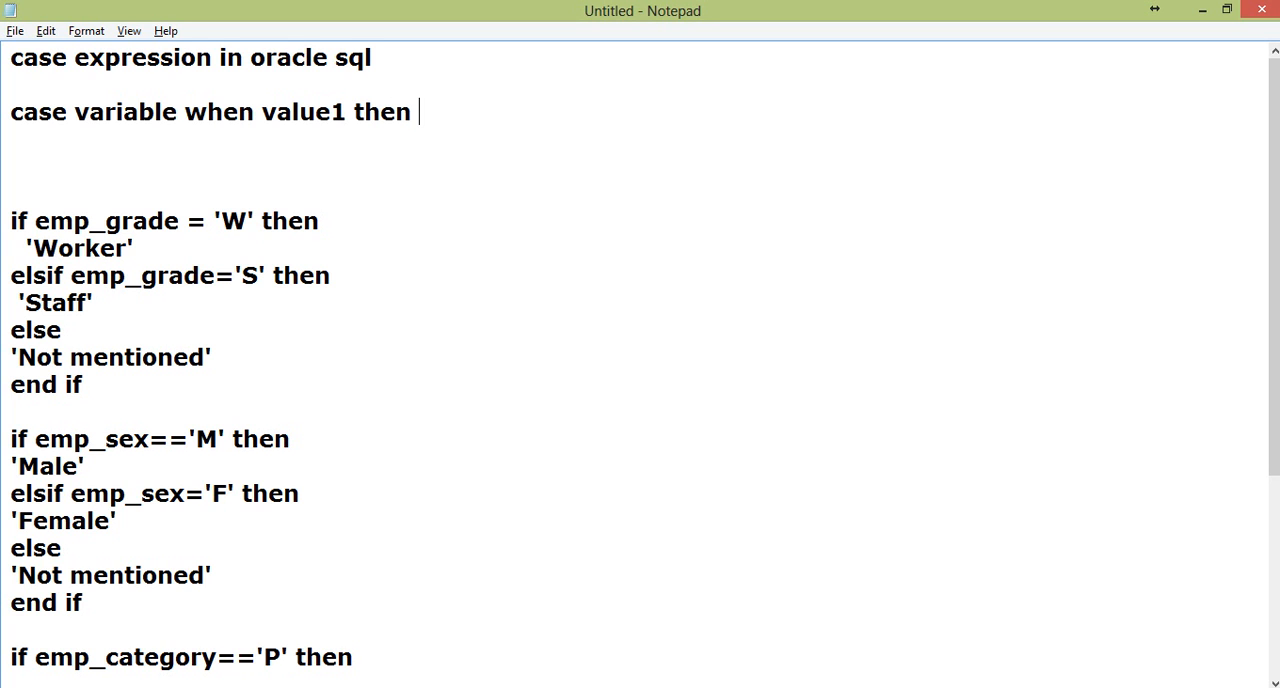
pyautogui.write('r')
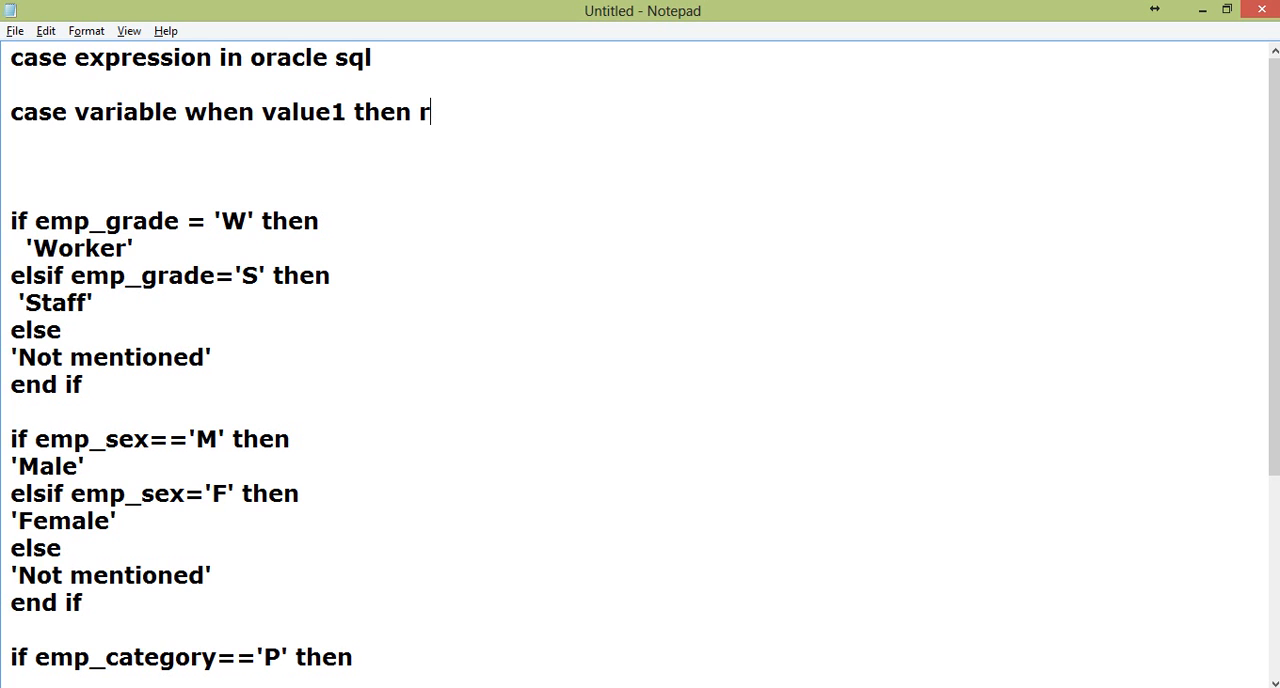
pyautogui.write('esult when va')
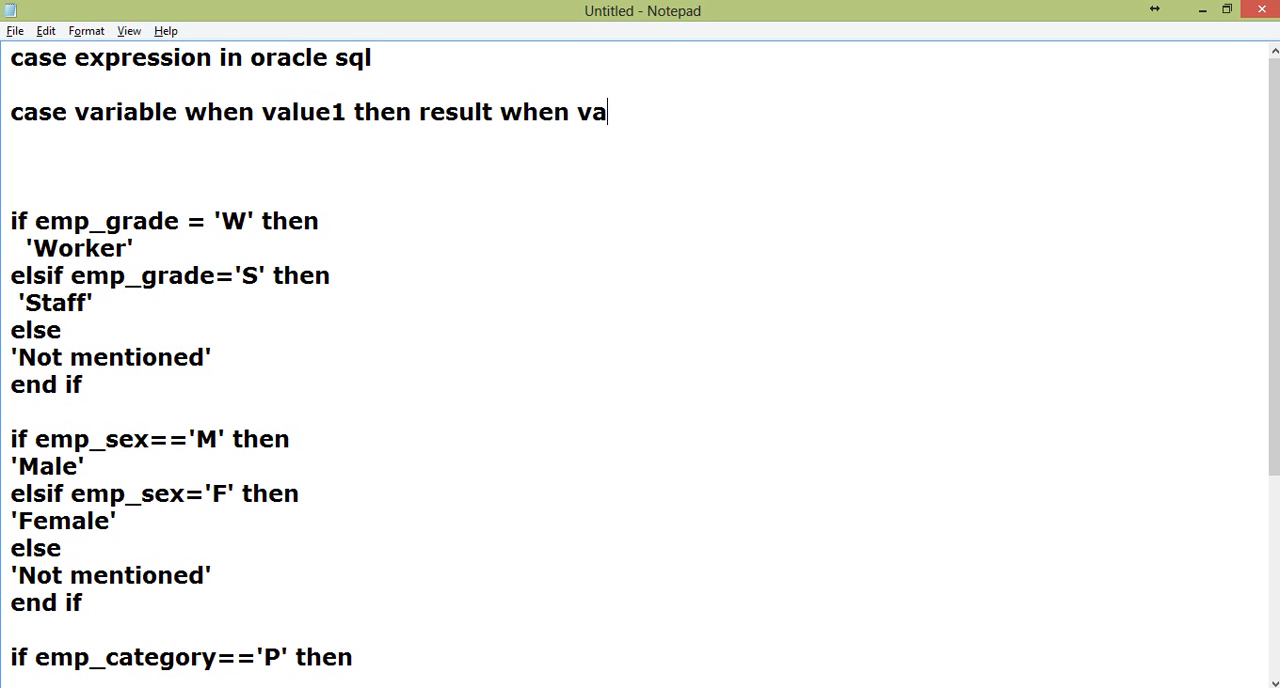
pyautogui.write('lue2 then resul')
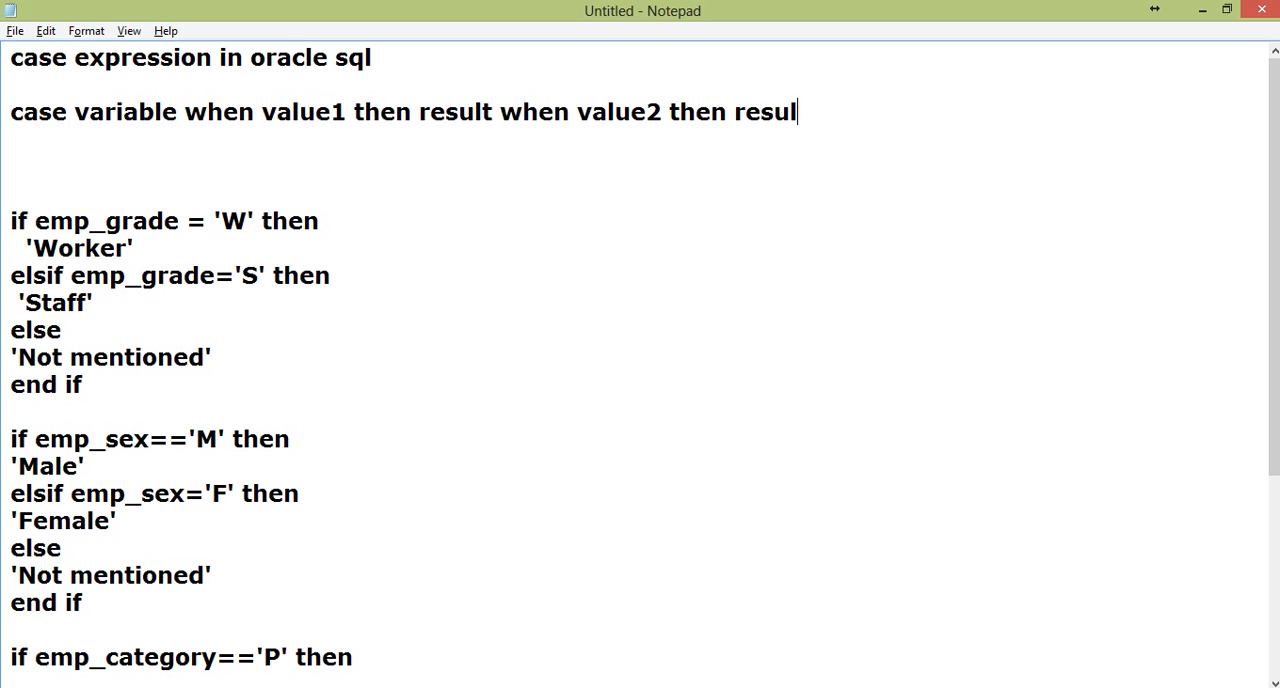
pyautogui.write('2 when value3 then re')
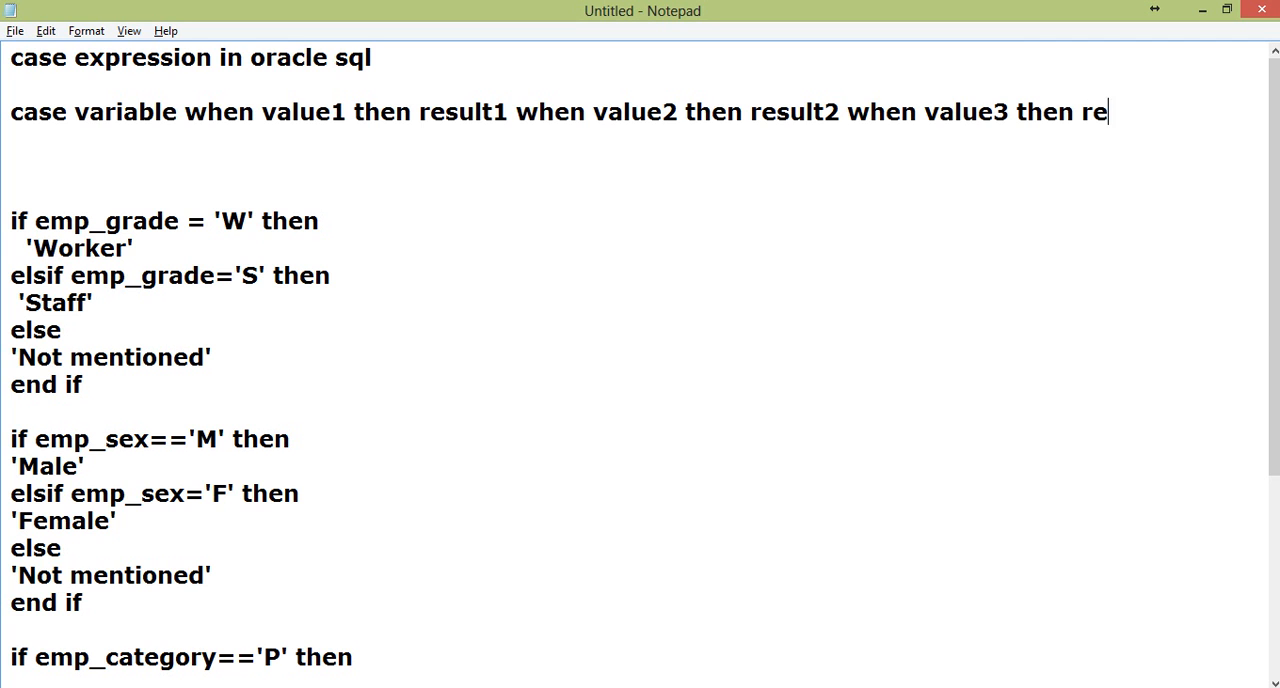
pyautogui.write('sult3')
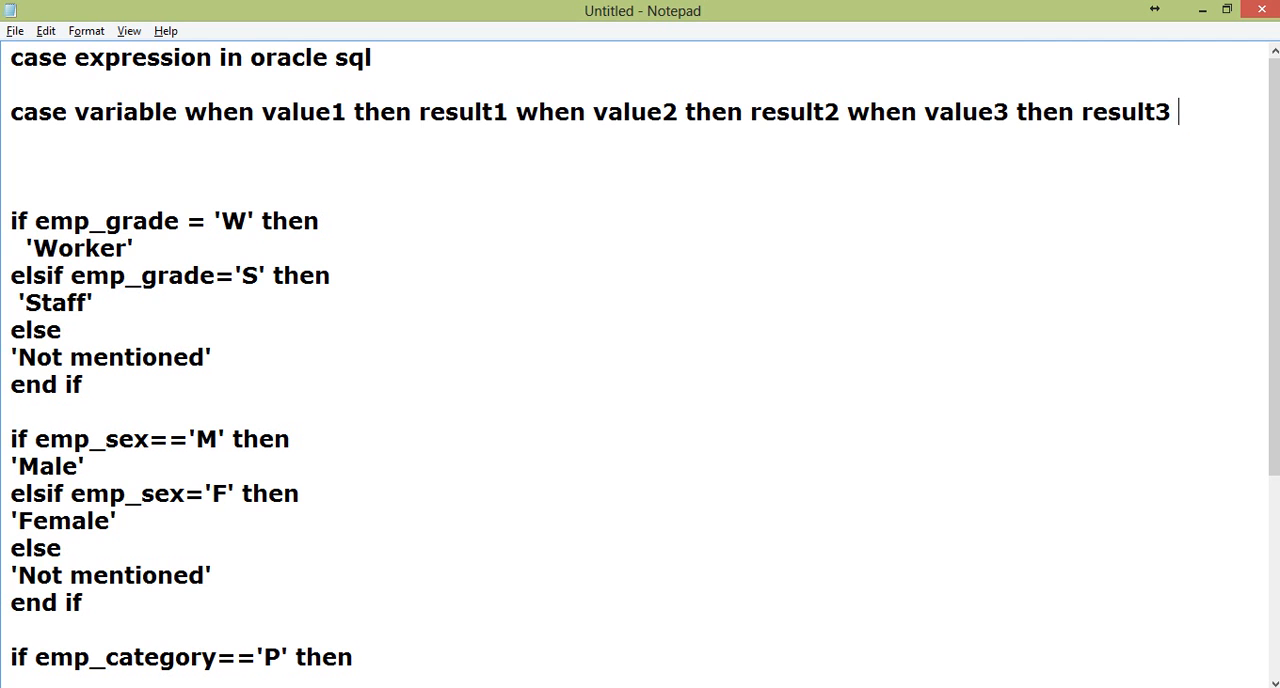
pyautogui.write('end')
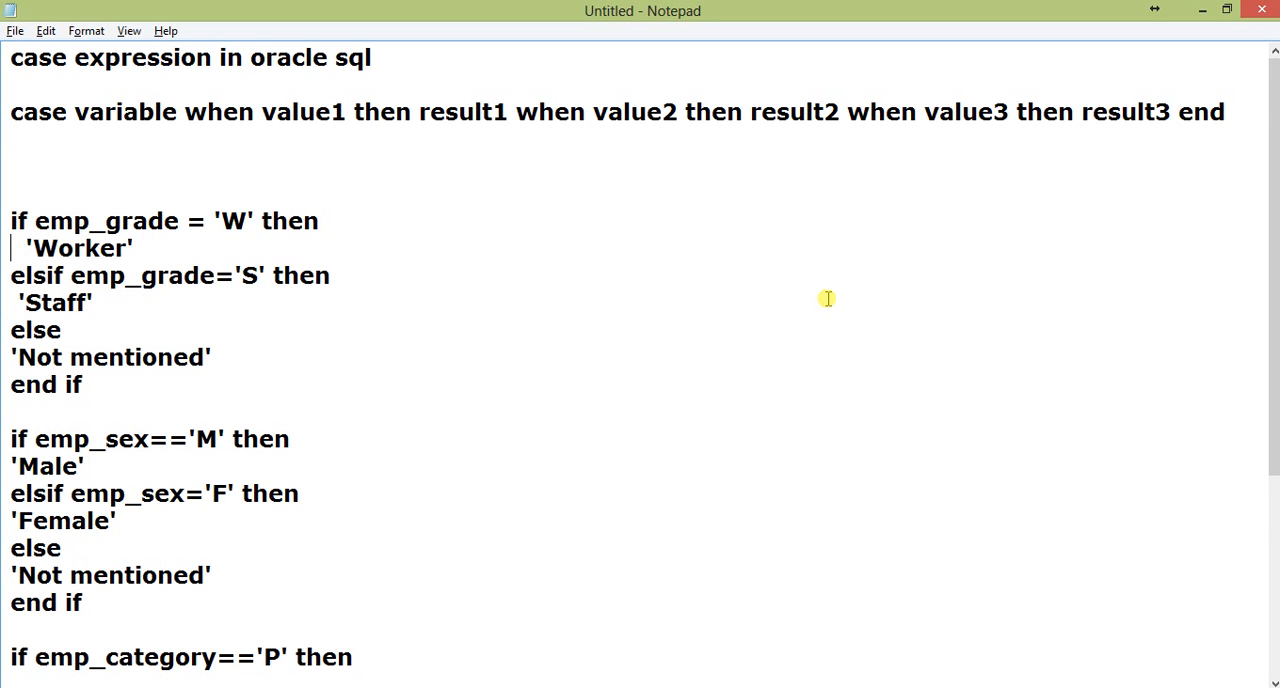
# Scroll down through the CASE notes before switching to the SQL*Plus prompt
pyautogui.scroll(-3)
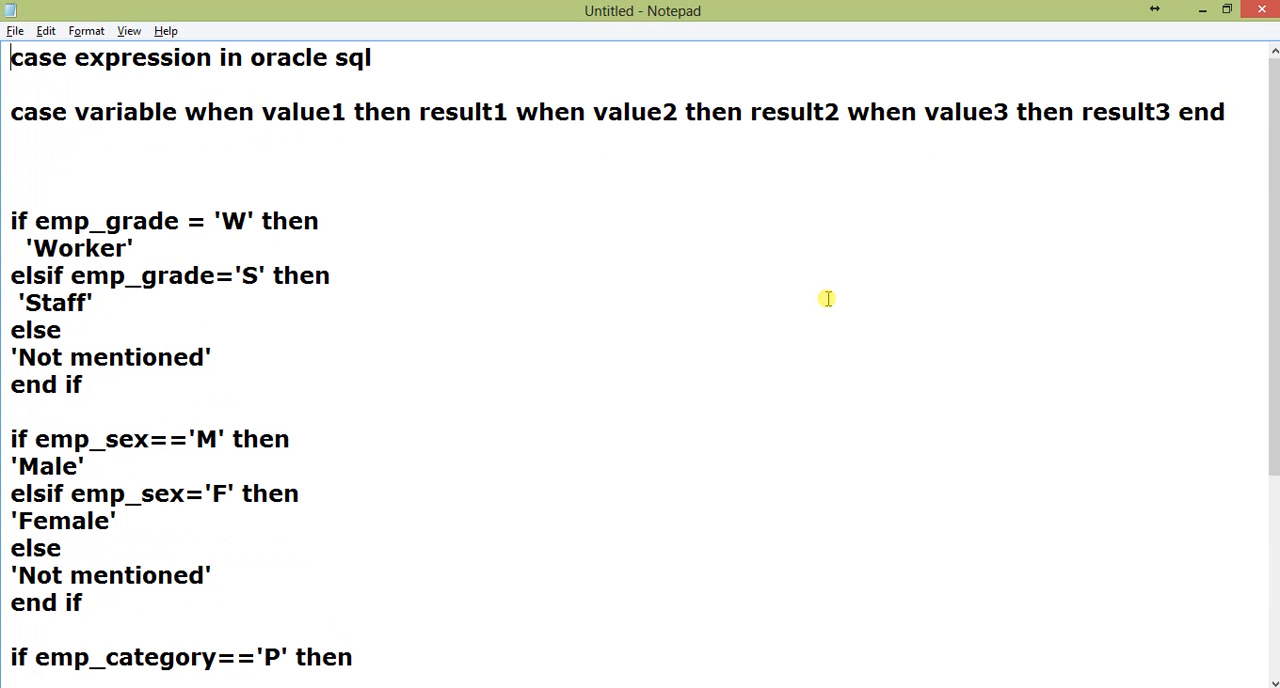
pyautogui.scroll(-3)
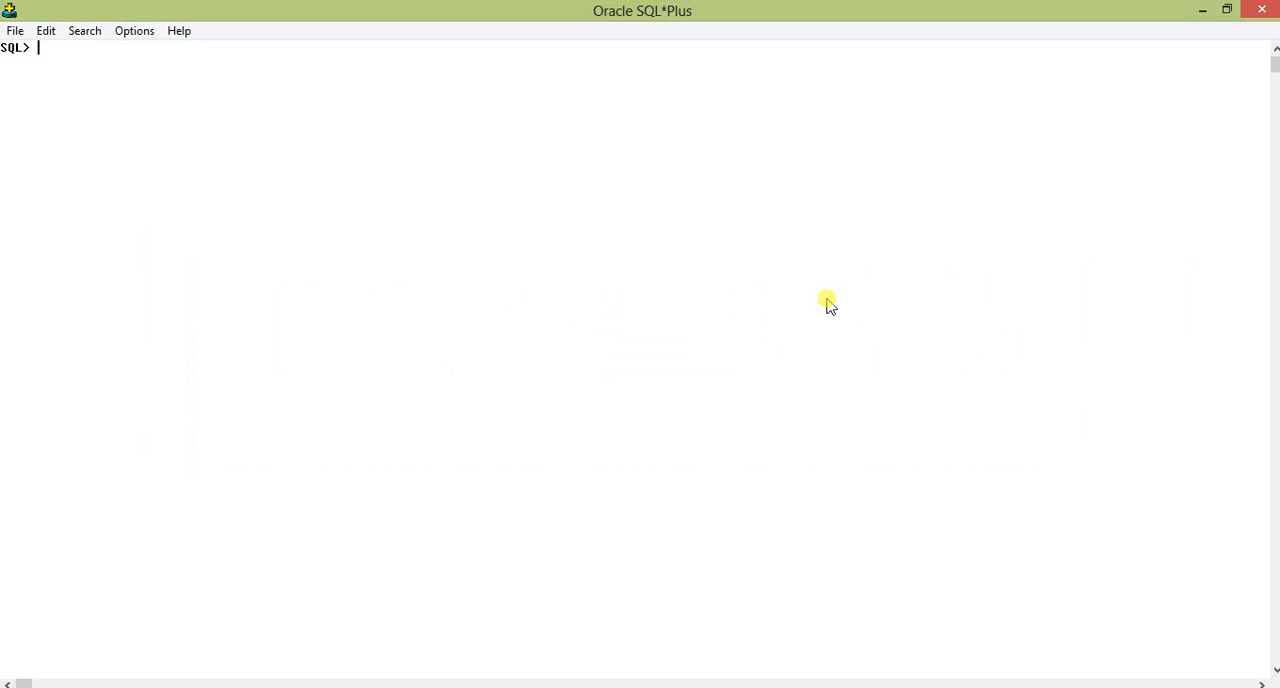
# Run 'select distinct emp_grade,emp_sex,emp_category from employee_master;' and rerun it with '/'
pyautogui.write('select')
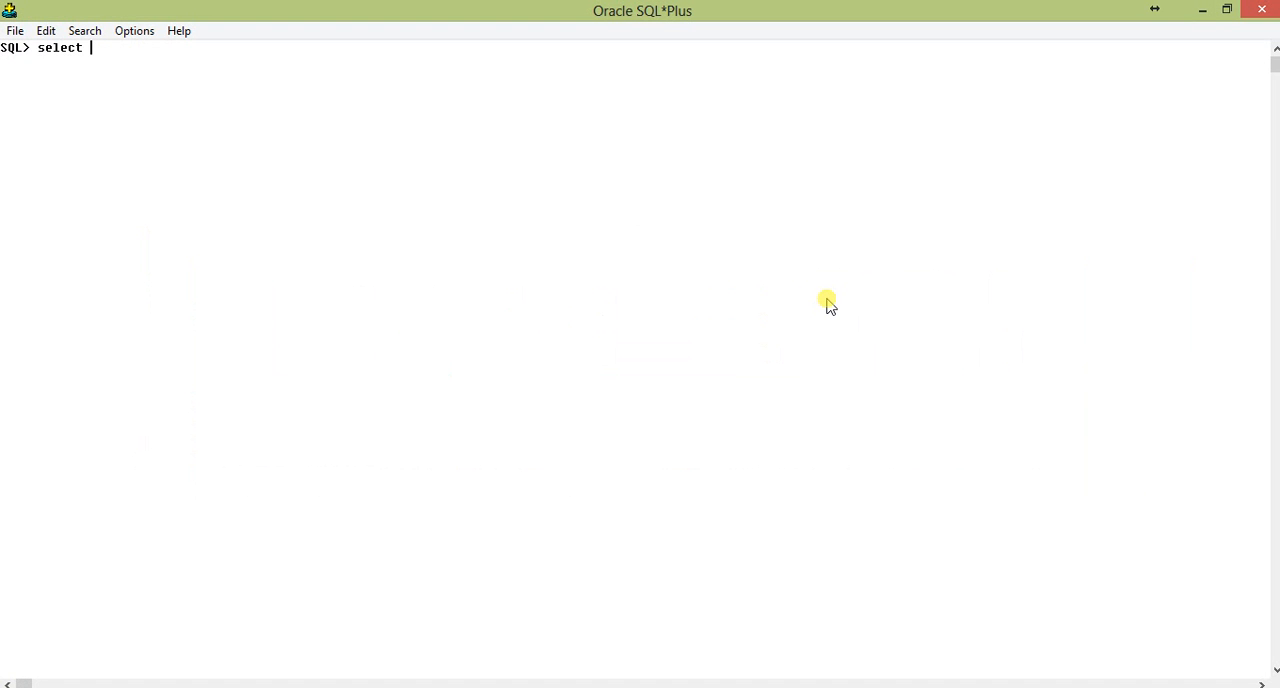
pyautogui.write('distinct e')
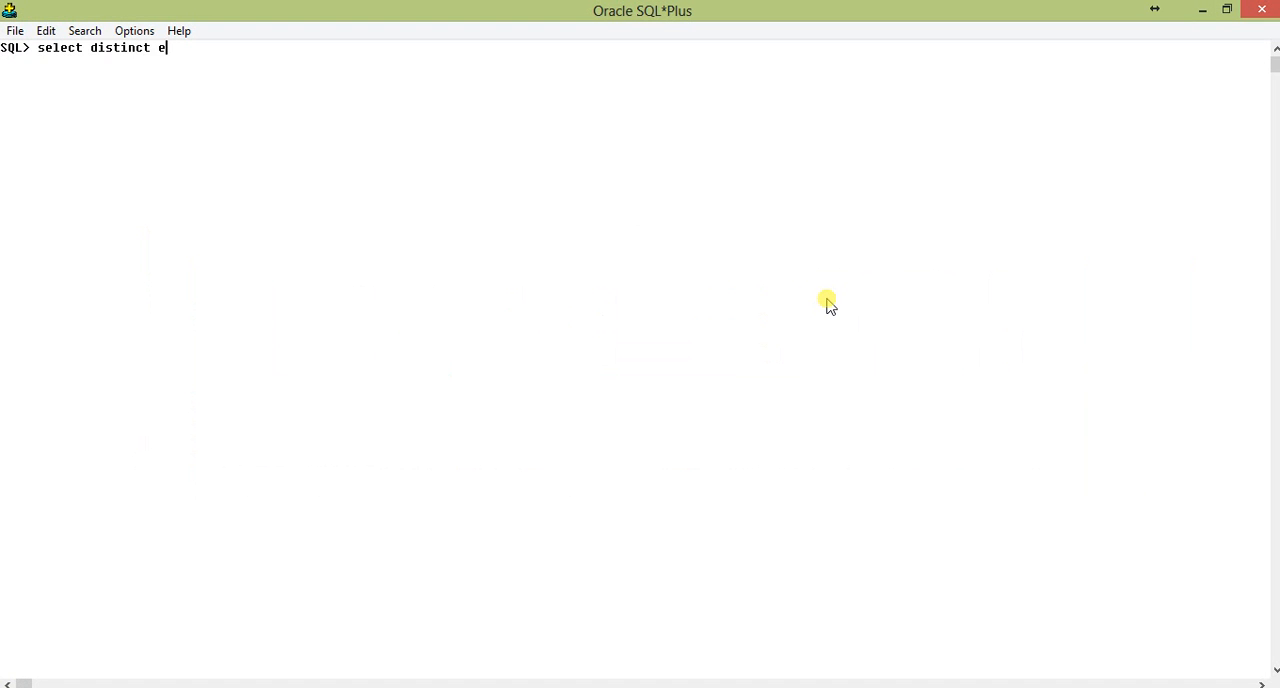
pyautogui.write('mp_grade')
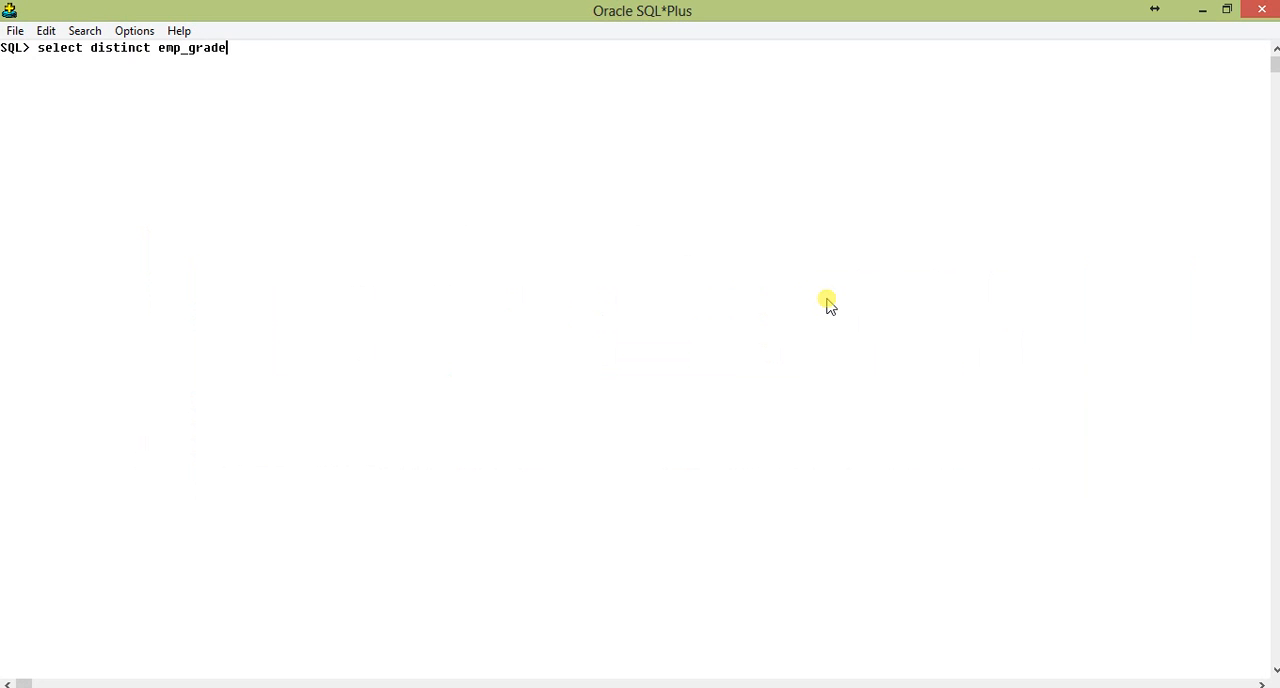
pyautogui.write(',emp_sex')
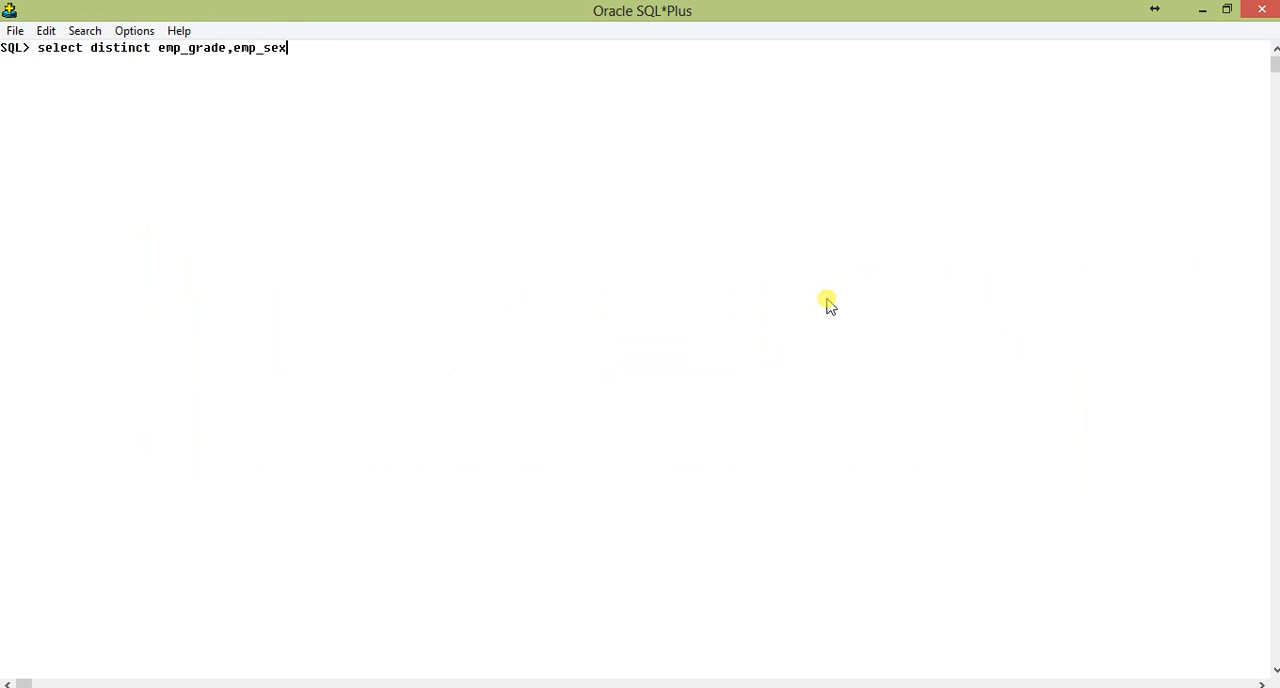
pyautogui.write(',emp_ca')
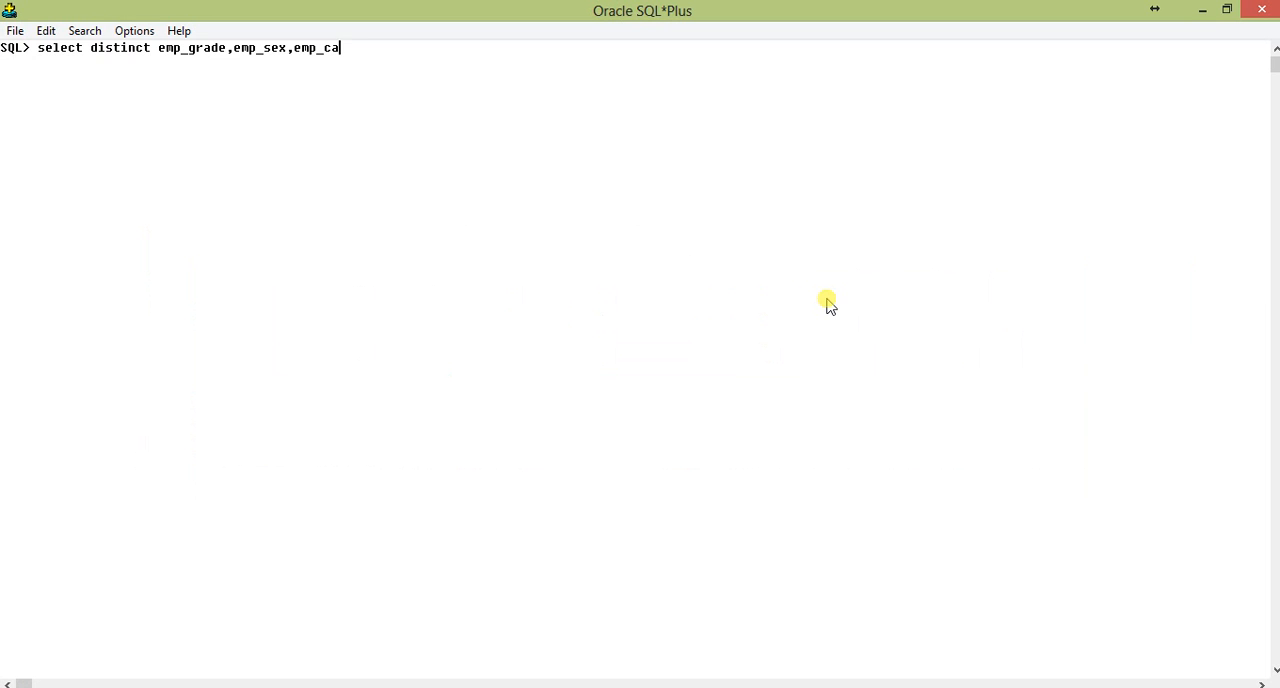
pyautogui.write('tegory from')
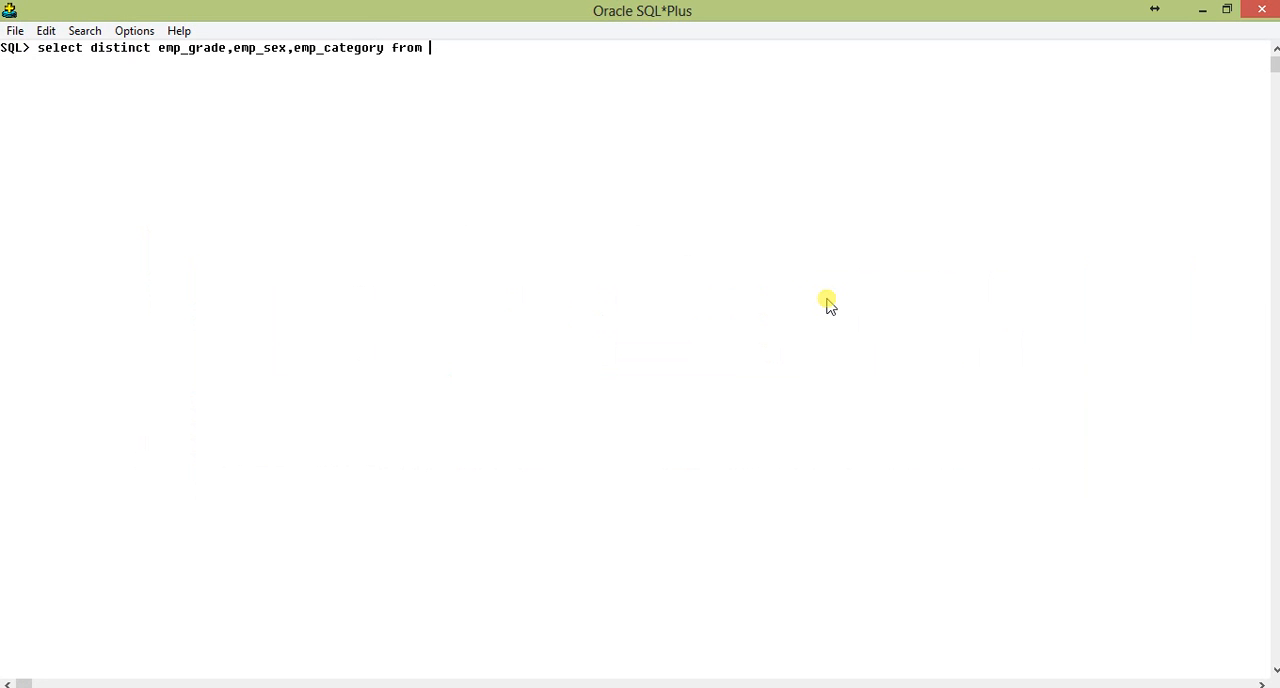
pyautogui.write('employee_master;')
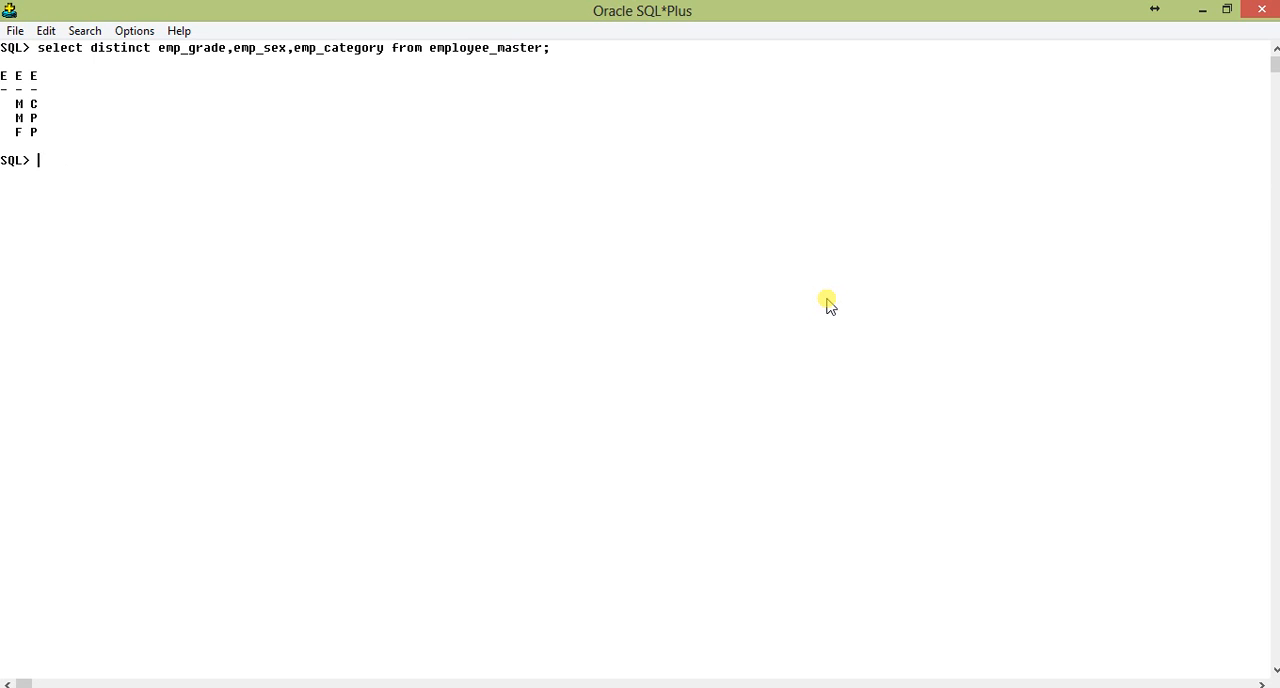
pyautogui.moveTo(900, 12)
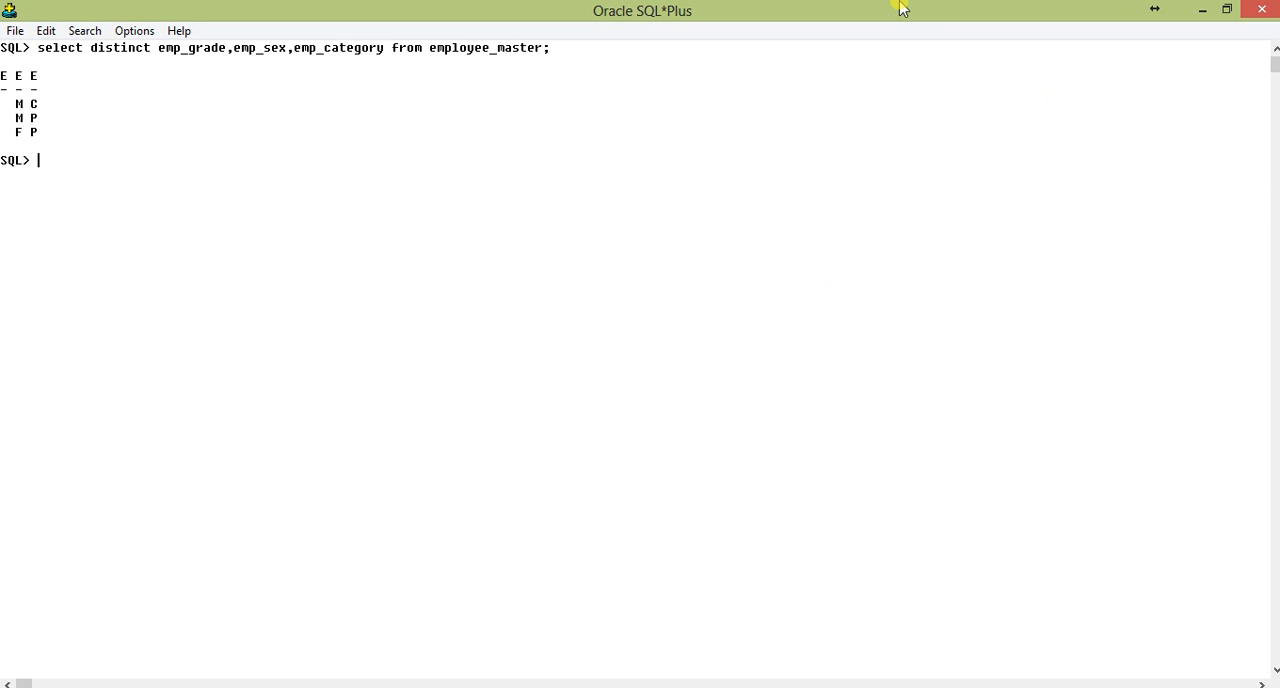
pyautogui.moveTo(916, 8)
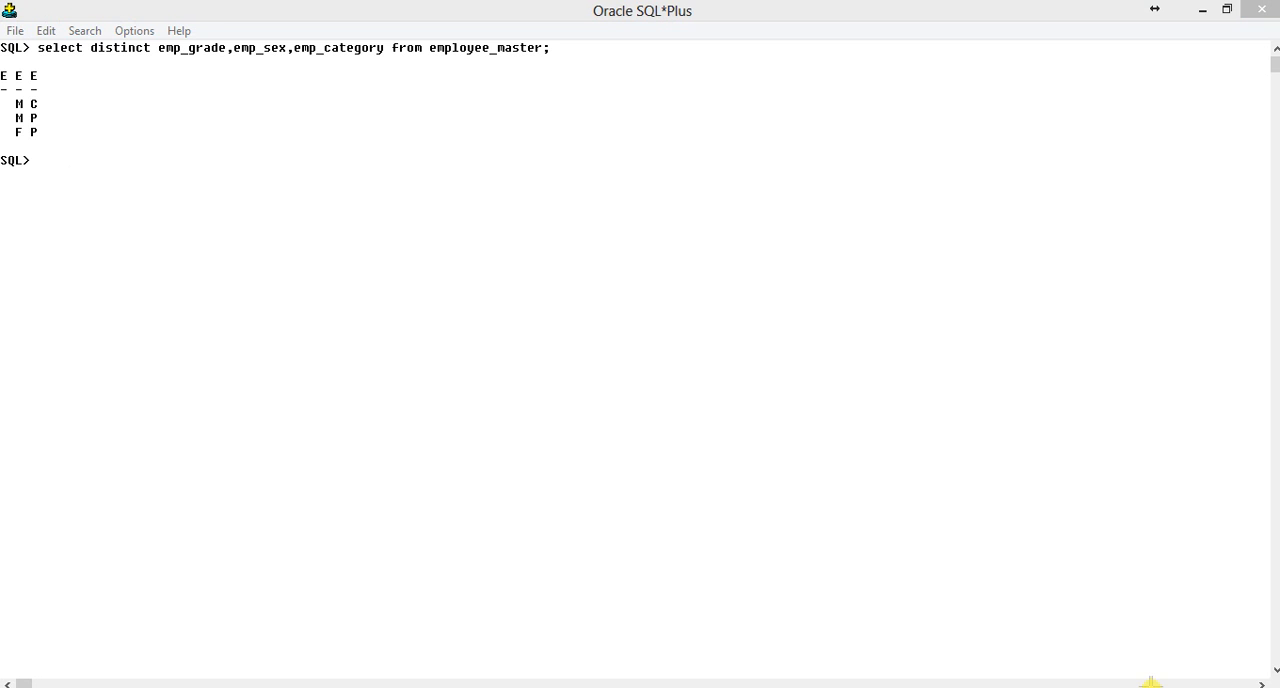
pyautogui.write('/')
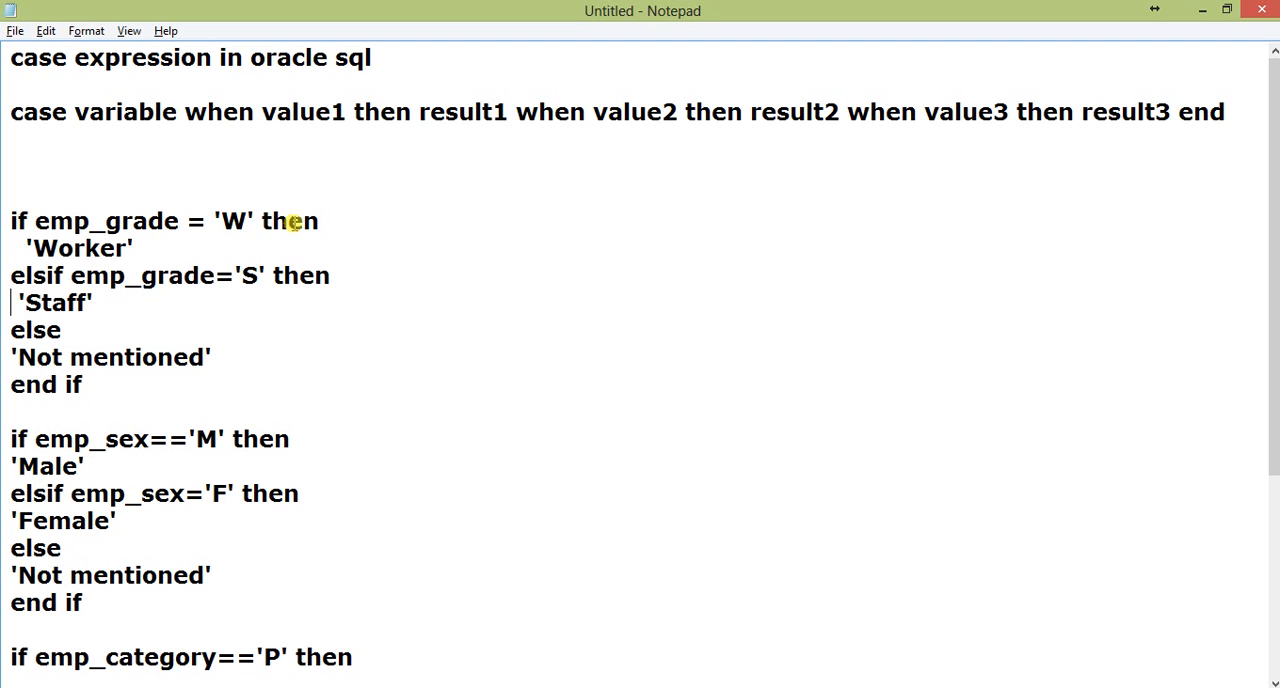
# Scroll past the if/elsif decoding blocks and place the cursor on the blank line below them
pyautogui.scroll(-3)
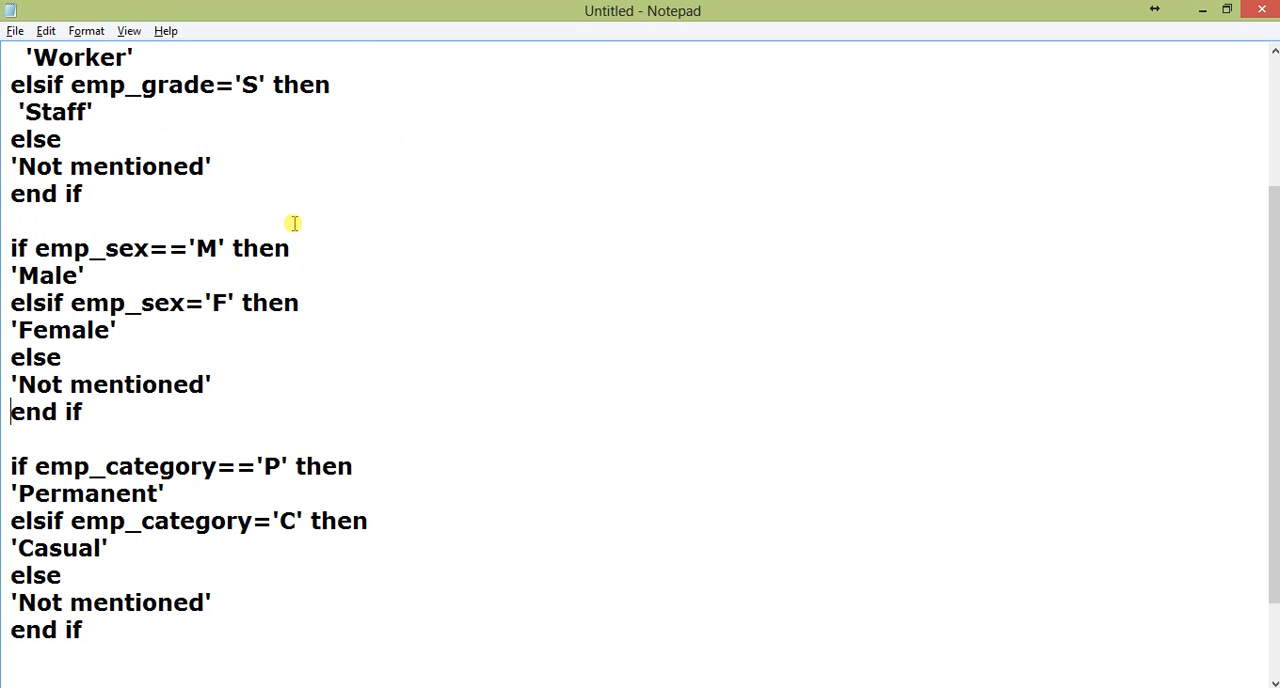
pyautogui.scroll(-3)
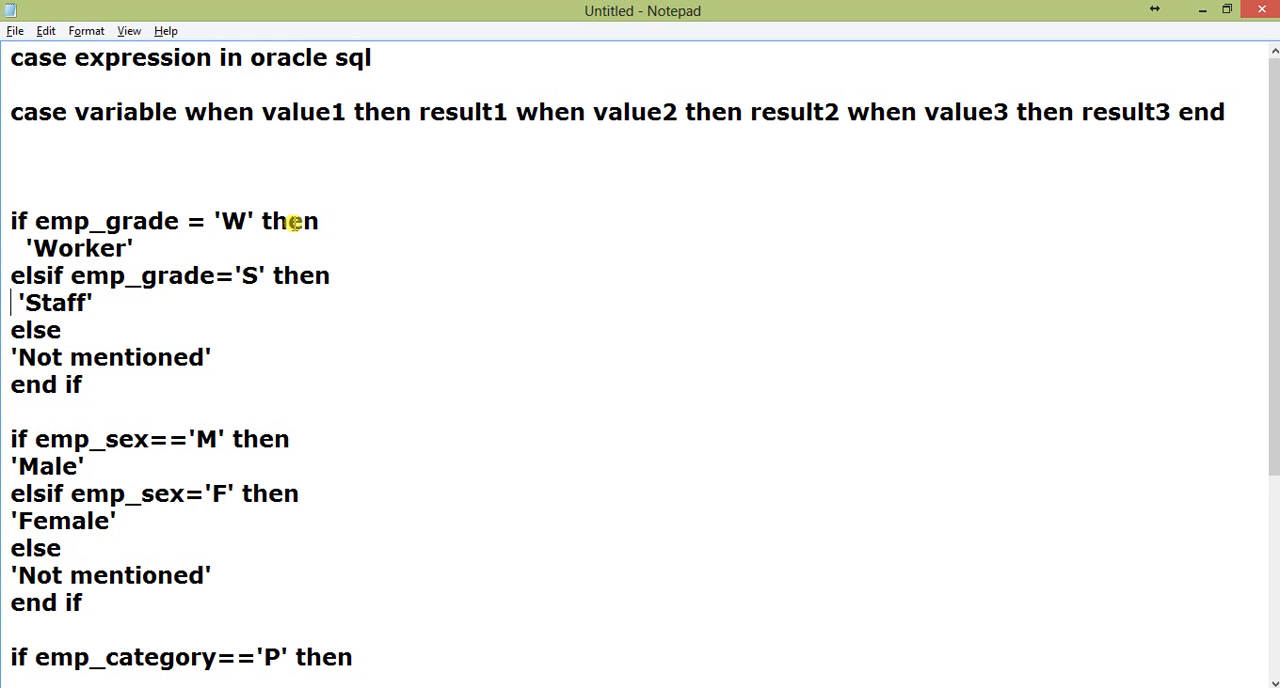
pyautogui.scroll(-3)
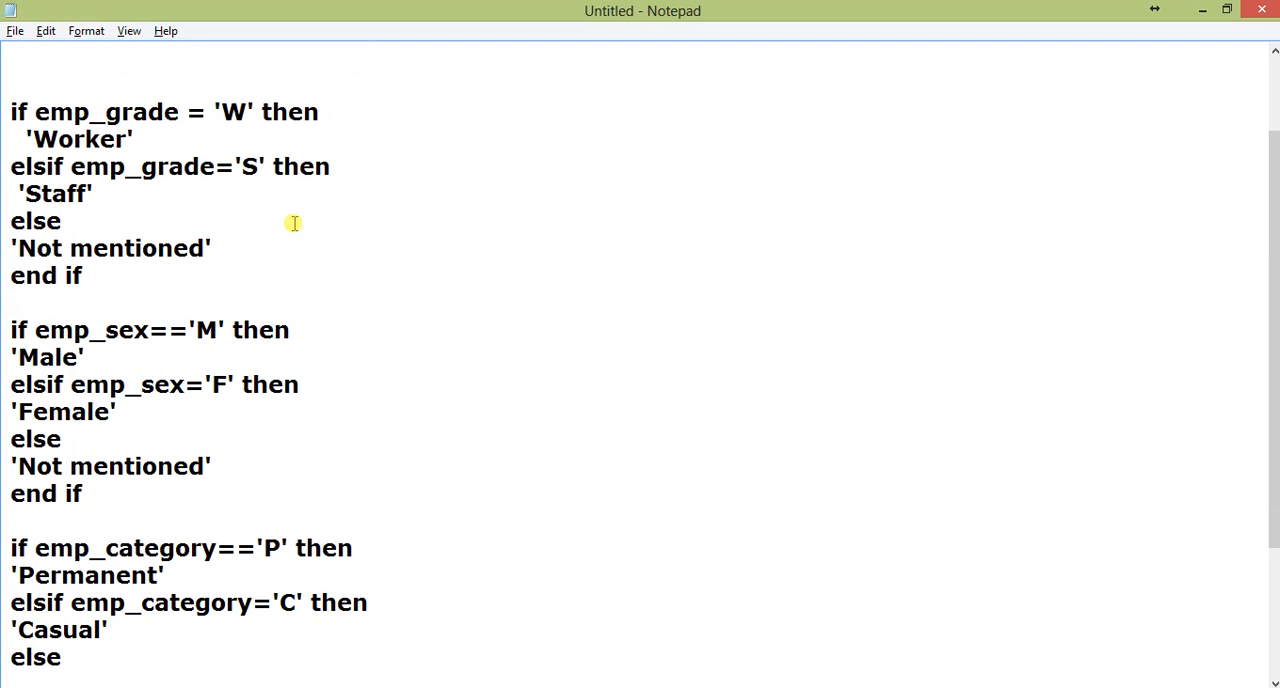
pyautogui.scroll(-3)
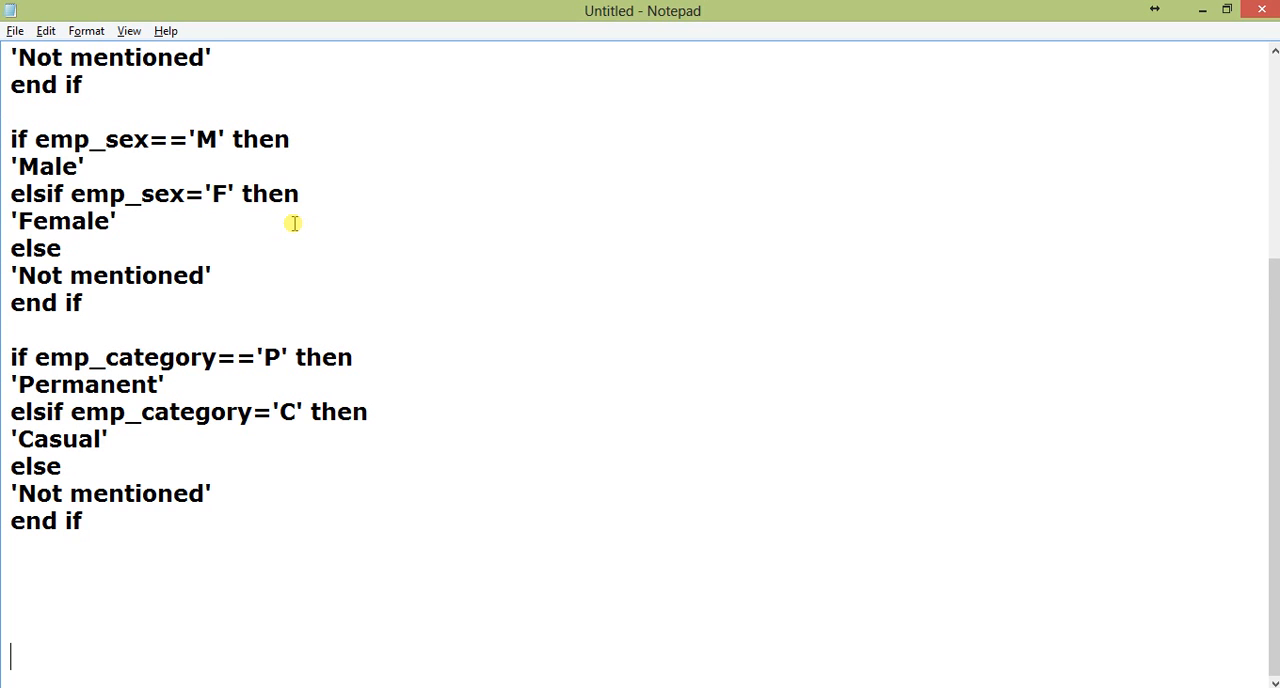
pyautogui.doubleClick(44, 520)
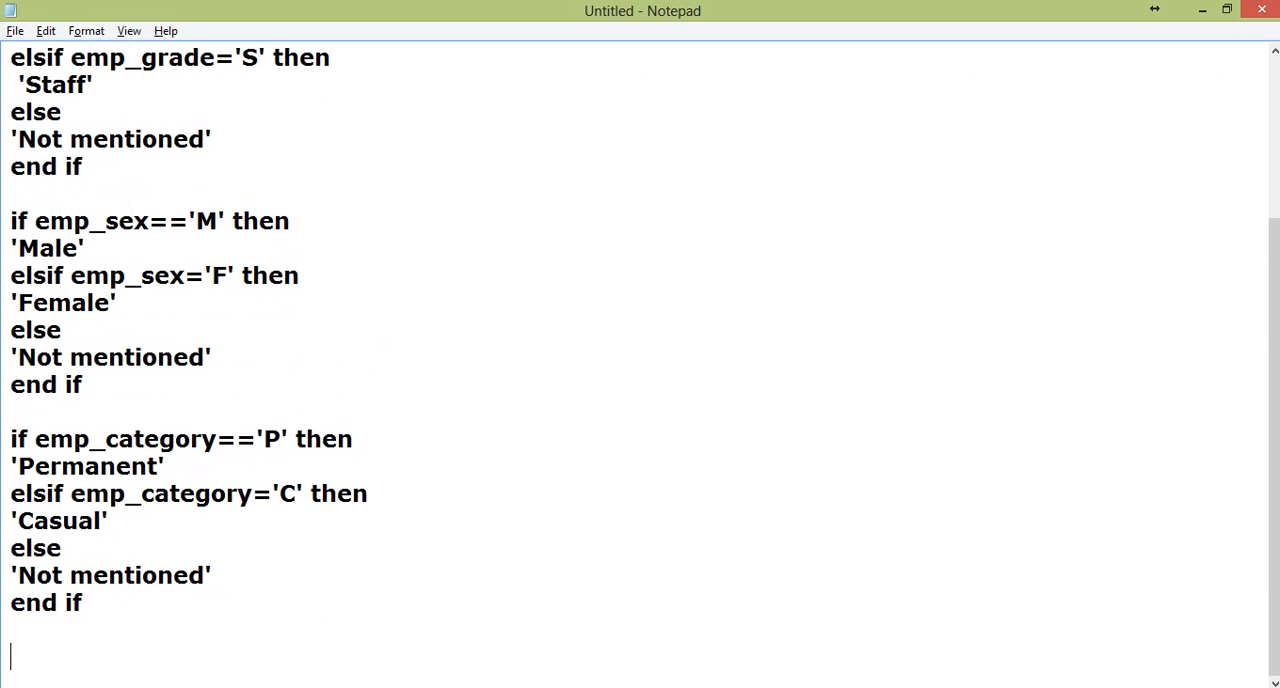
# Start 'select emp_code,emp_name, case emp_grade when 'W' then 'Worker''
pyautogui.write('select em')
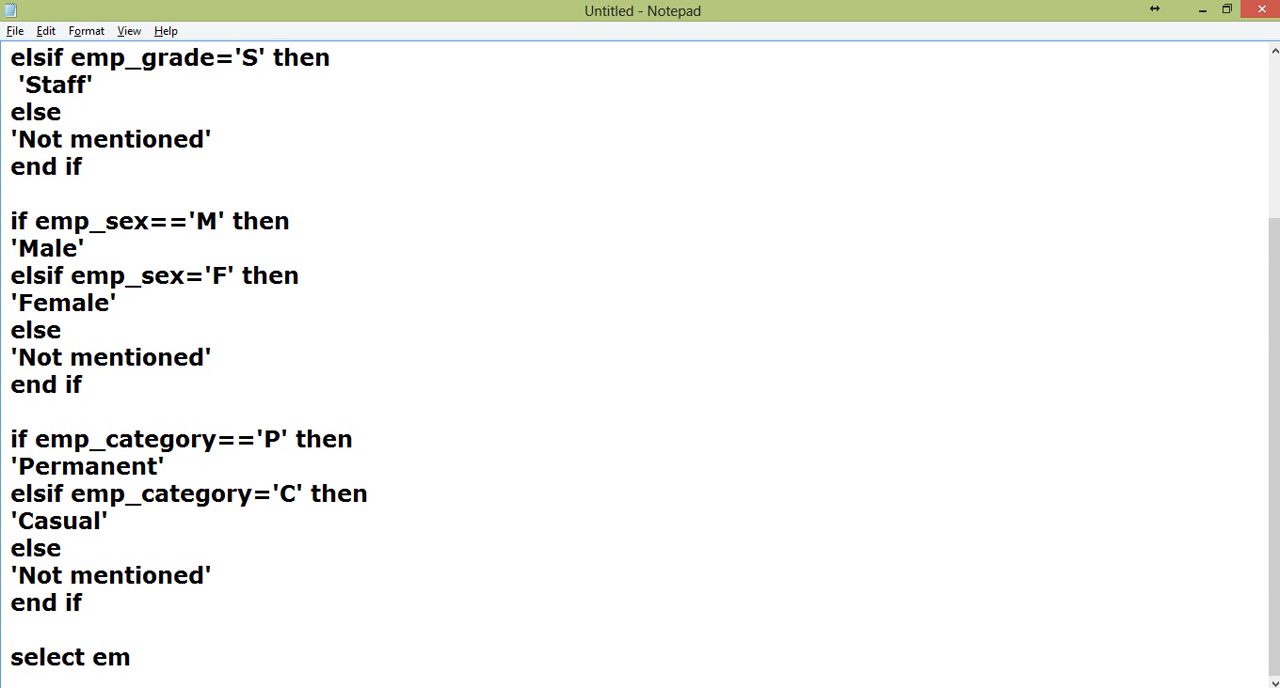
pyautogui.write('p_code,')
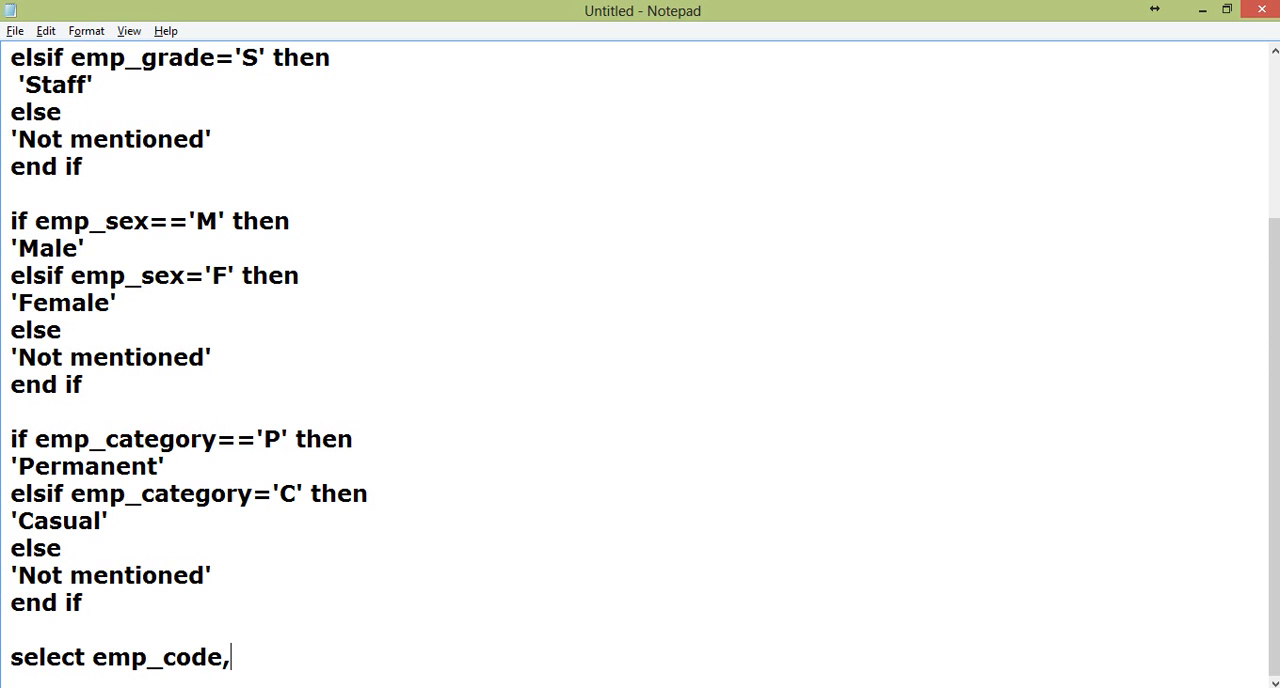
pyautogui.write('emp_')
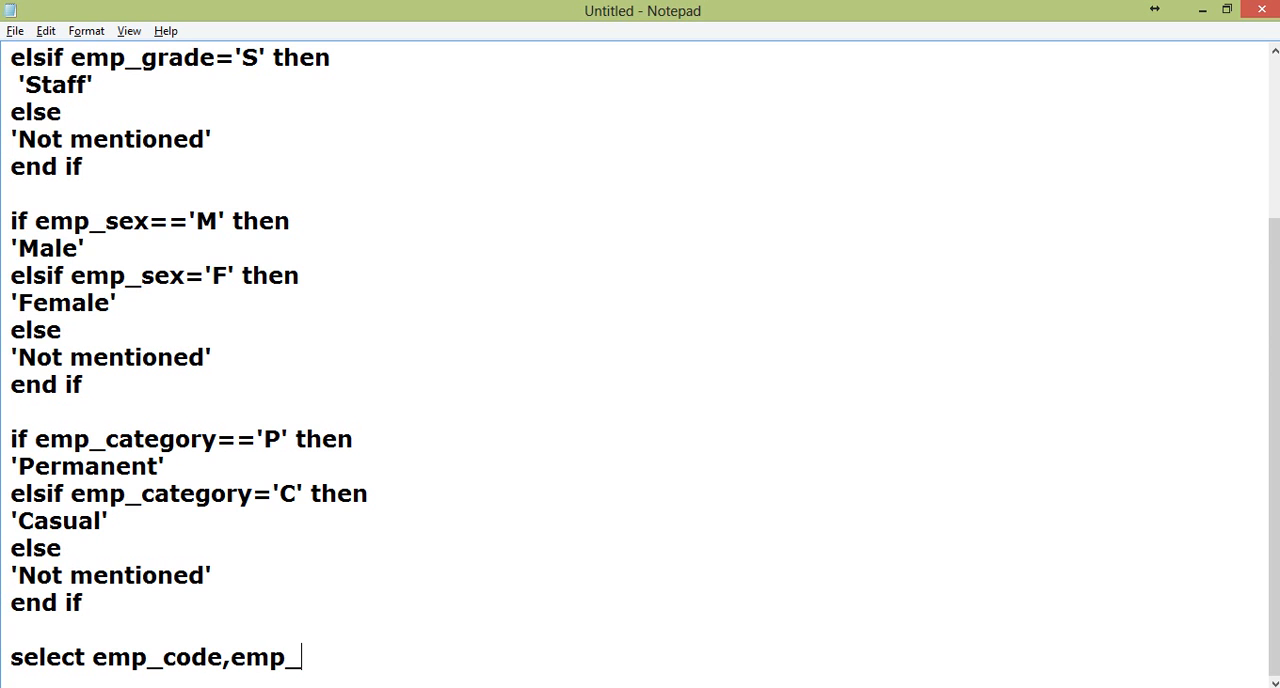
pyautogui.write('name,')
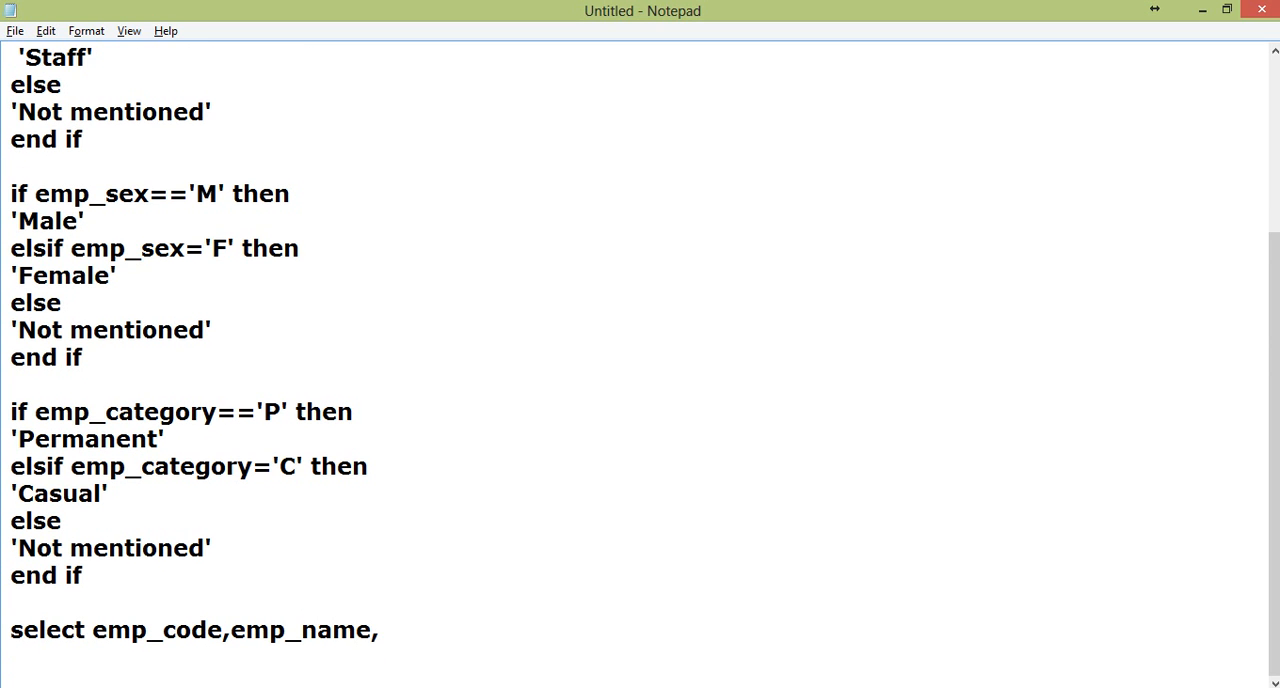
pyautogui.write('case')
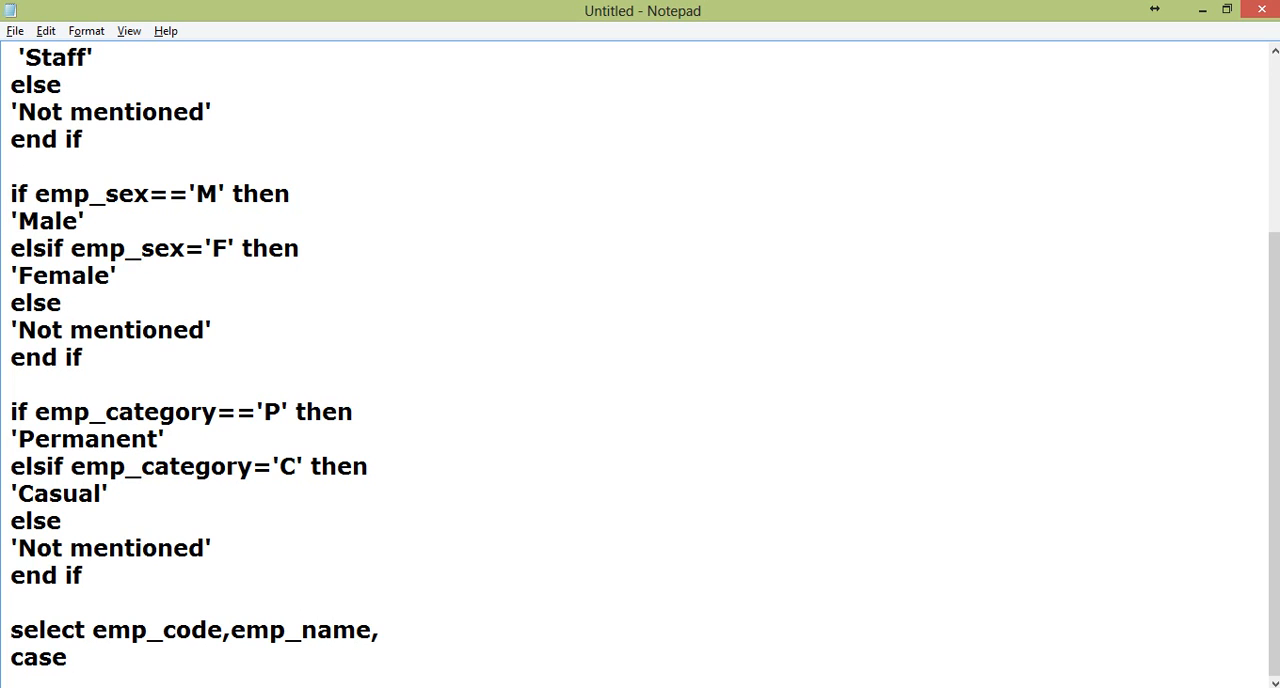
pyautogui.write('emp_gra')
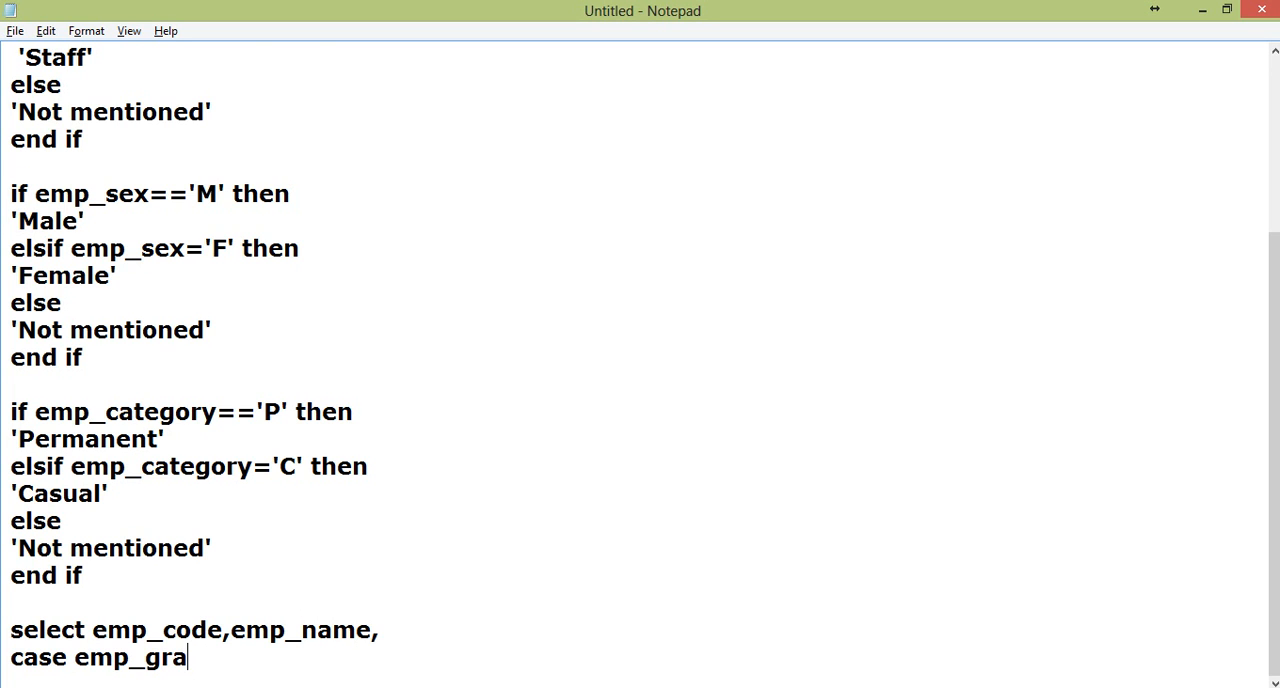
pyautogui.write('de')
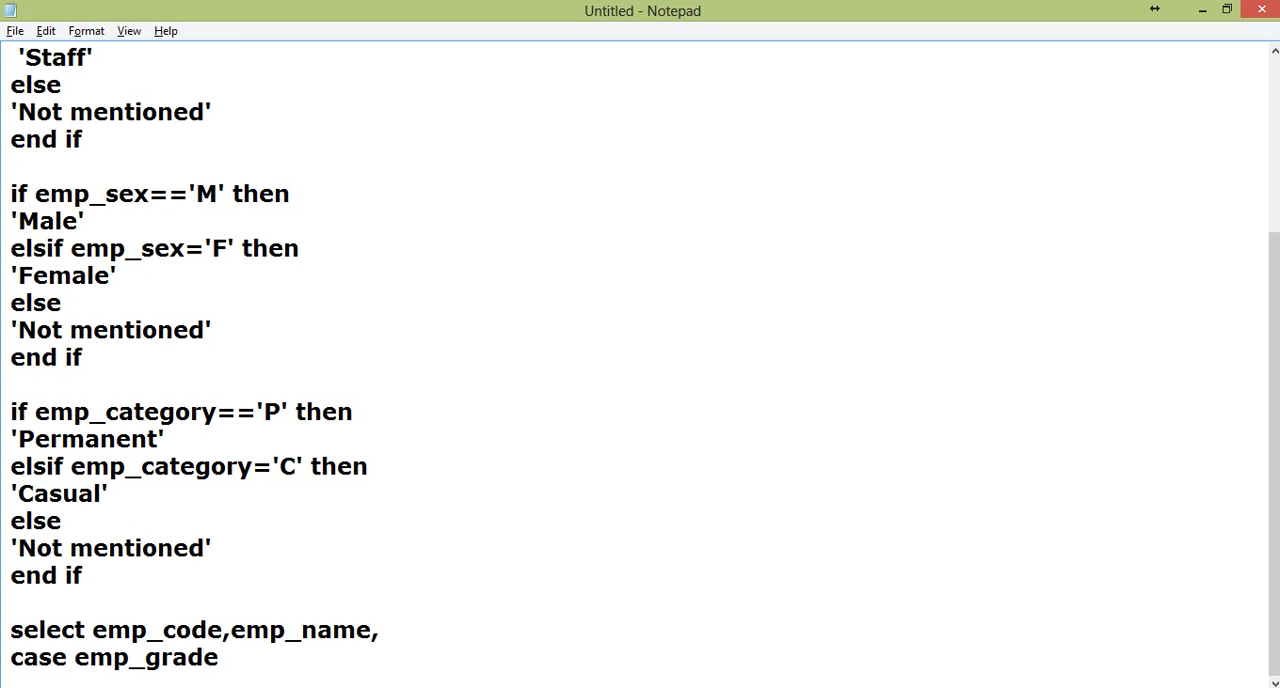
pyautogui.write('when')
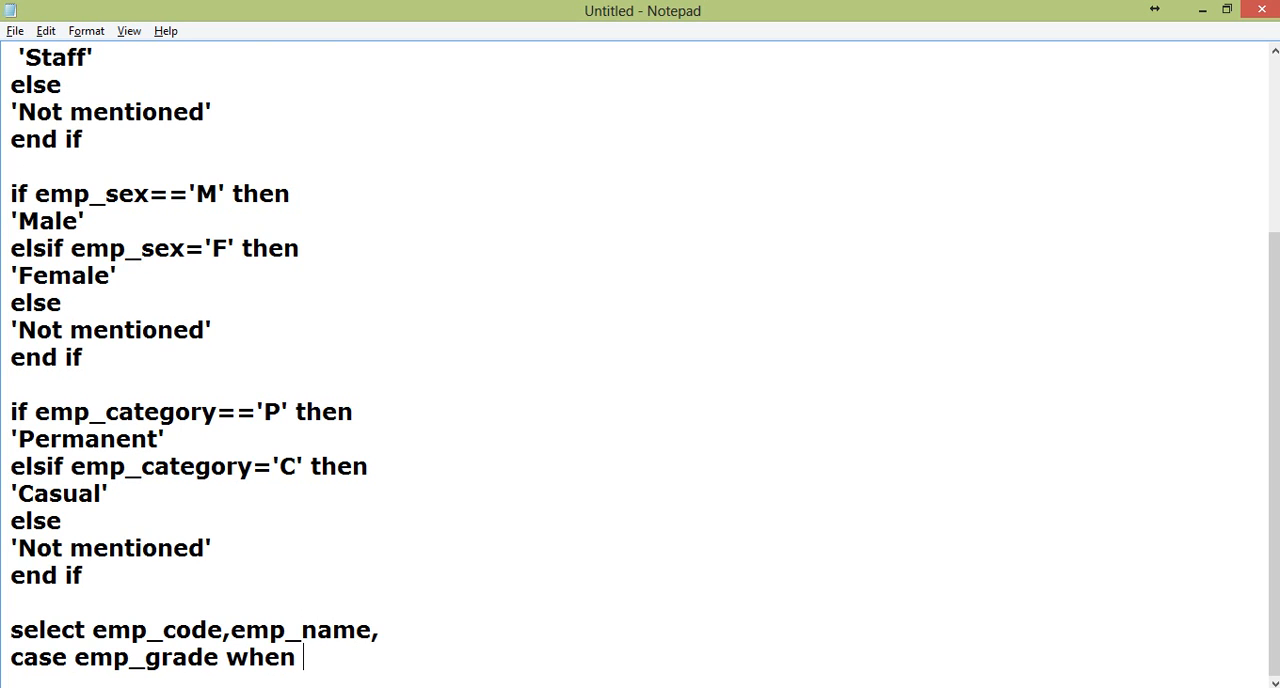
pyautogui.write("'")
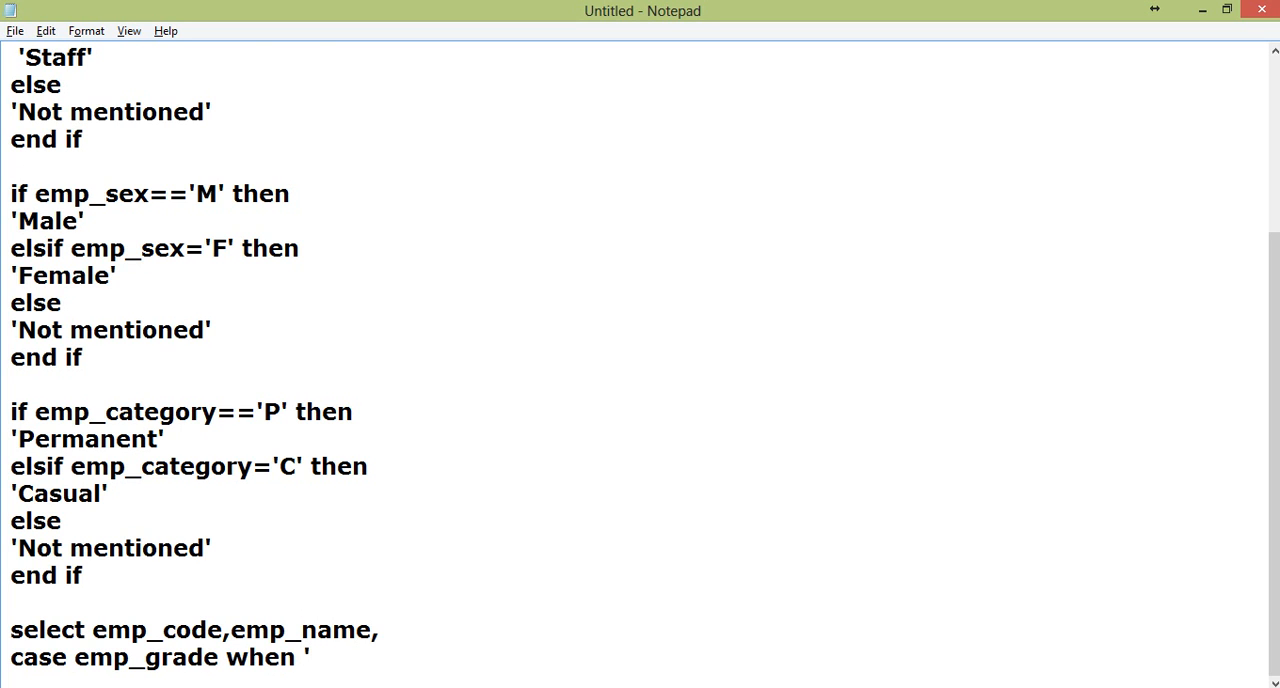
pyautogui.write("W' t")
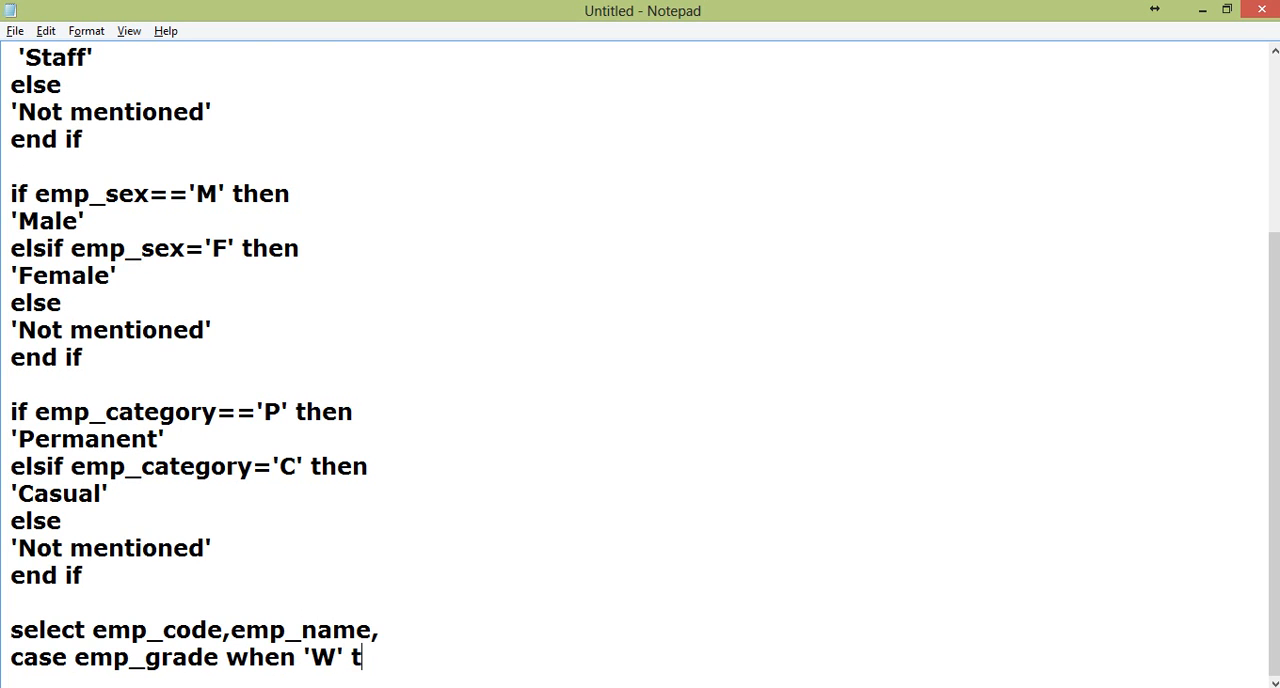
pyautogui.write("hen 'W")
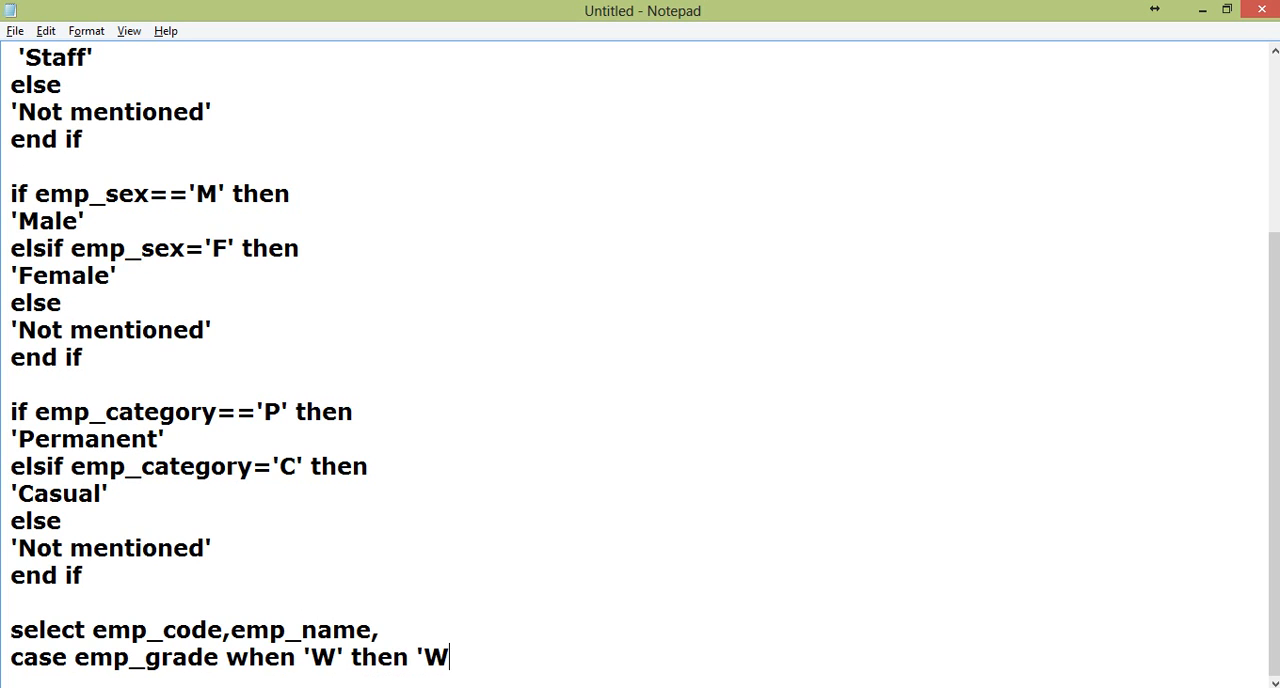
pyautogui.write("orker' when")
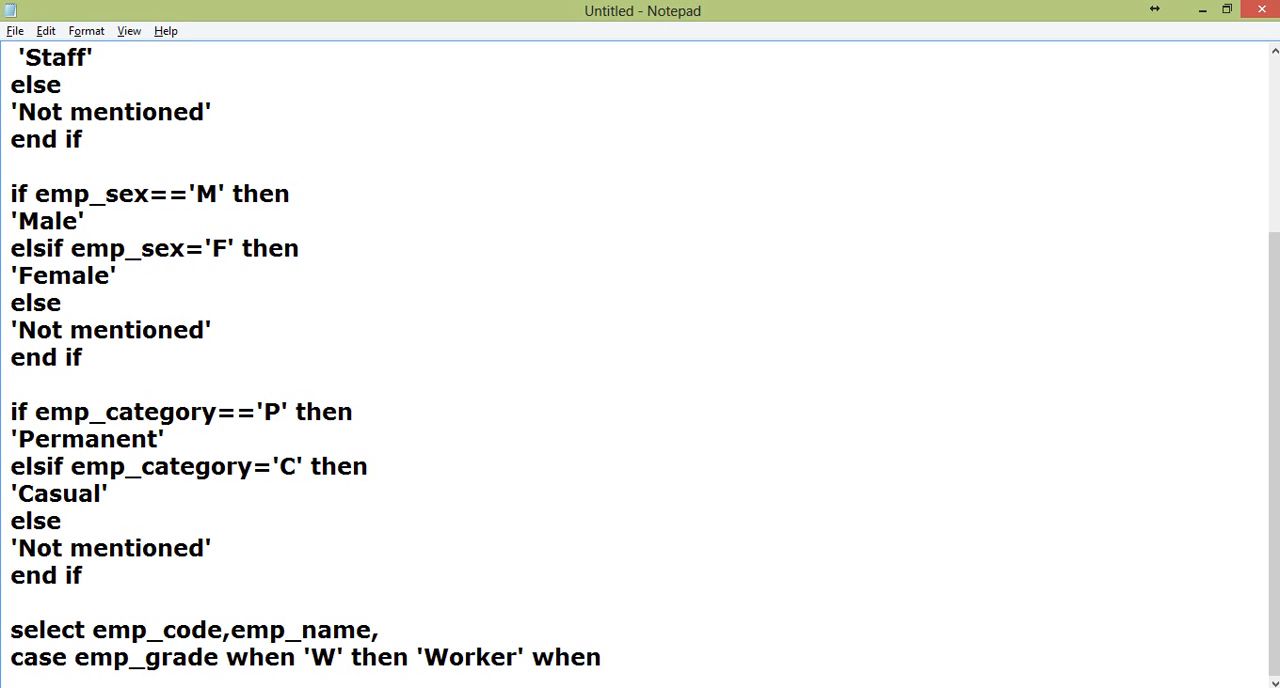
# Finish the CASE with 'when 'S' then 'Staff' else 'Not Mentioned' end empgrade'
pyautogui.write("'S'")
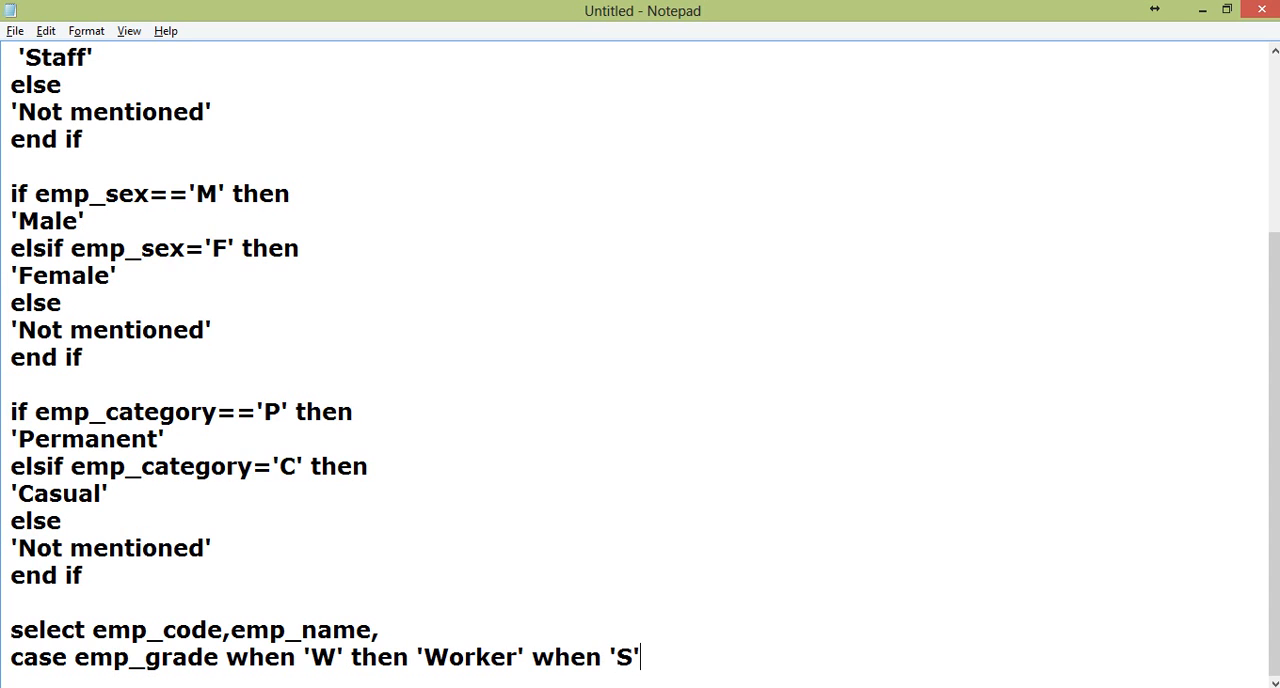
pyautogui.write("then 'S")
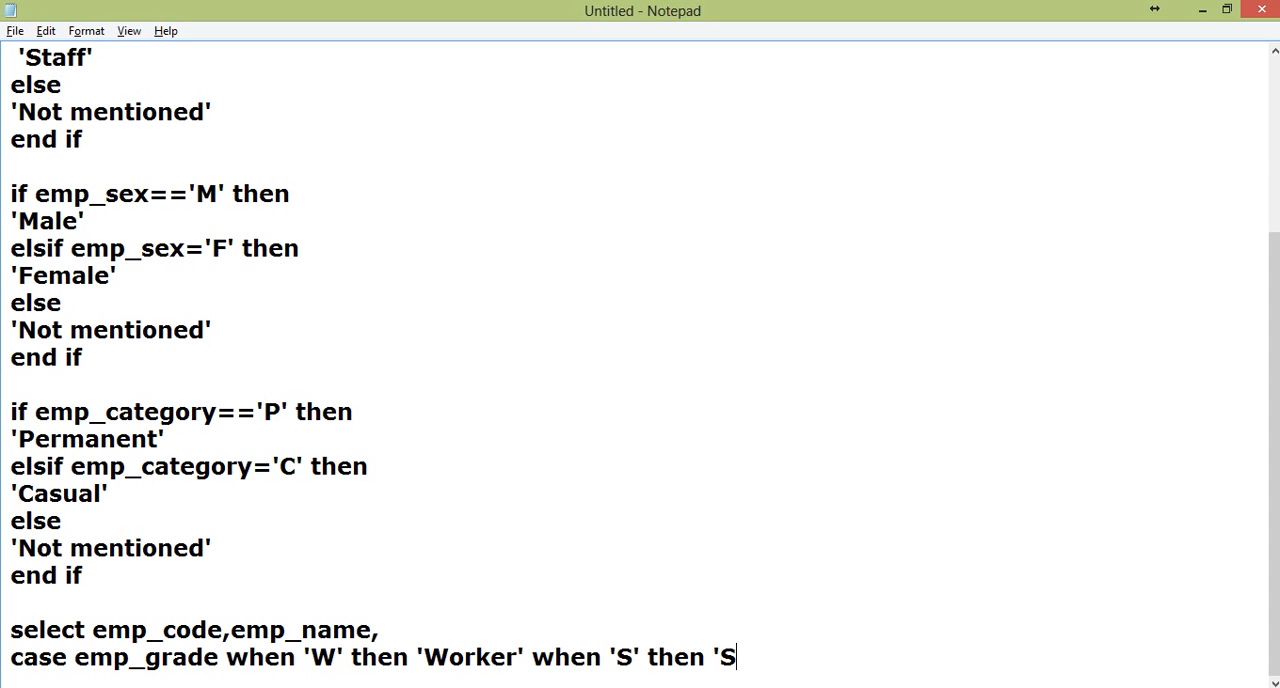
pyautogui.write("taff'")
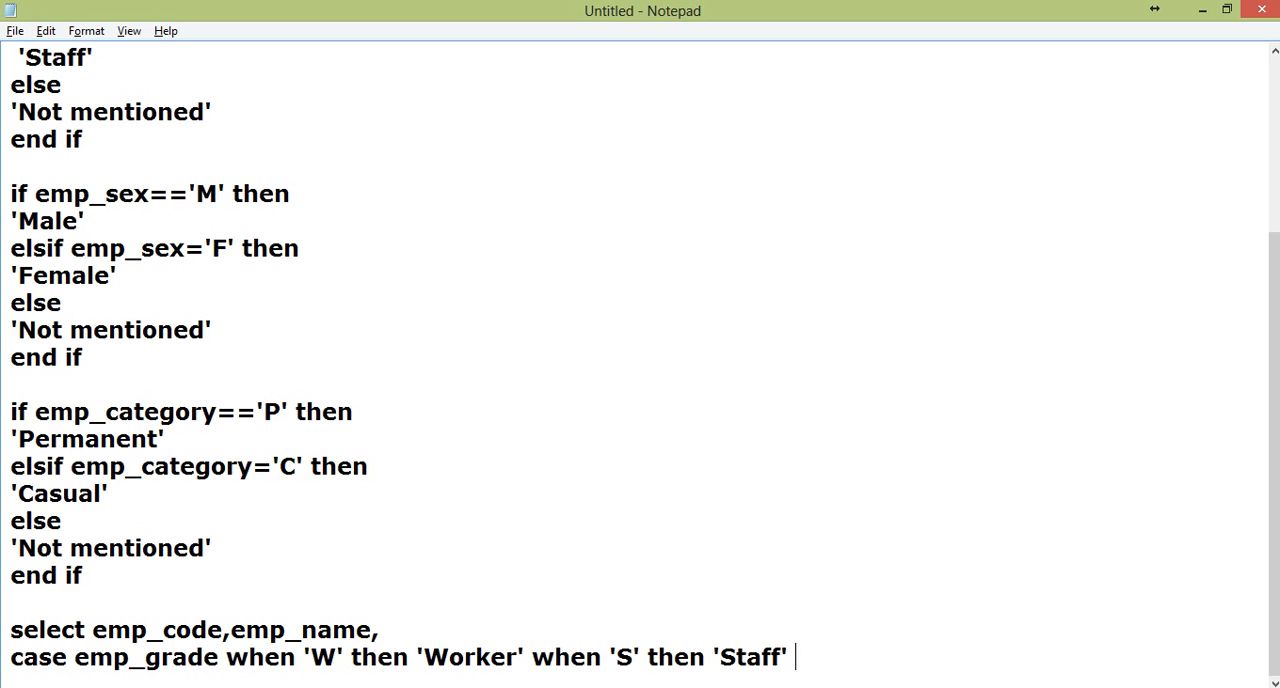
pyautogui.write('else')
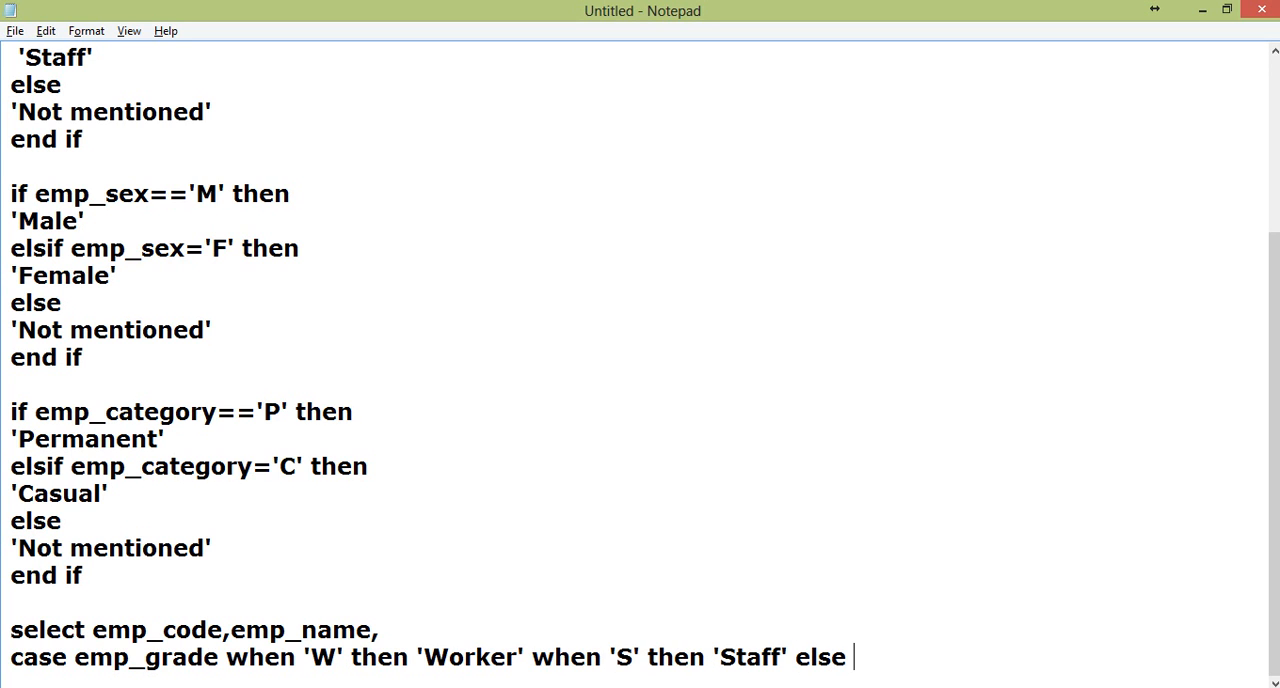
pyautogui.write("'Not M")
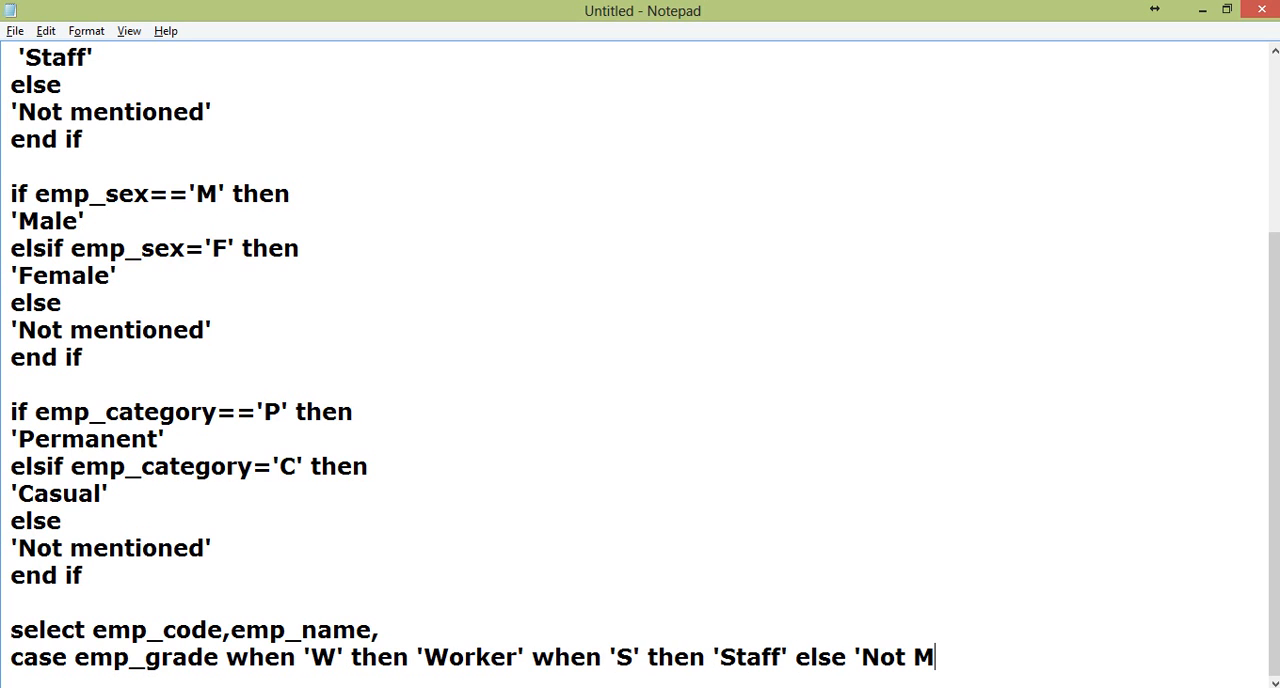
pyautogui.write("entioned' end")
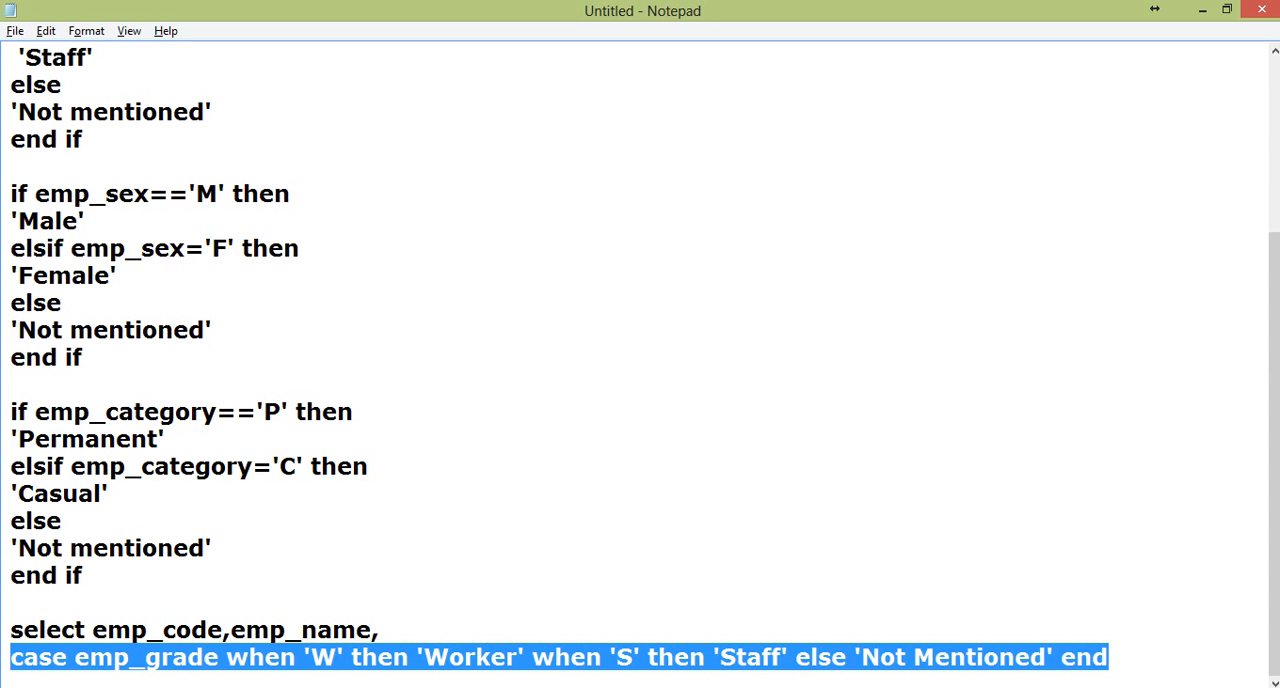
pyautogui.write('emp')
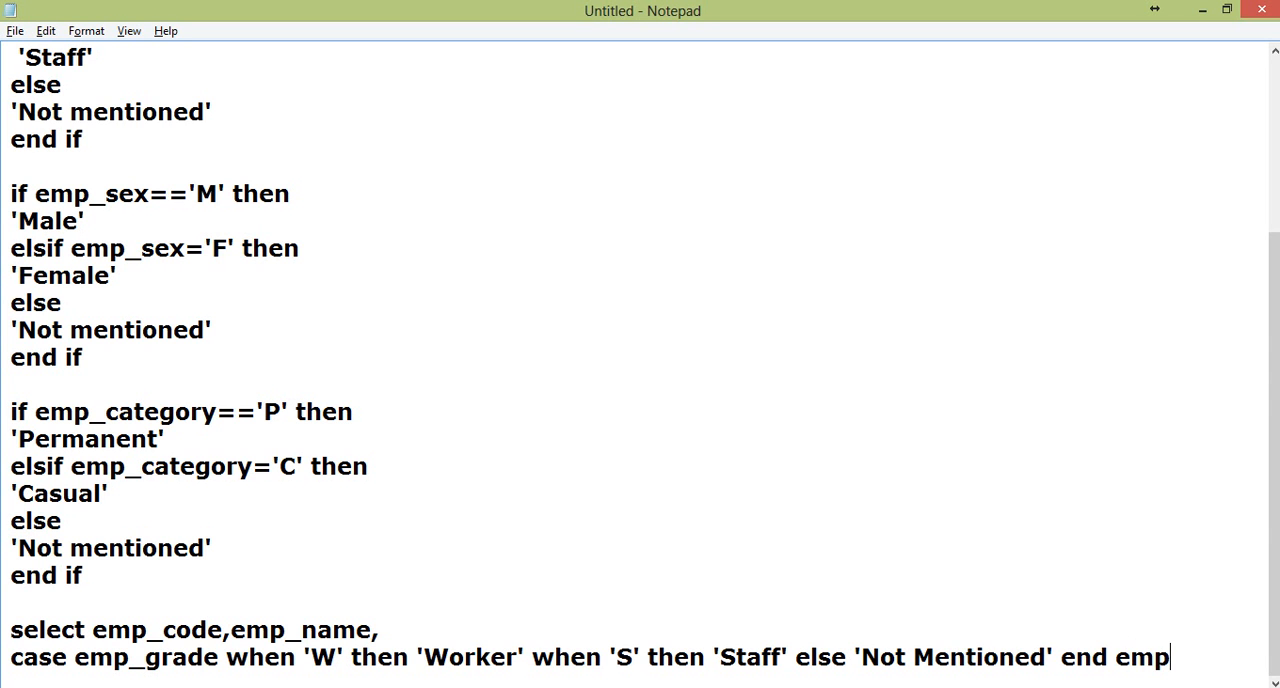
pyautogui.write('grade,')
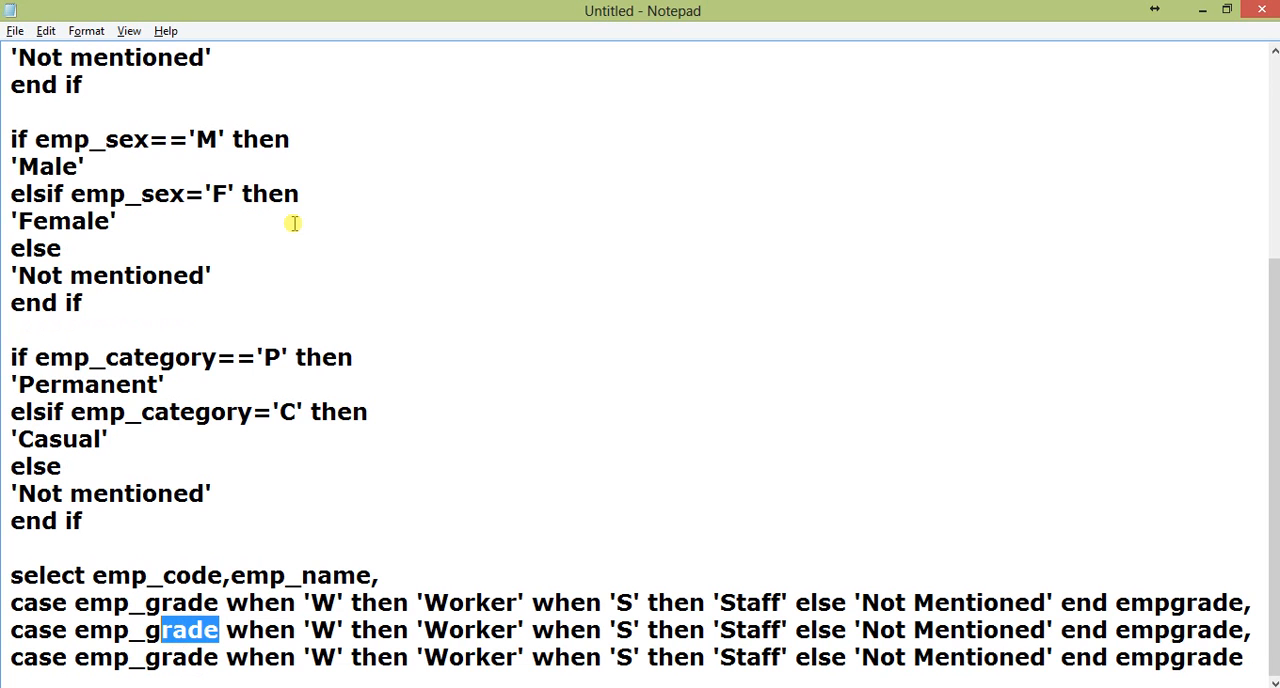
# Edit the second CASE line to decode emp_sex M/F into Male/Female, aliased empsex
pyautogui.write('sex')
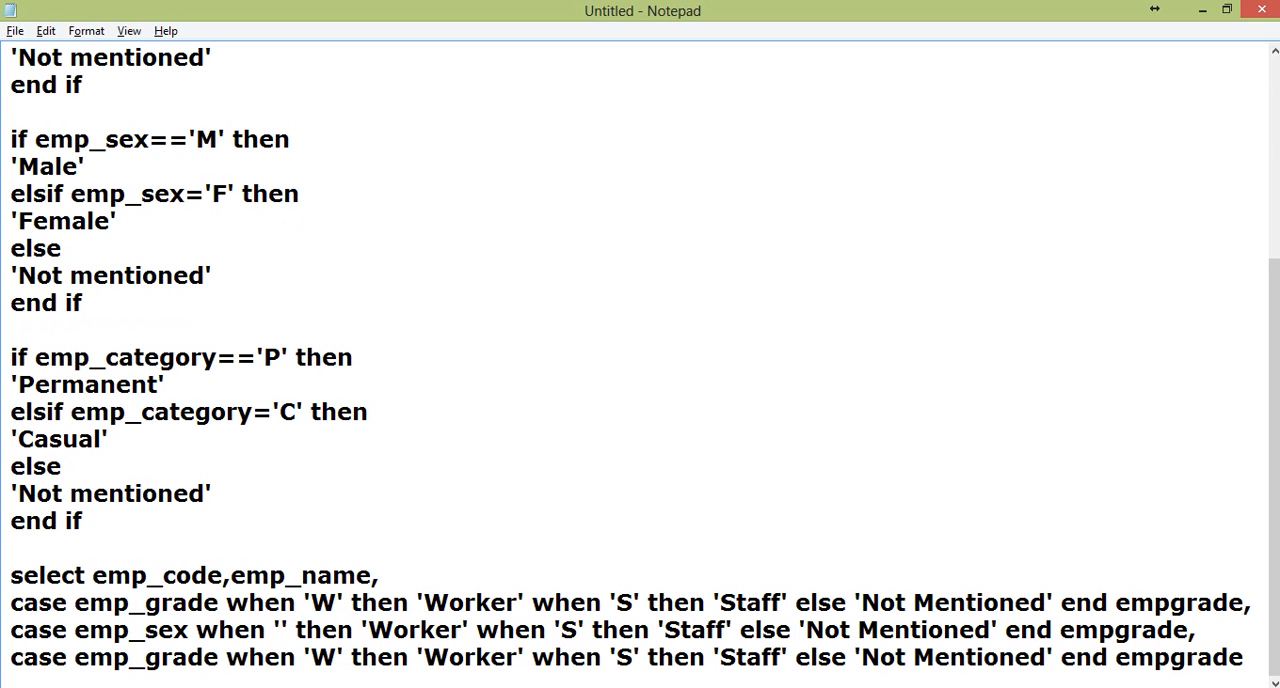
pyautogui.write('M')
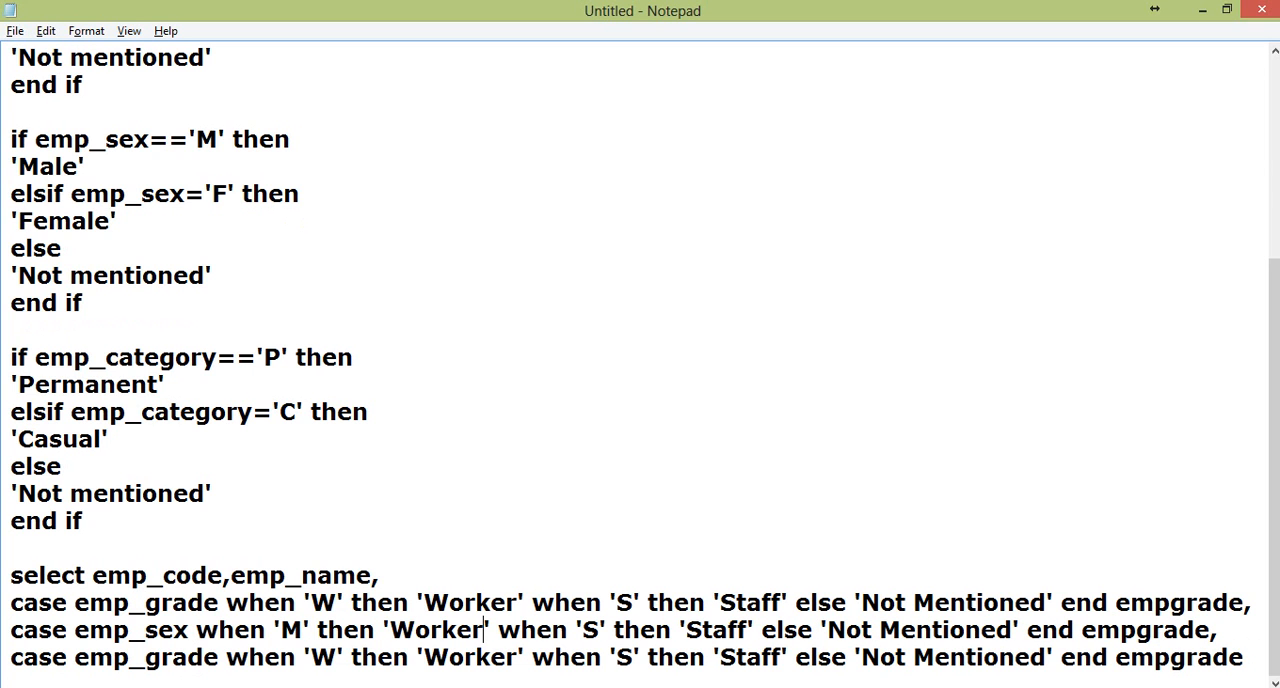
pyautogui.write('M')
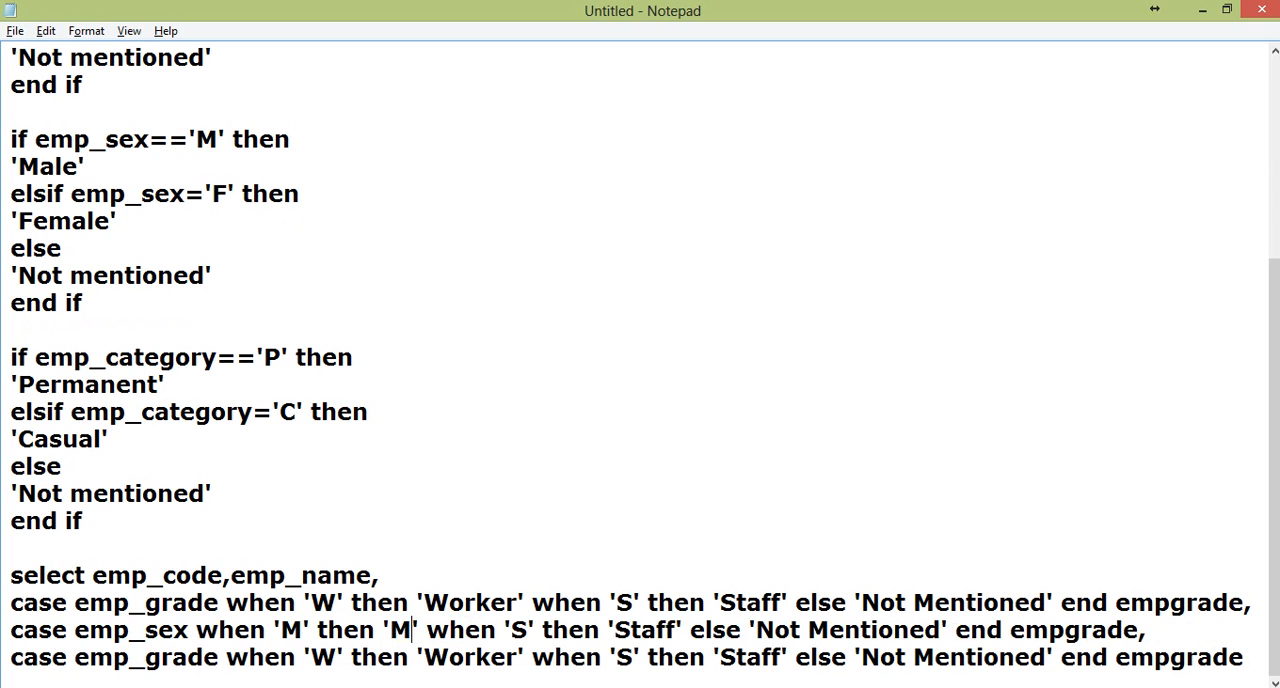
pyautogui.write('ale')
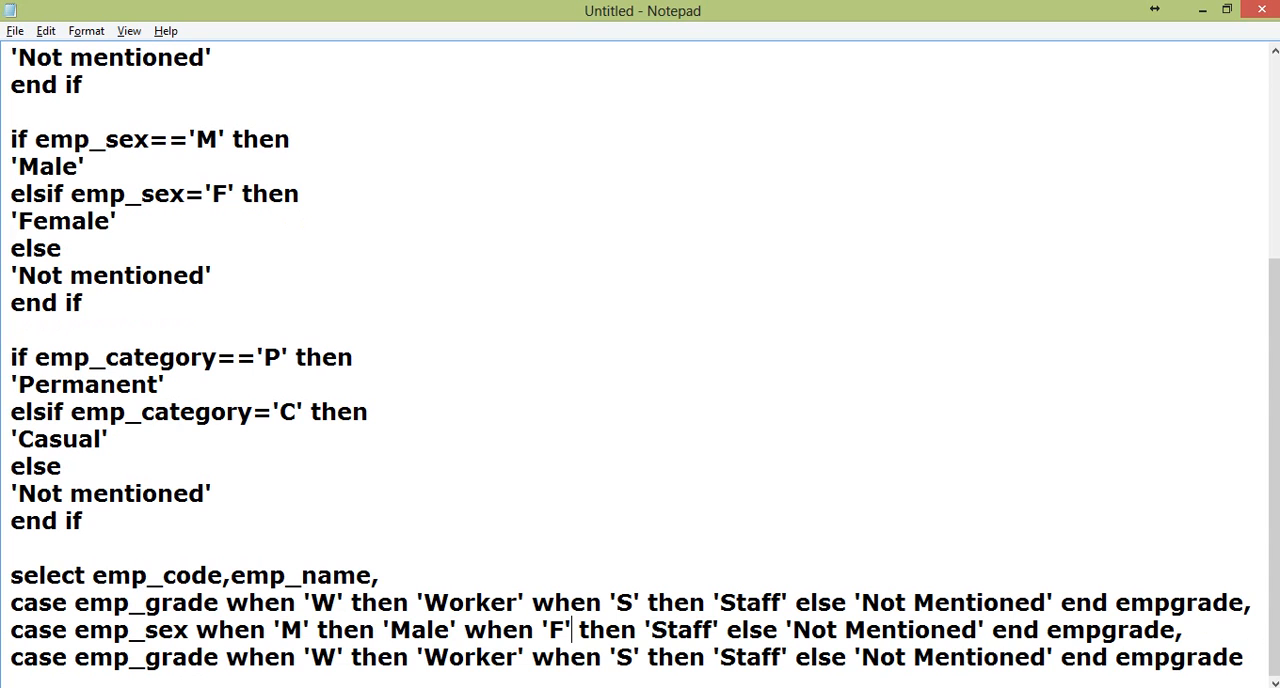
pyautogui.doubleClick(696, 628)
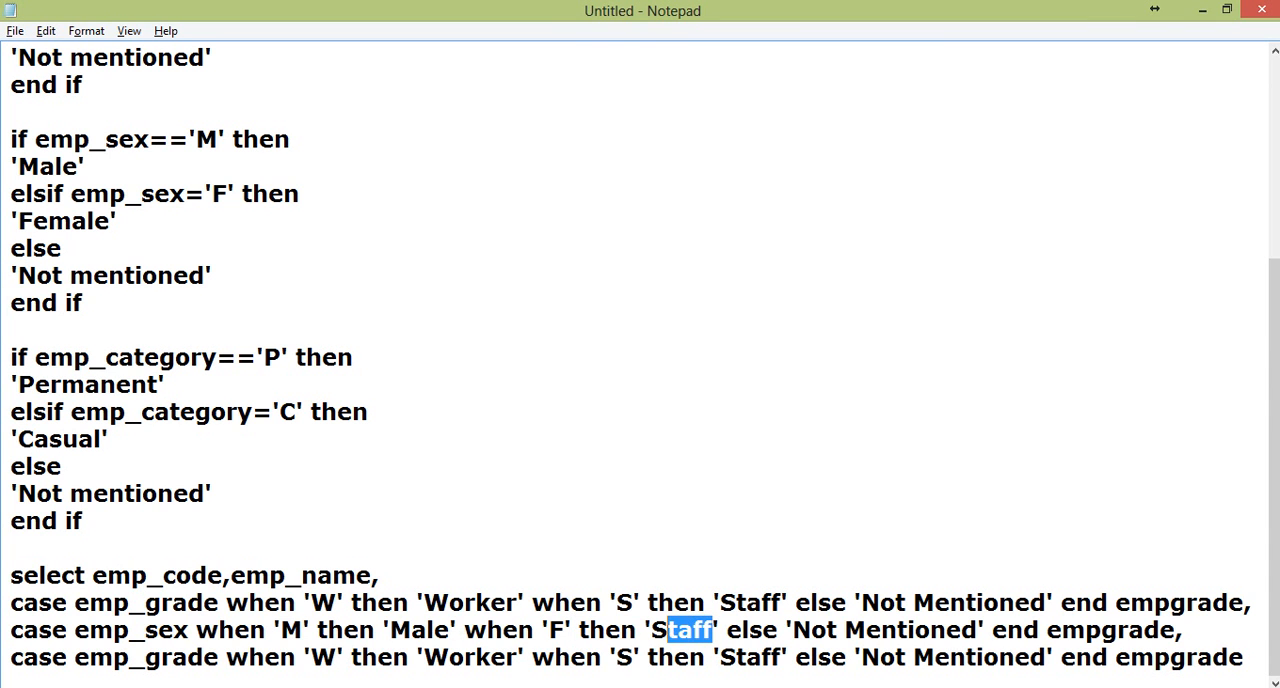
pyautogui.write('Fema')
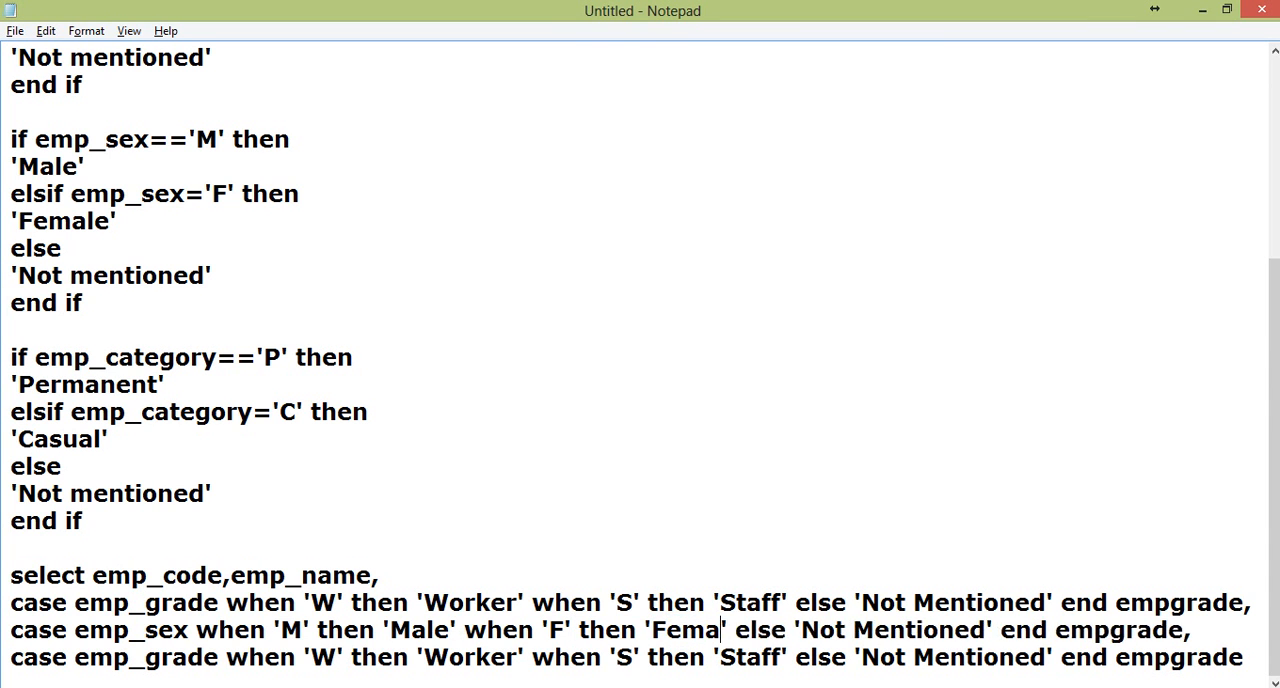
pyautogui.write('le')
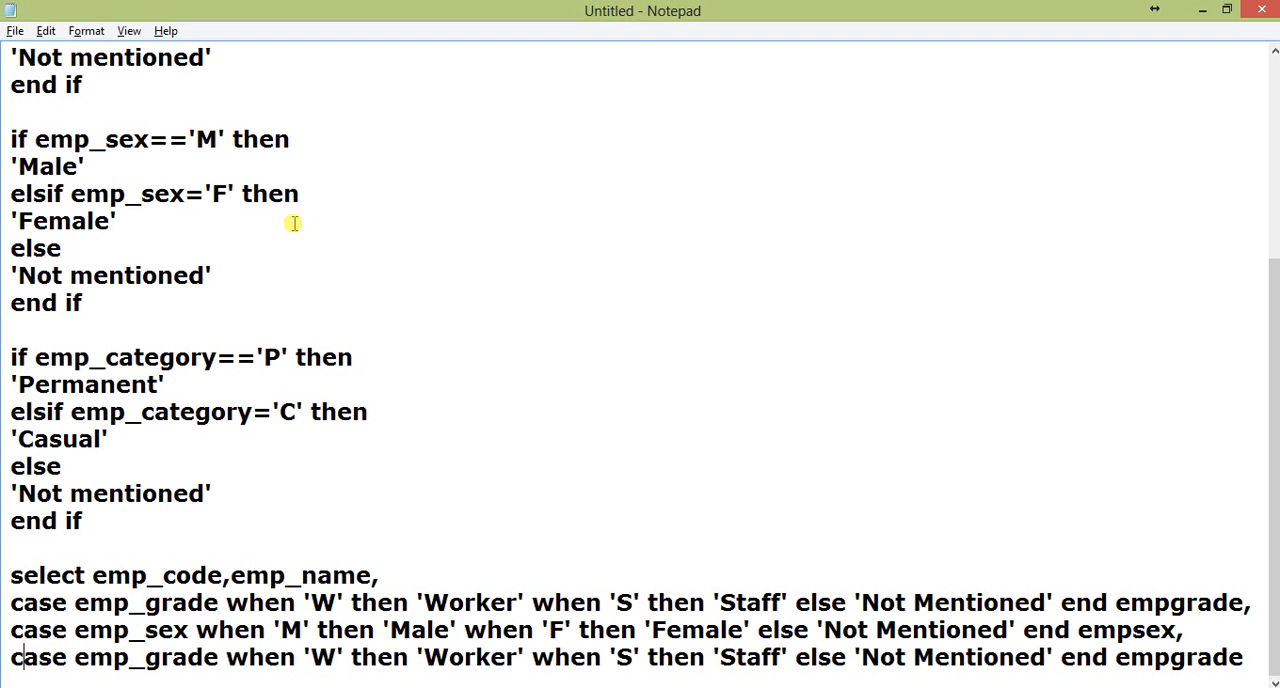
# Edit the third CASE line to decode emp_category P/C into Permanent/Casual as empcategory, ending with 'from employee_master'
pyautogui.doubleClick(176, 656)
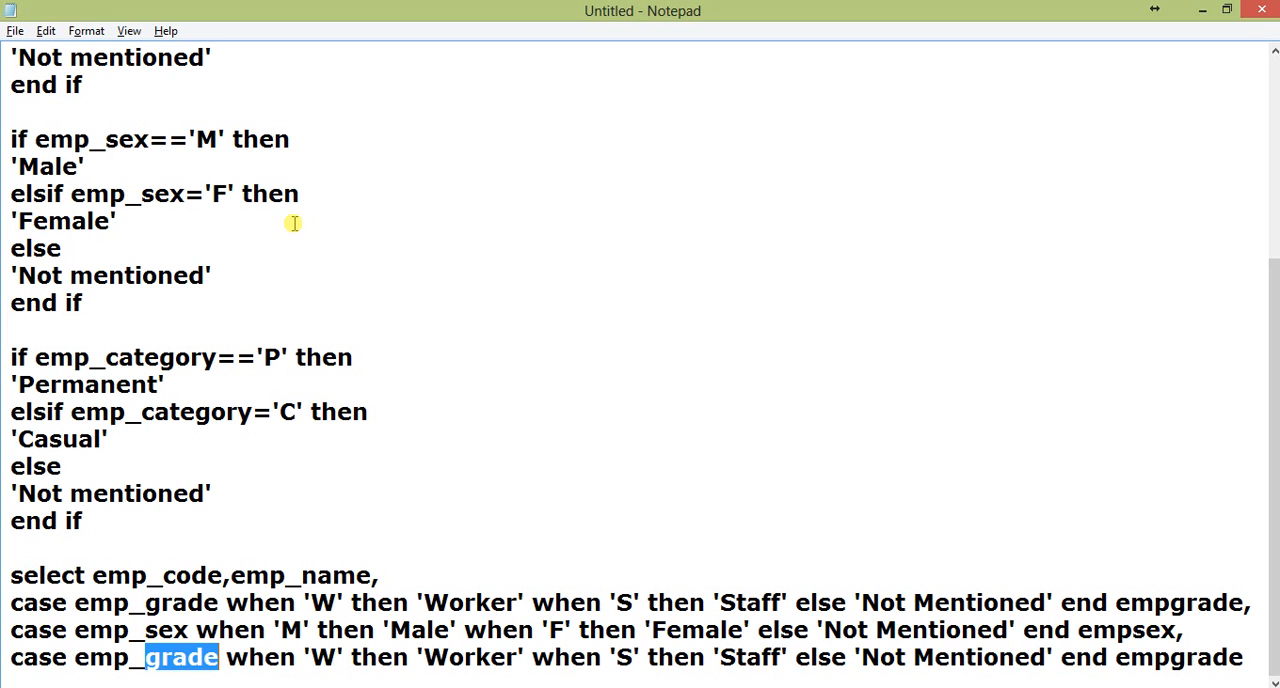
pyautogui.write('category')
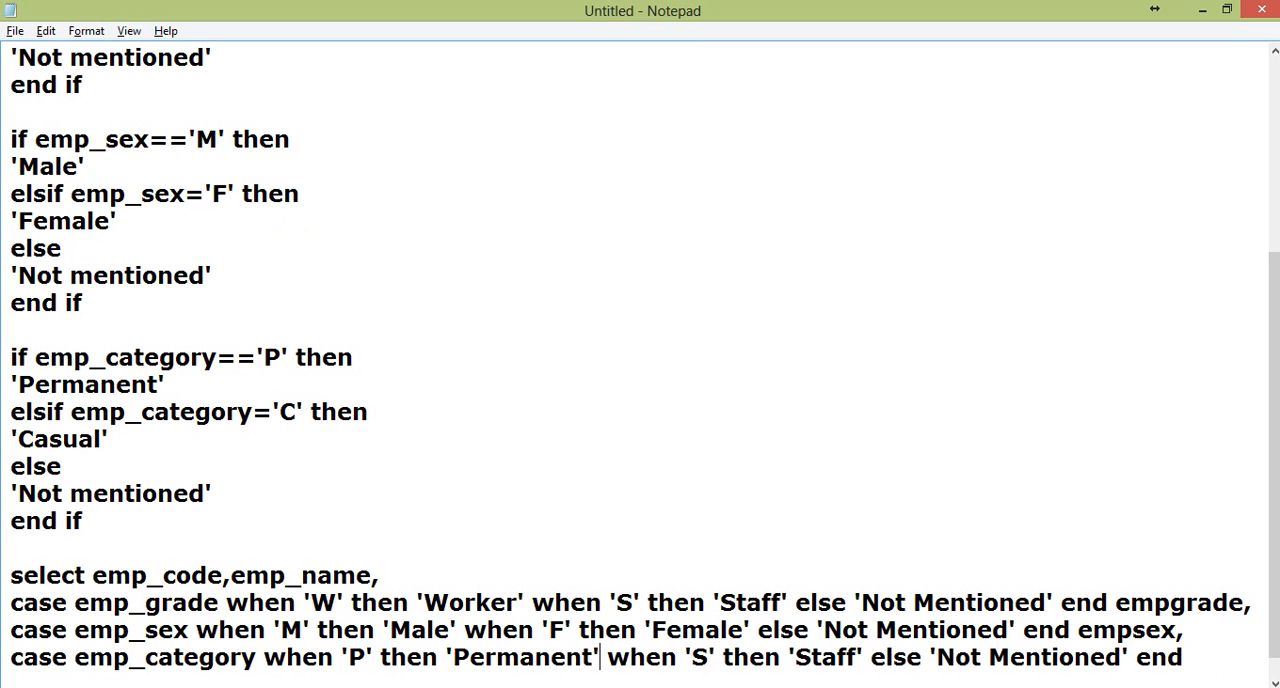
pyautogui.write('C')
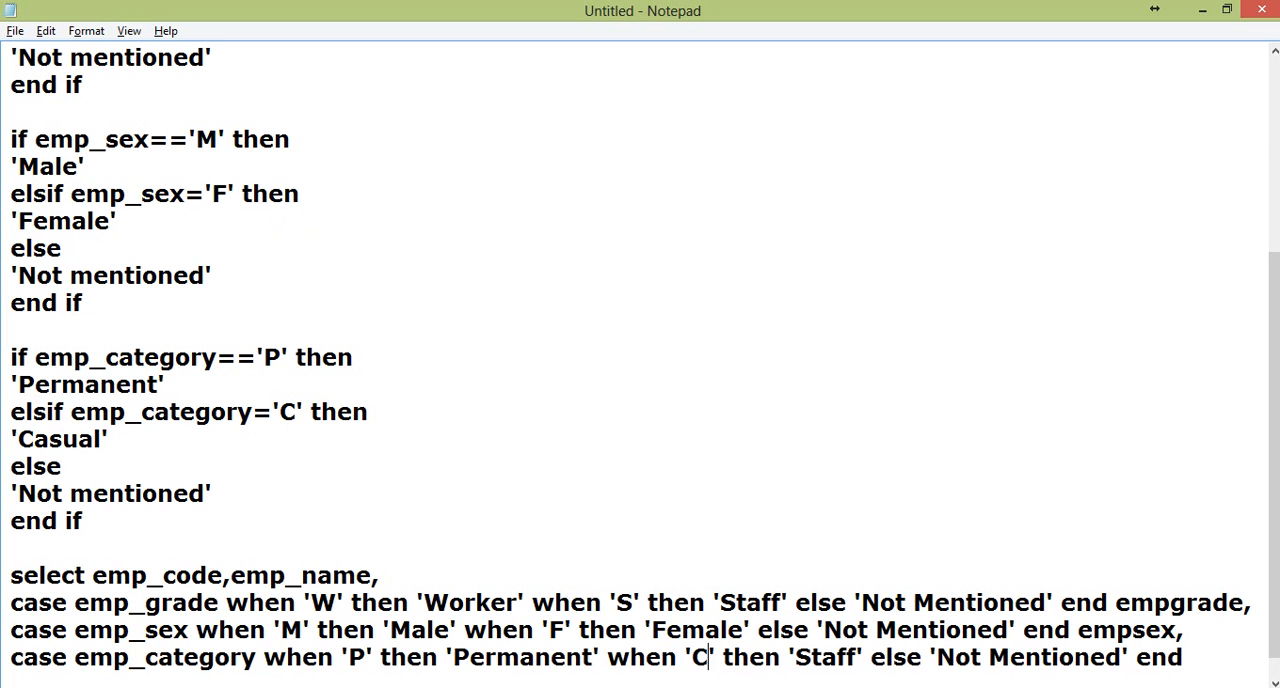
pyautogui.doubleClick(826, 656)
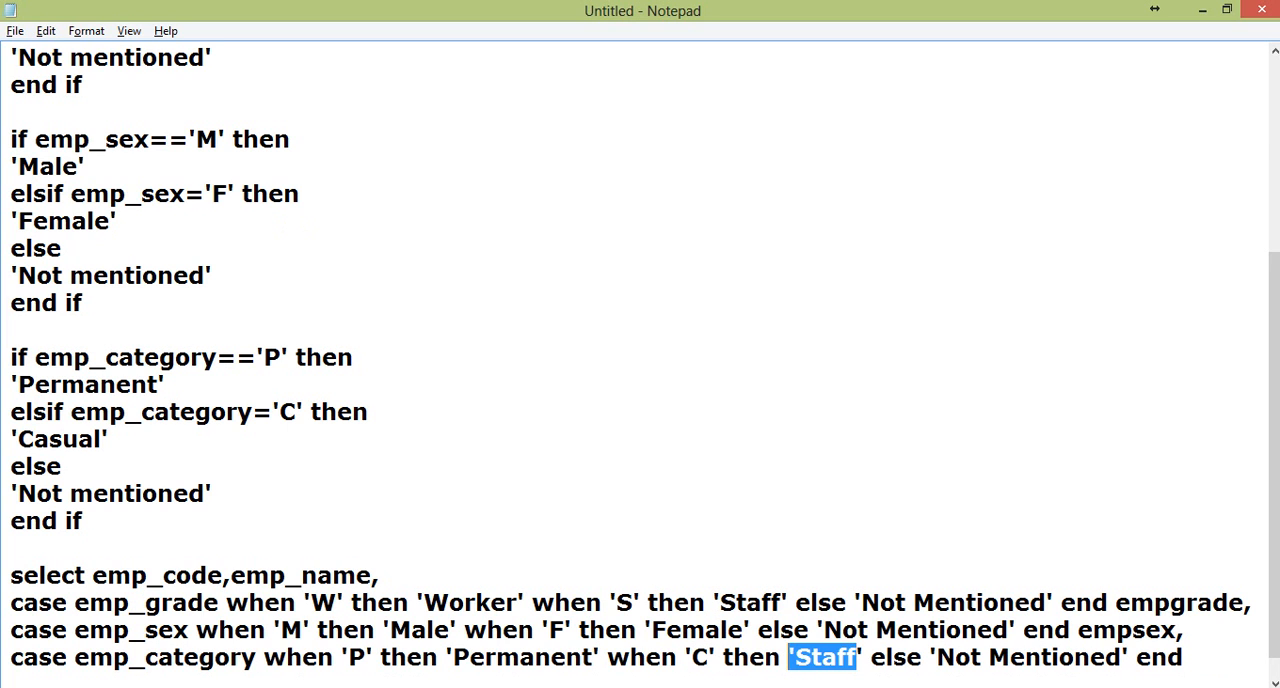
pyautogui.write('Casual')
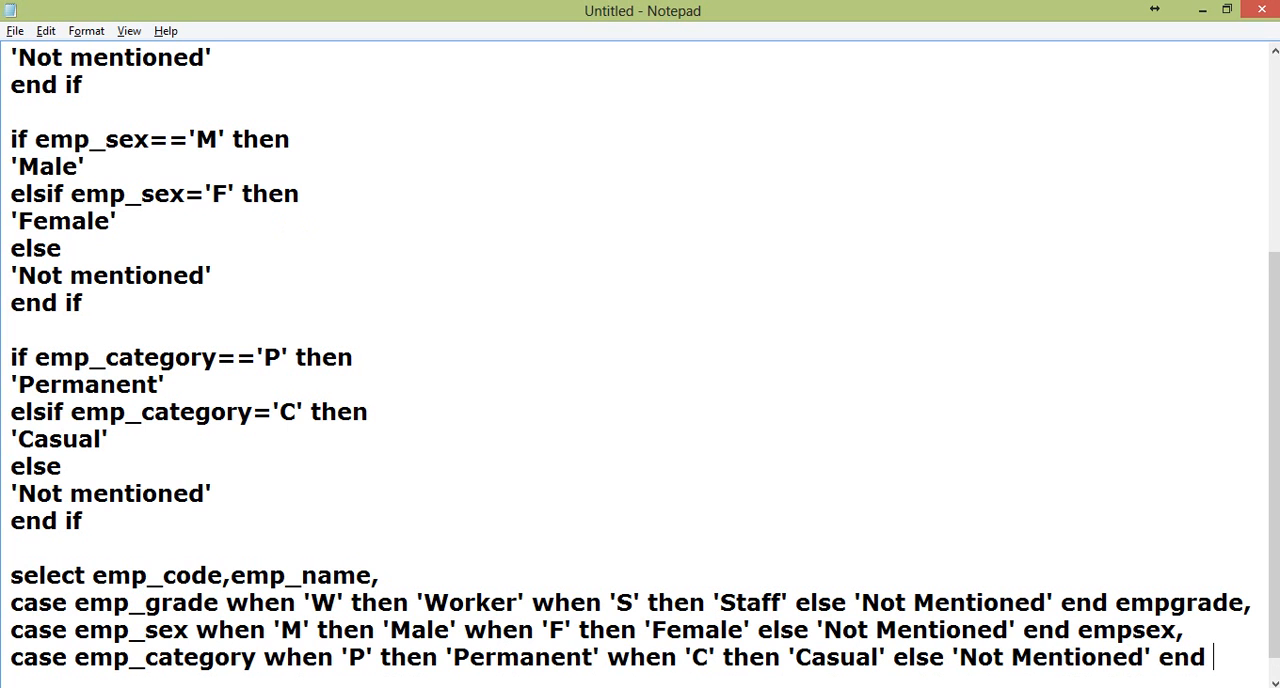
pyautogui.write('empgrade')
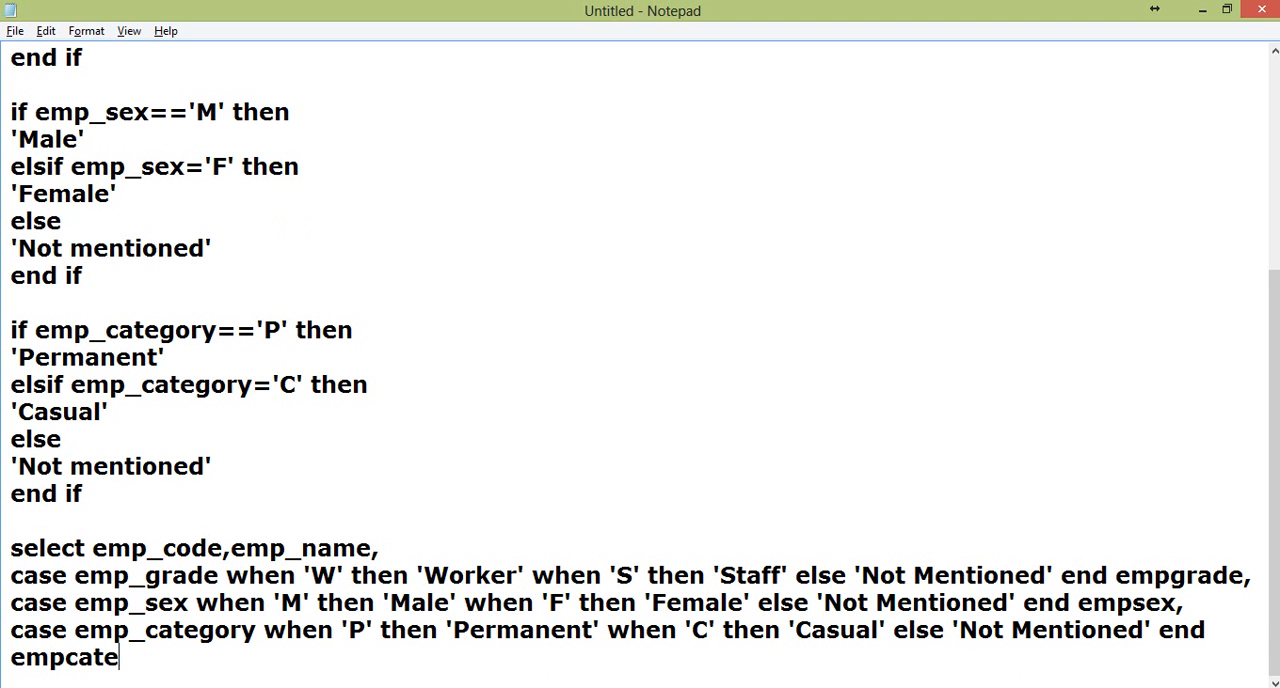
pyautogui.write('gory from')
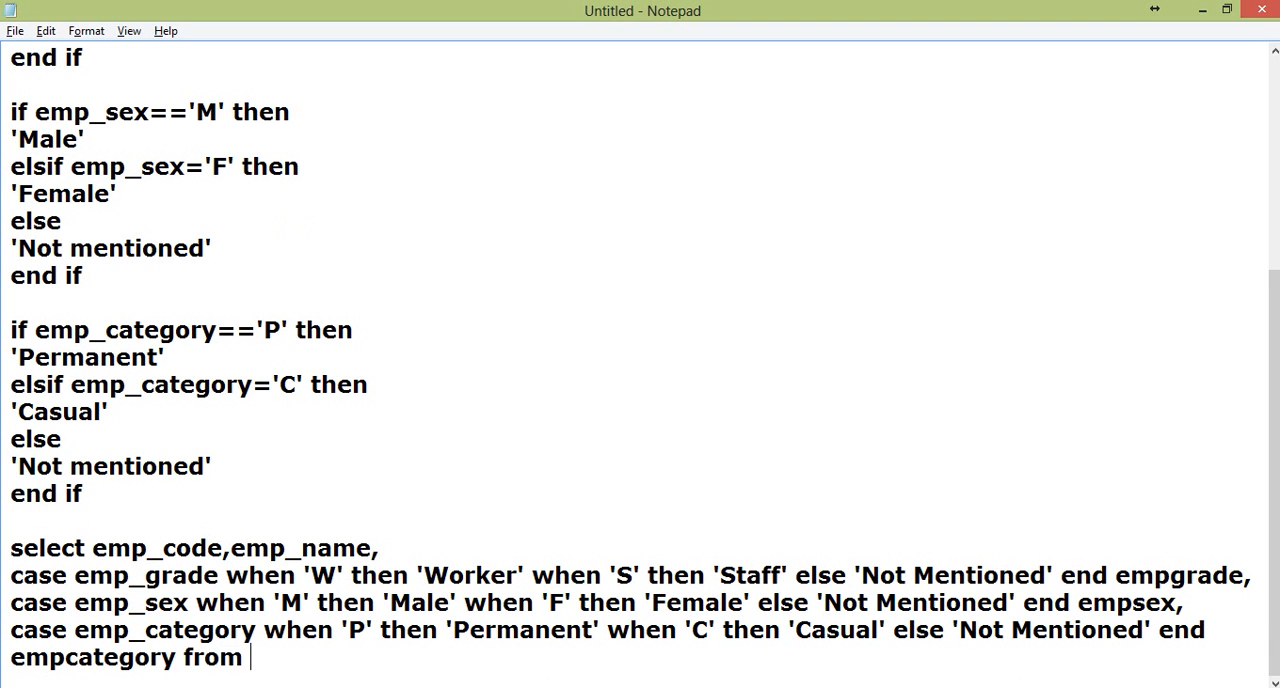
pyautogui.write('employee')
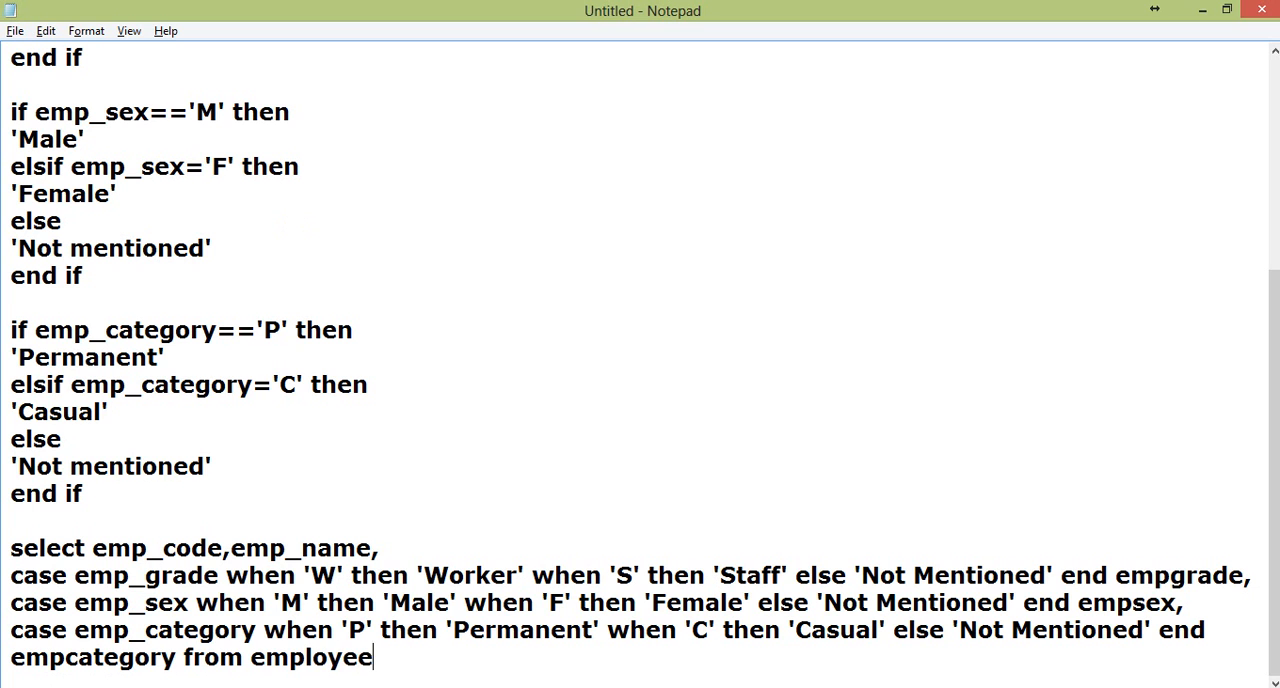
pyautogui.write('_master')
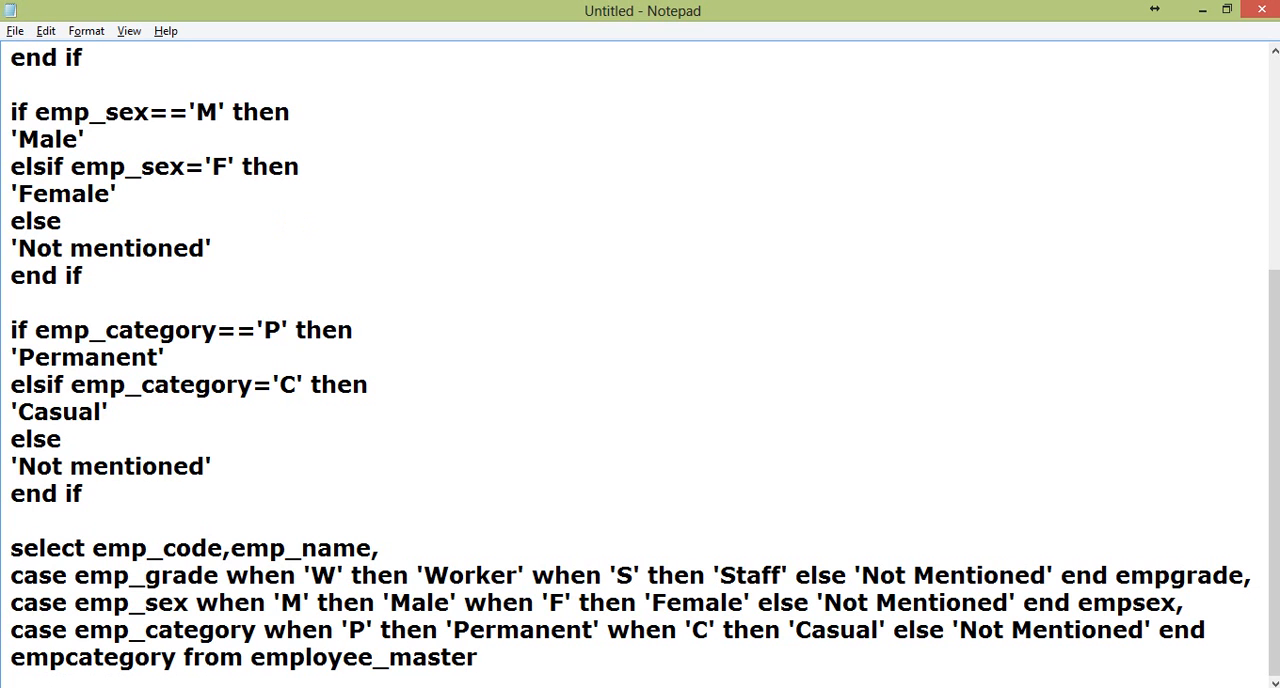
pyautogui.moveTo(294, 224)
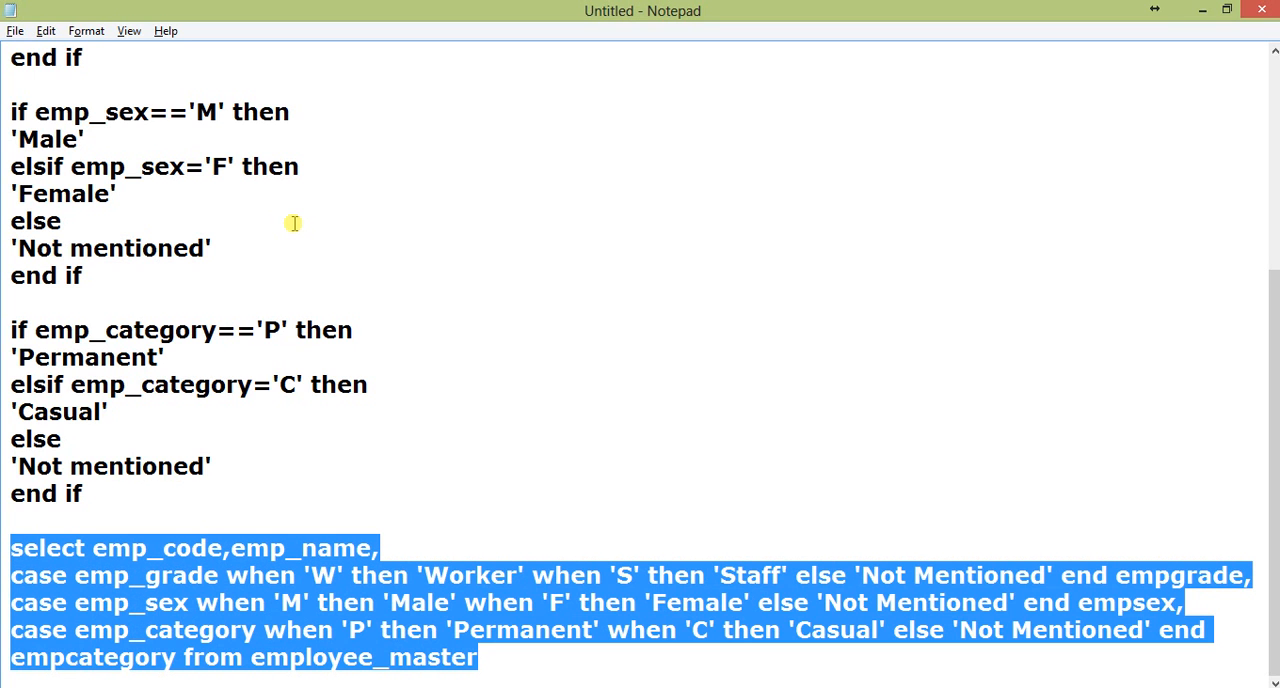
# Paste the query into the maximized buffer editor, run it with '/' and scroll through the 281 returned rows
pyautogui.press('alt+tab')
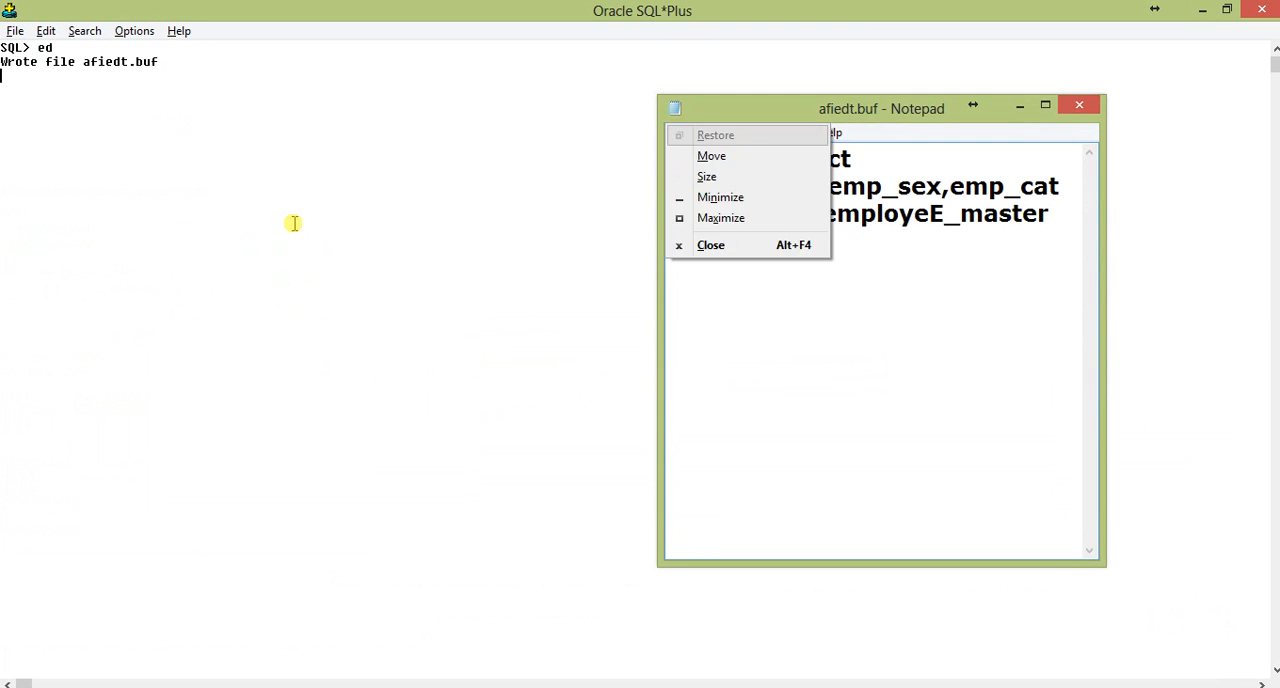
pyautogui.click(720, 216)
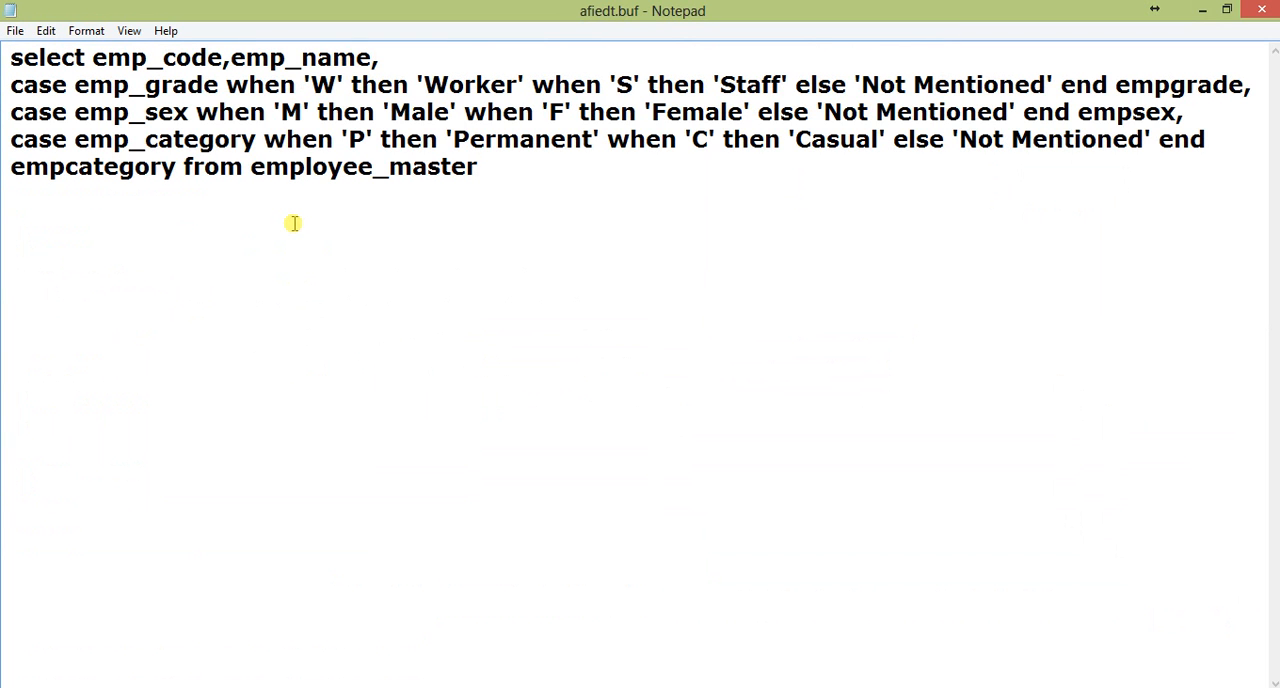
pyautogui.write('/')
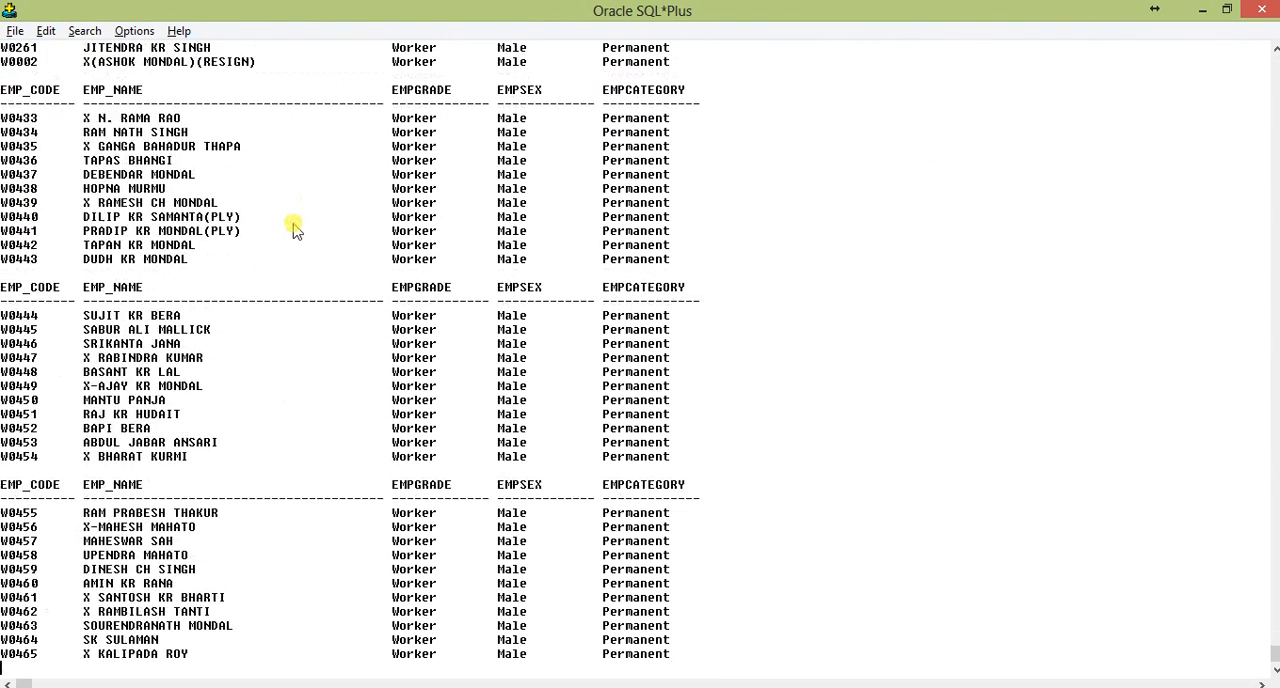
pyautogui.scroll(-3)
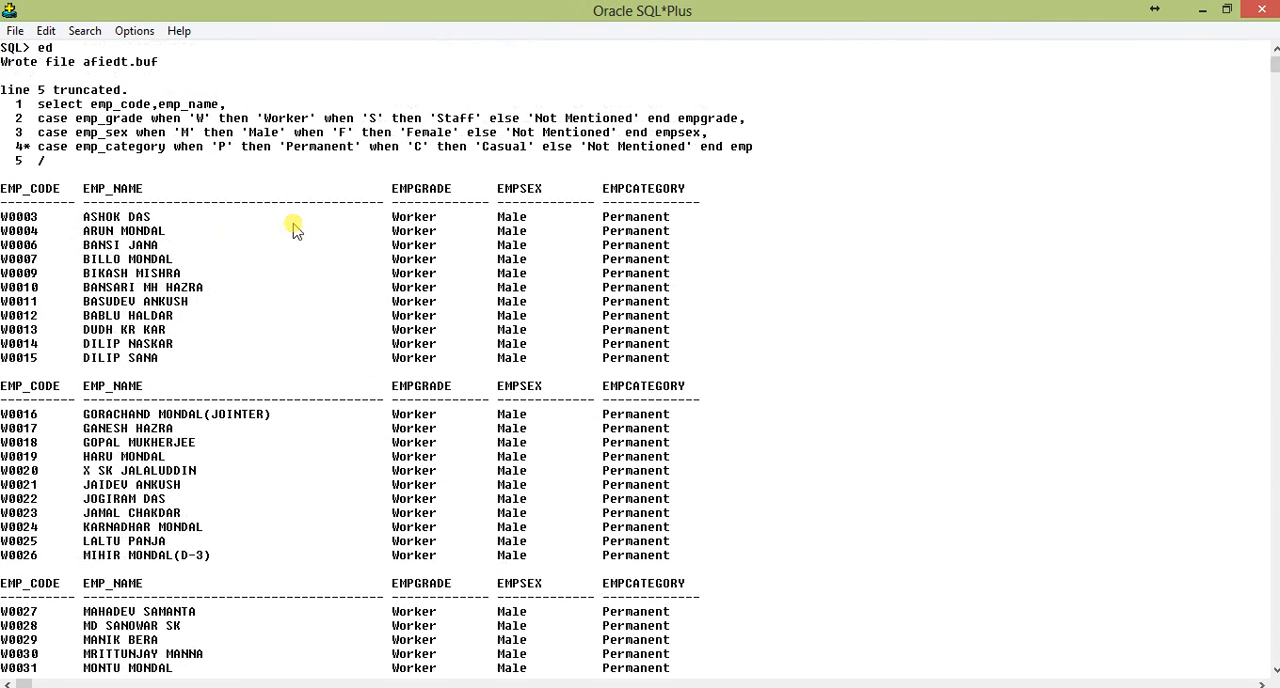
pyautogui.scroll(-3)
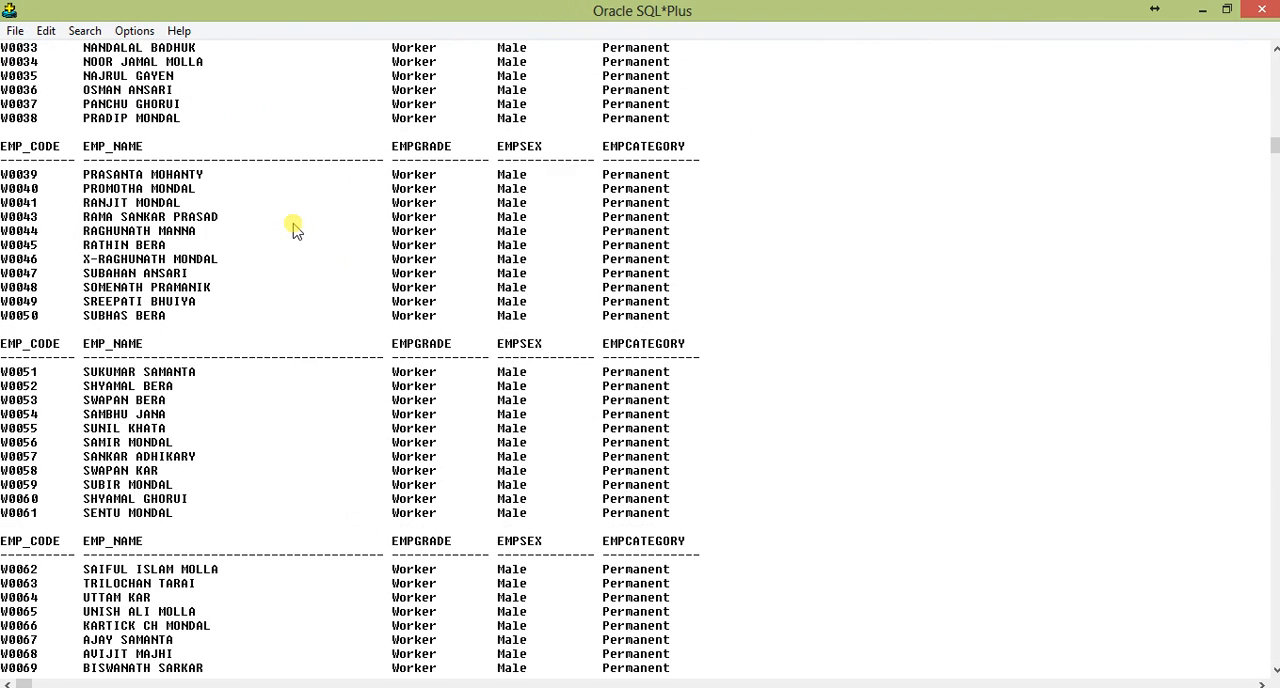
pyautogui.scroll(-3)
pyautogui.write('ed')
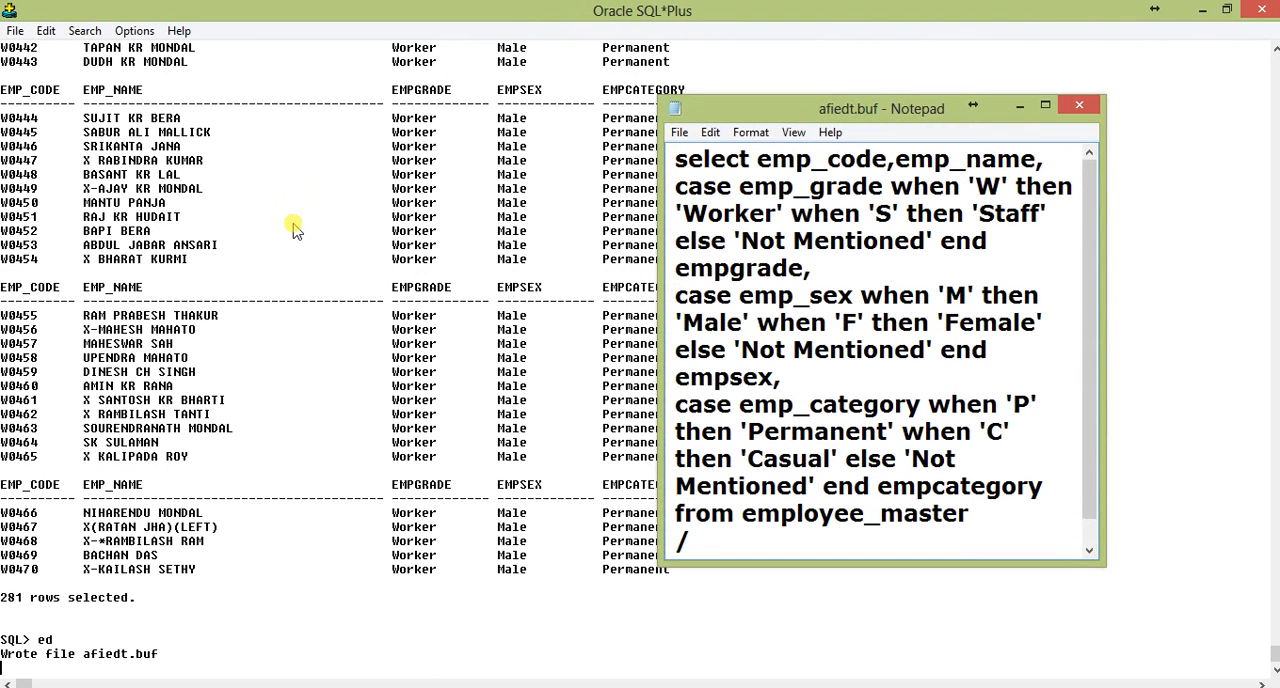
# In the maximized afiedt.buf editor, append the filter emp_Sex='F' after employee_master
pyautogui.click(1044, 104)
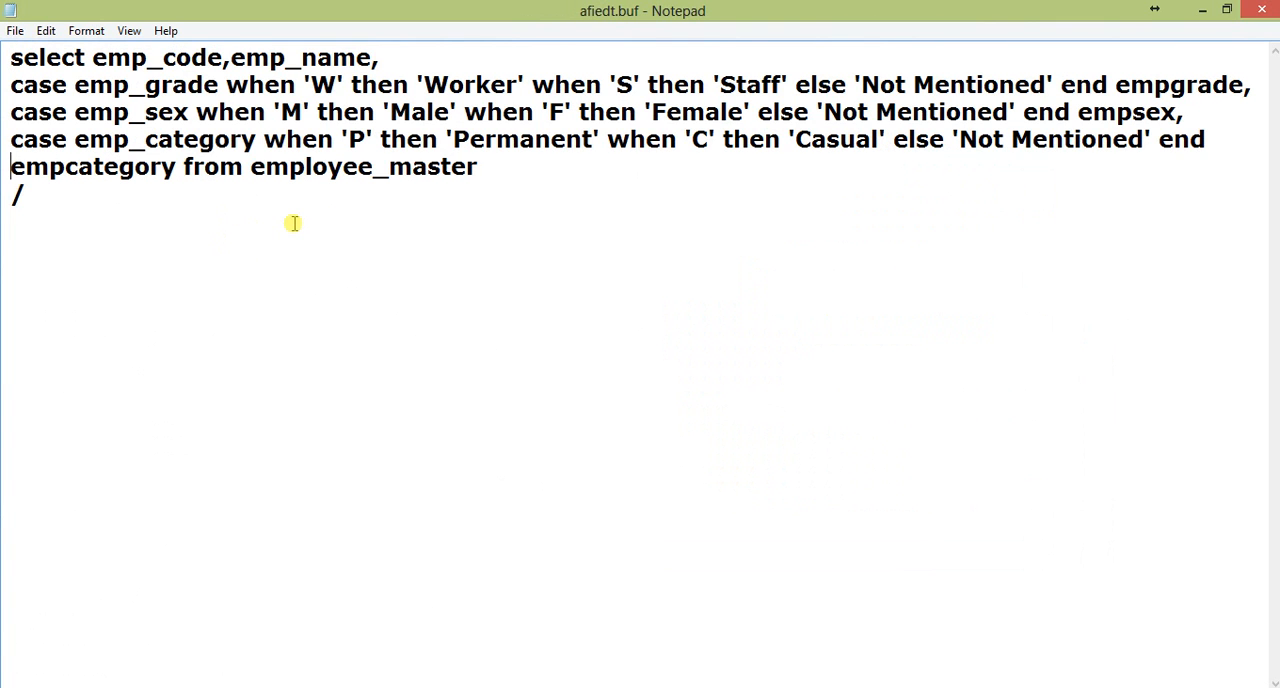
pyautogui.write('when')
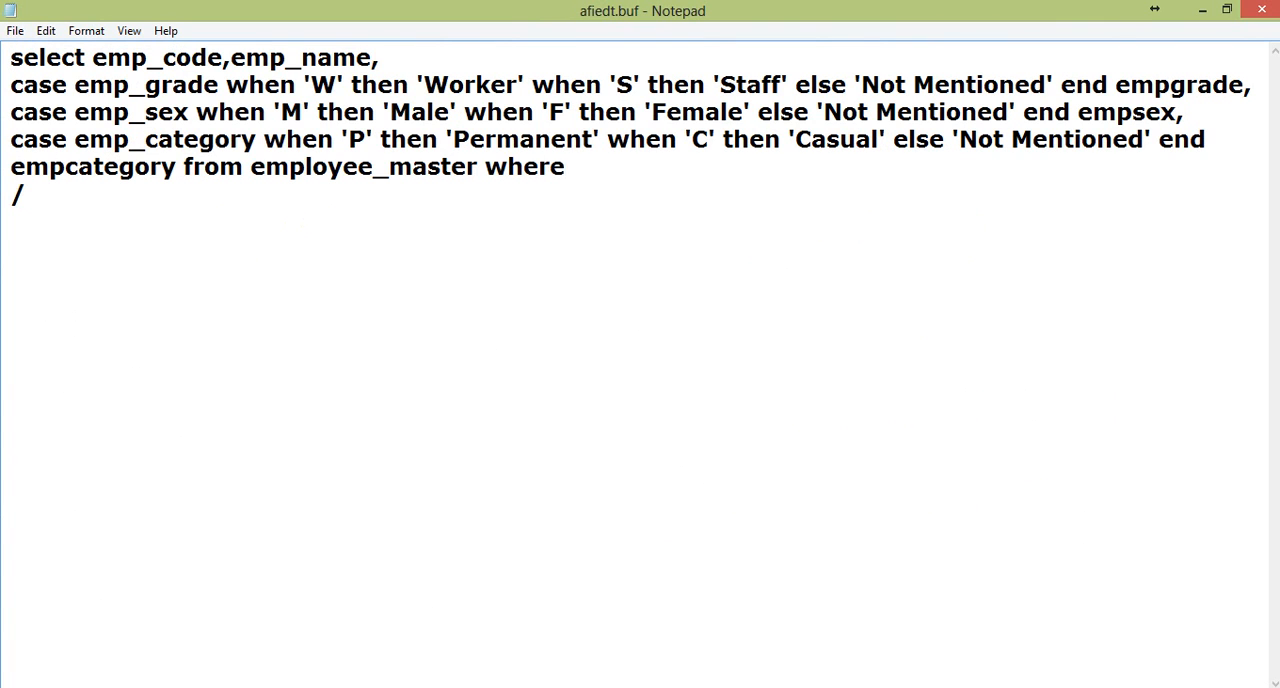
pyautogui.write('emp_Sex=')
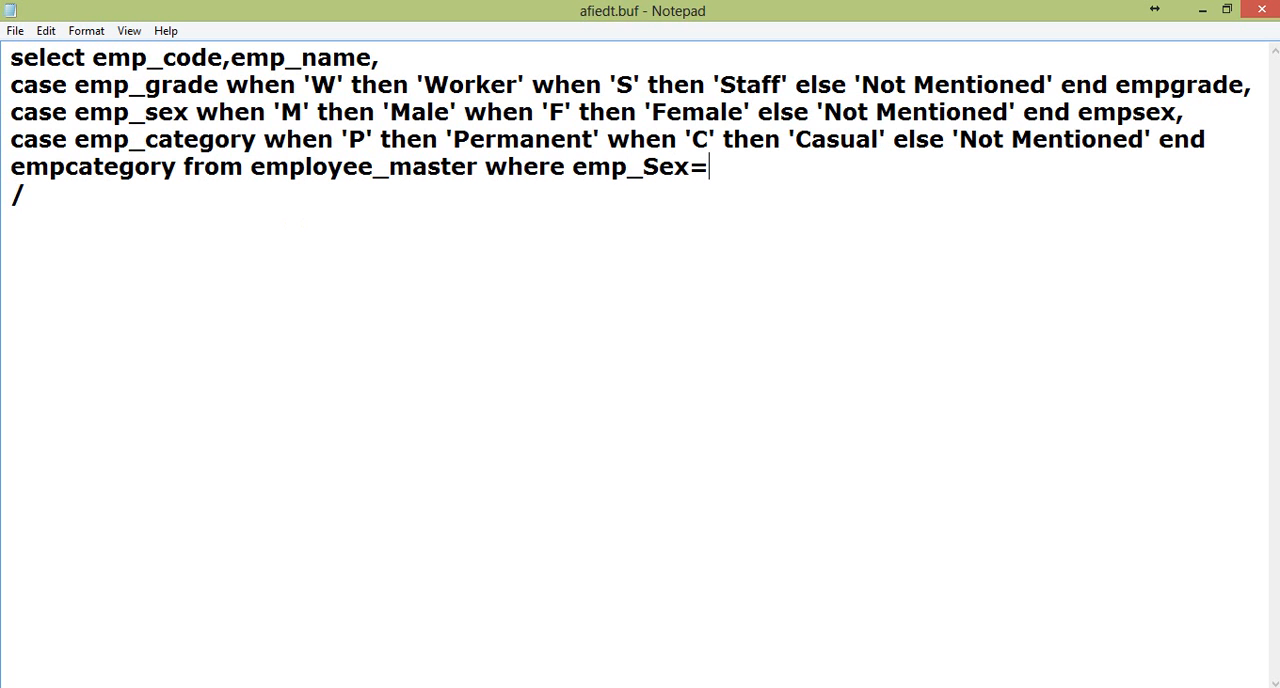
pyautogui.write("'F'")
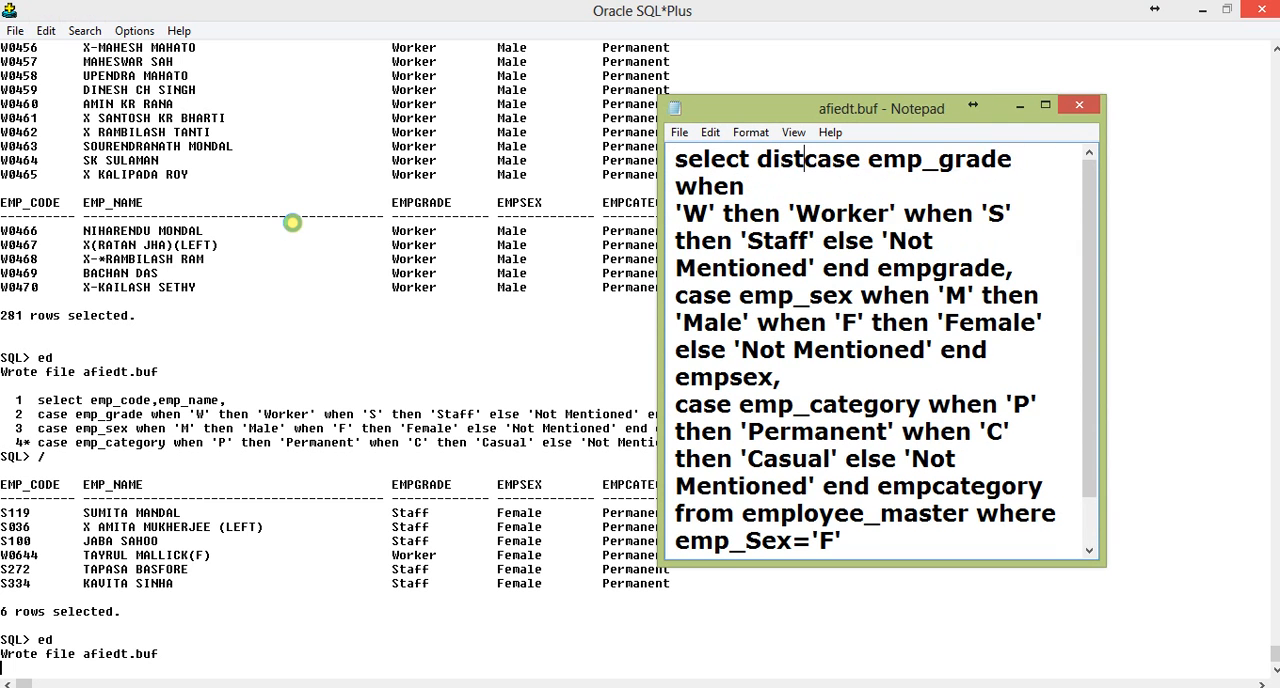
# Change the column list to 'distinct' in the buffer editor so only unique decoded female rows return
pyautogui.write('inct')
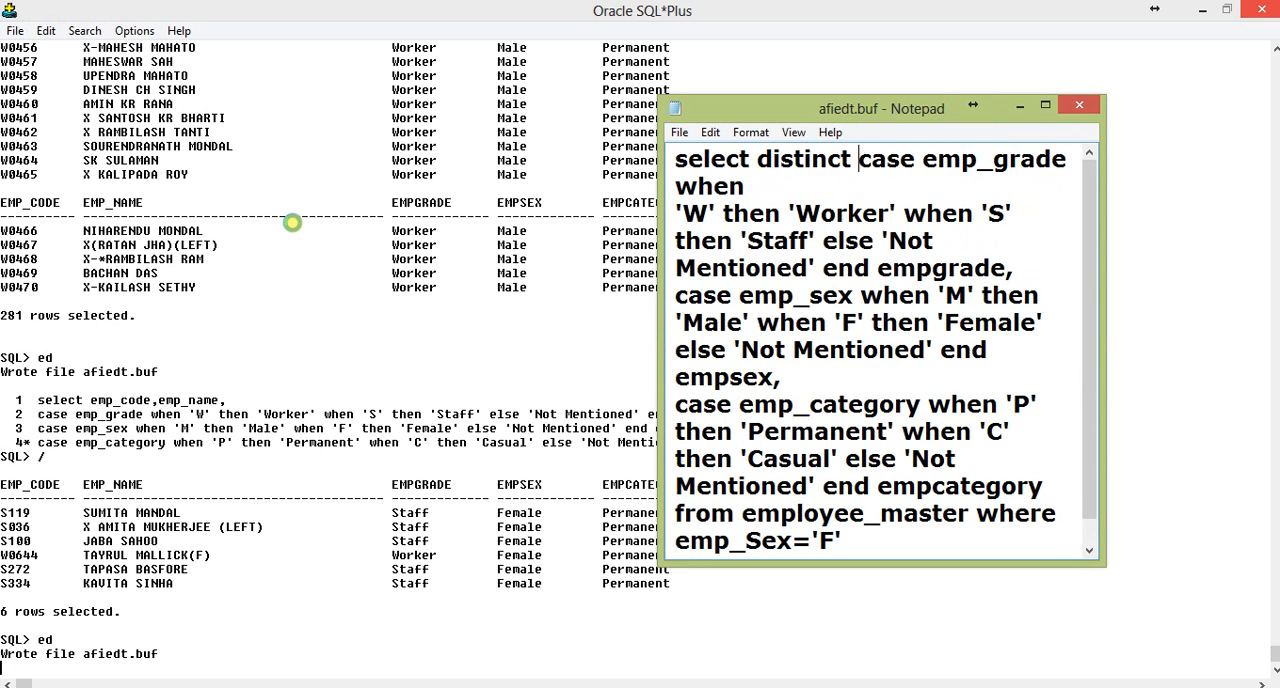
pyautogui.click(1080, 104)
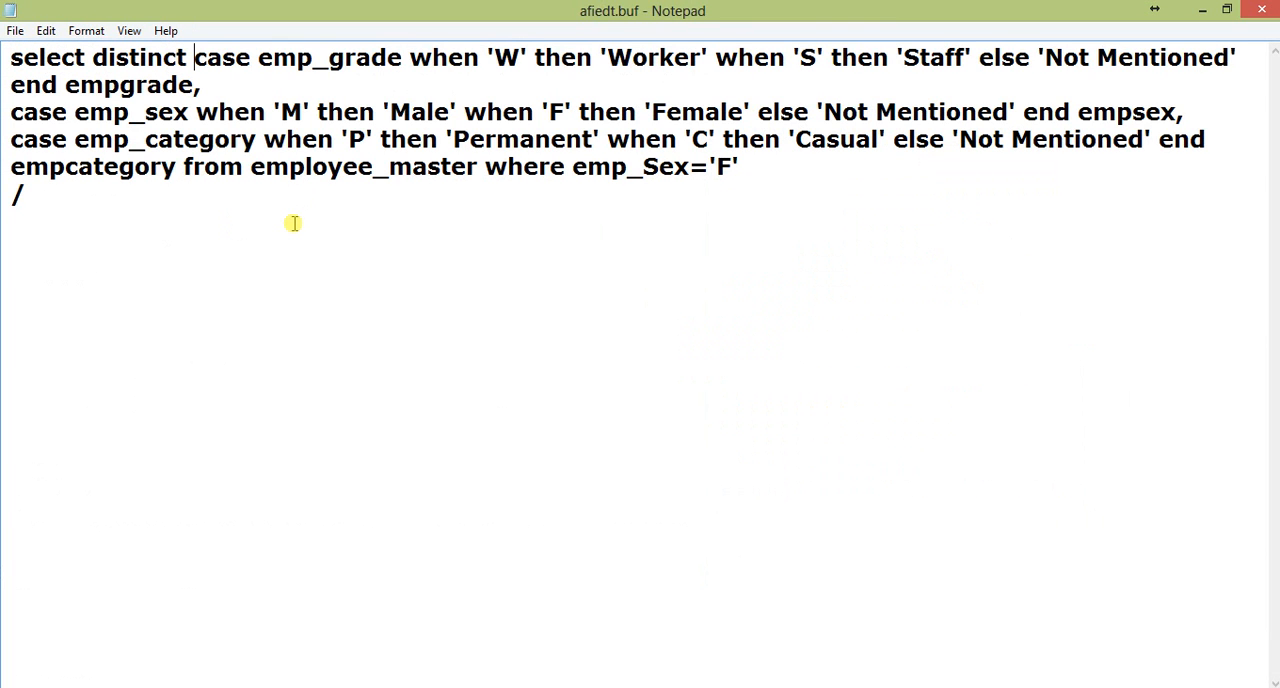
pyautogui.write('ed')
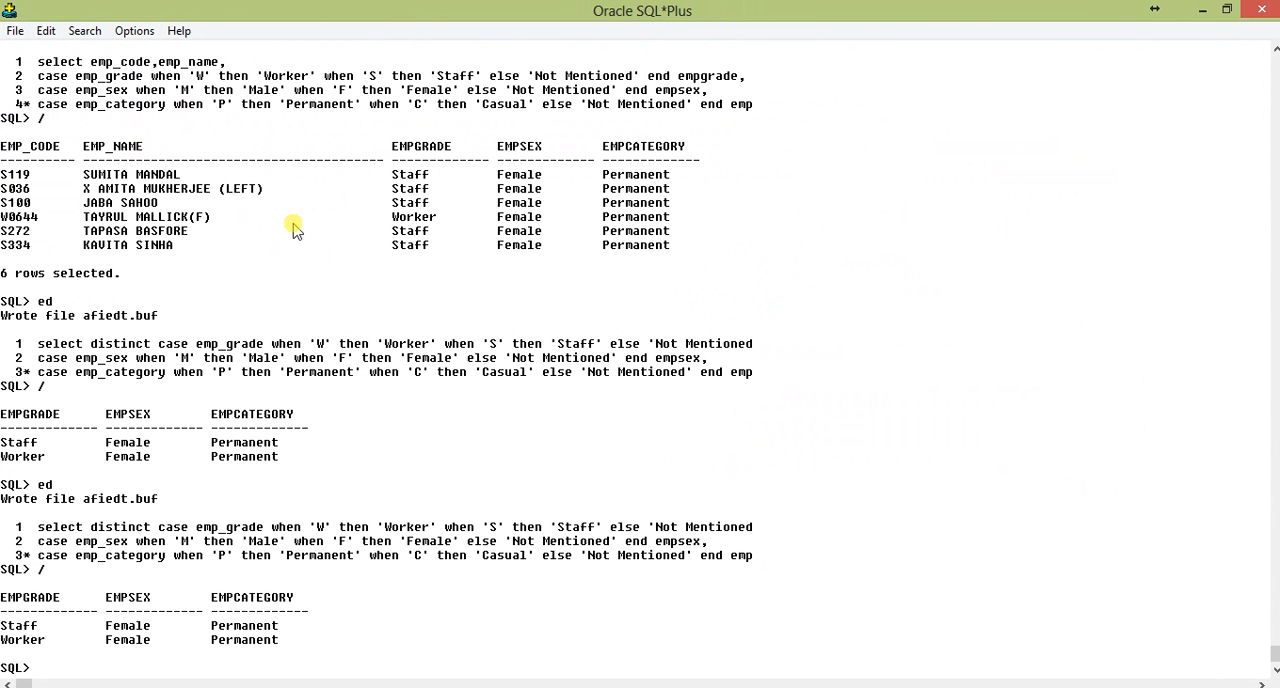
# Reopen the buffer with ed and replace distinct with emp_code,emp_name, in the select list
pyautogui.write('ed')
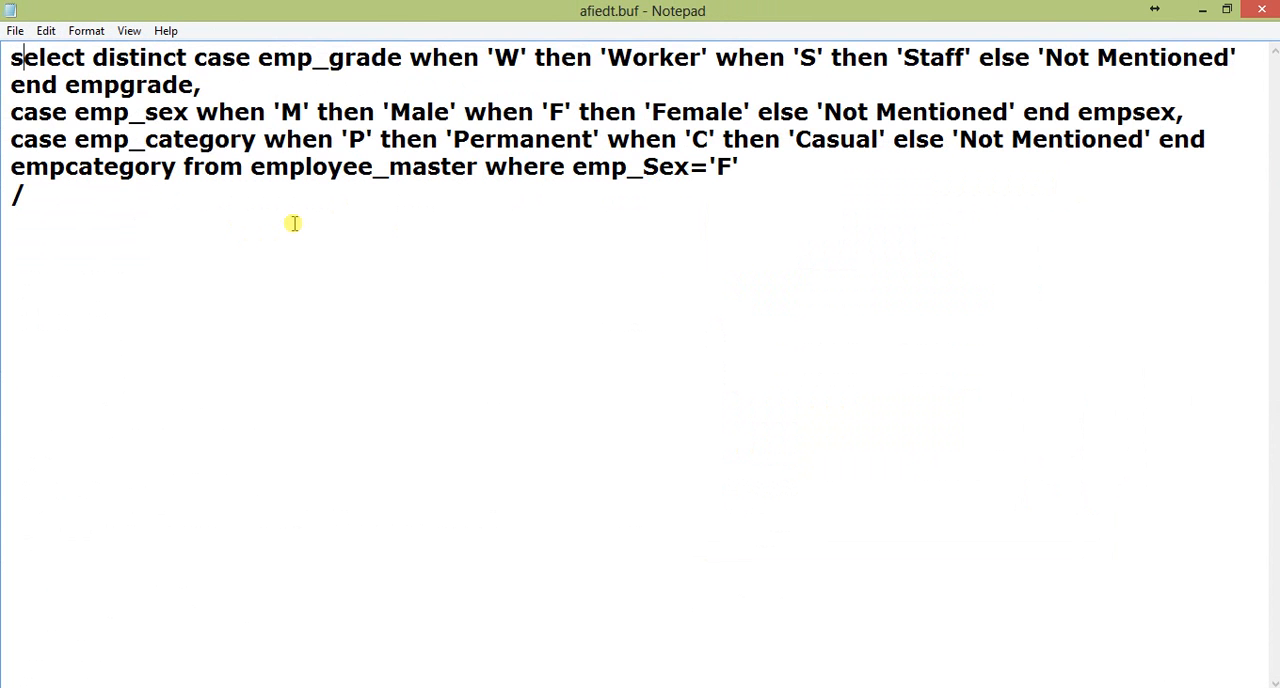
pyautogui.doubleClick(136, 56)
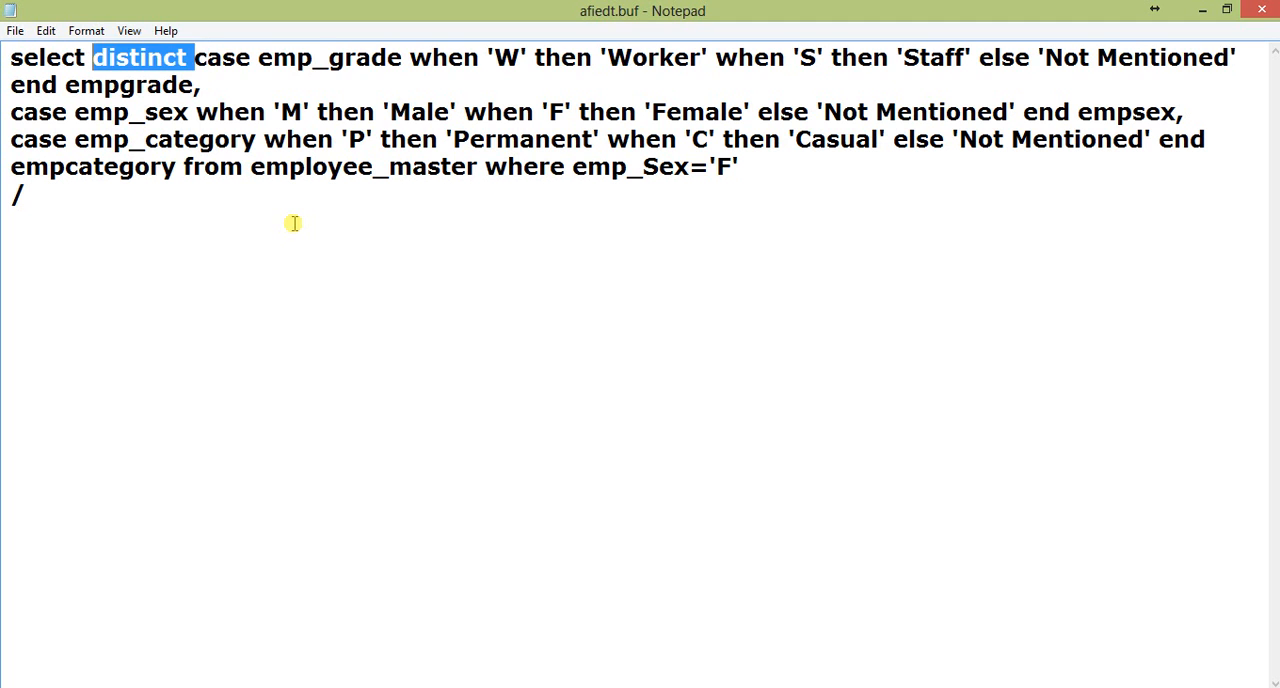
pyautogui.write('emp_code,')
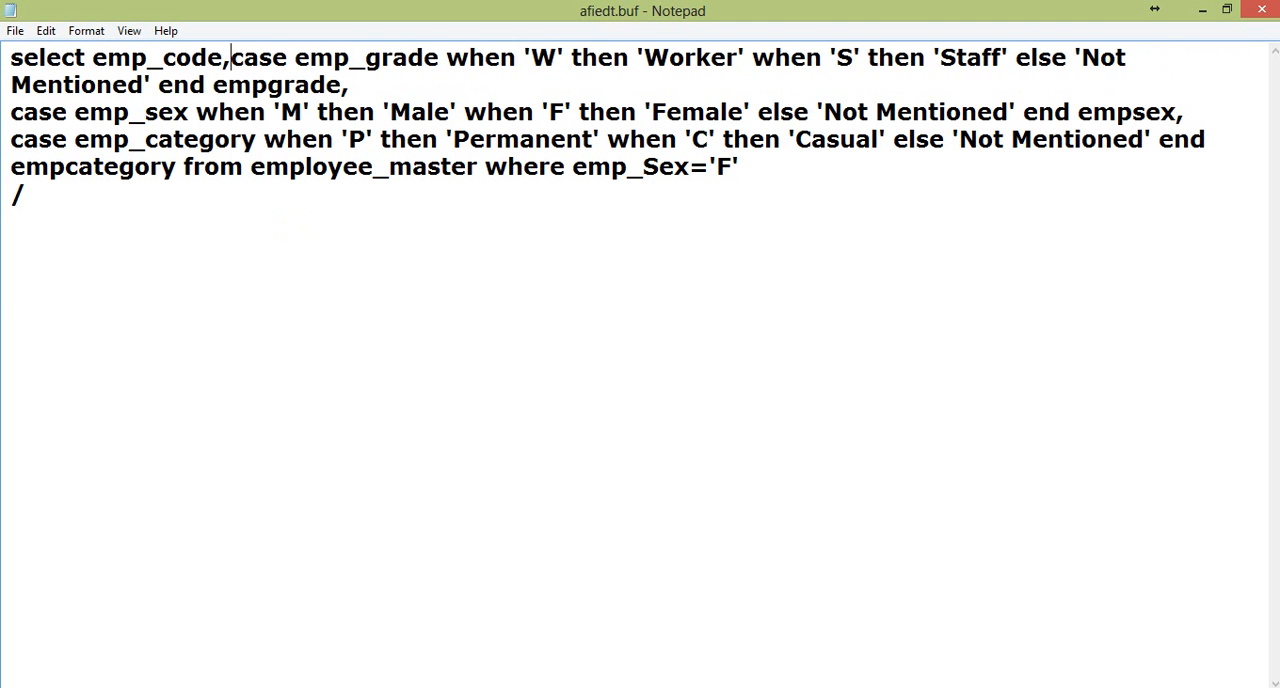
pyautogui.write('emp_')
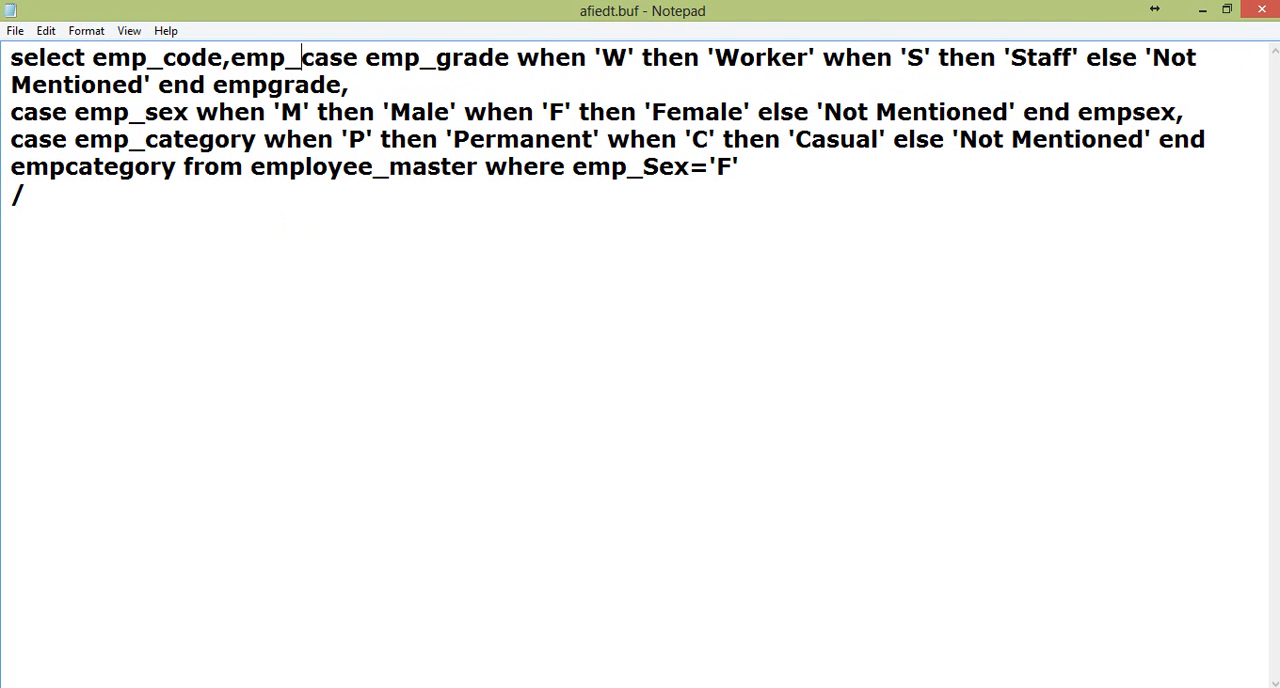
pyautogui.write('name,')
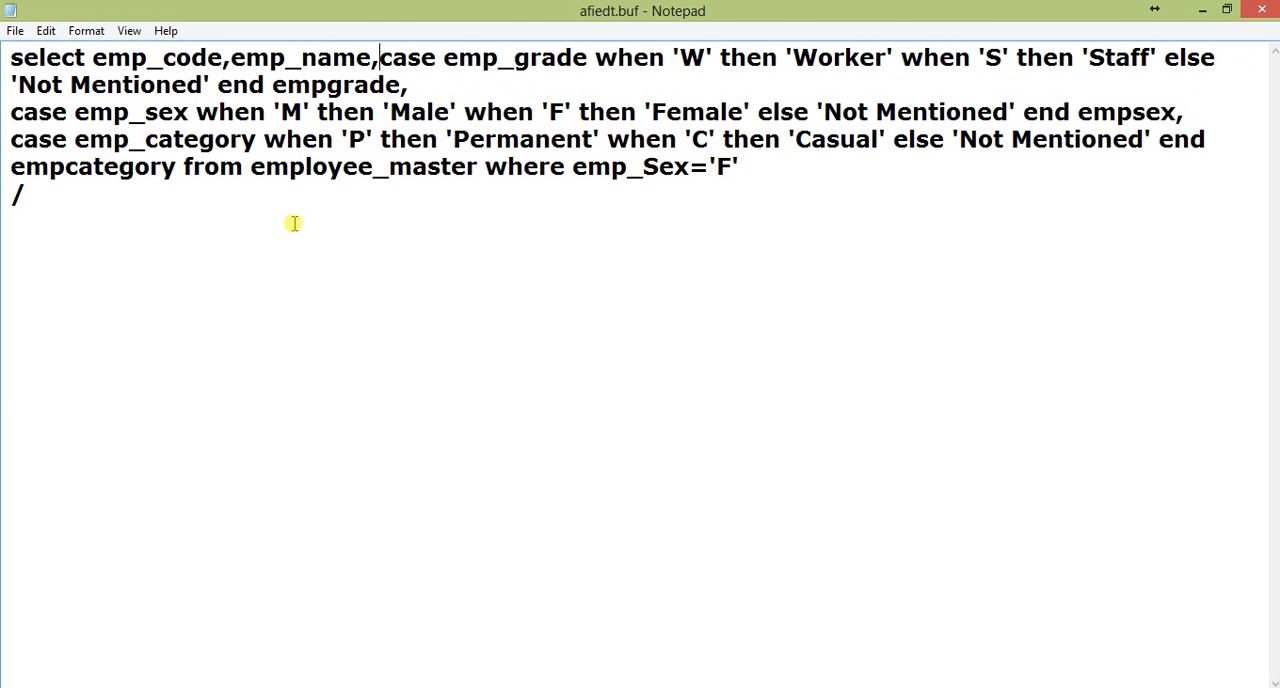